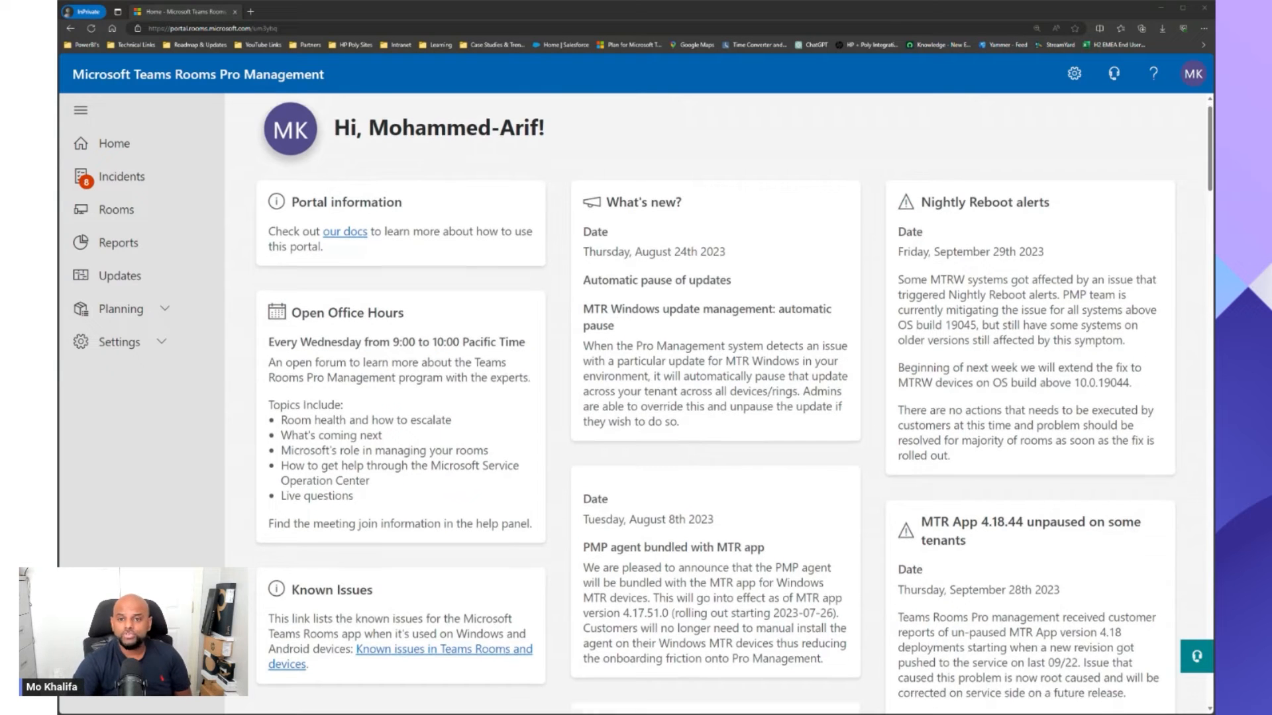
Open the Rooms inventory and bring up Archipod_HPPC's status details panel.
scroll("down", 3)
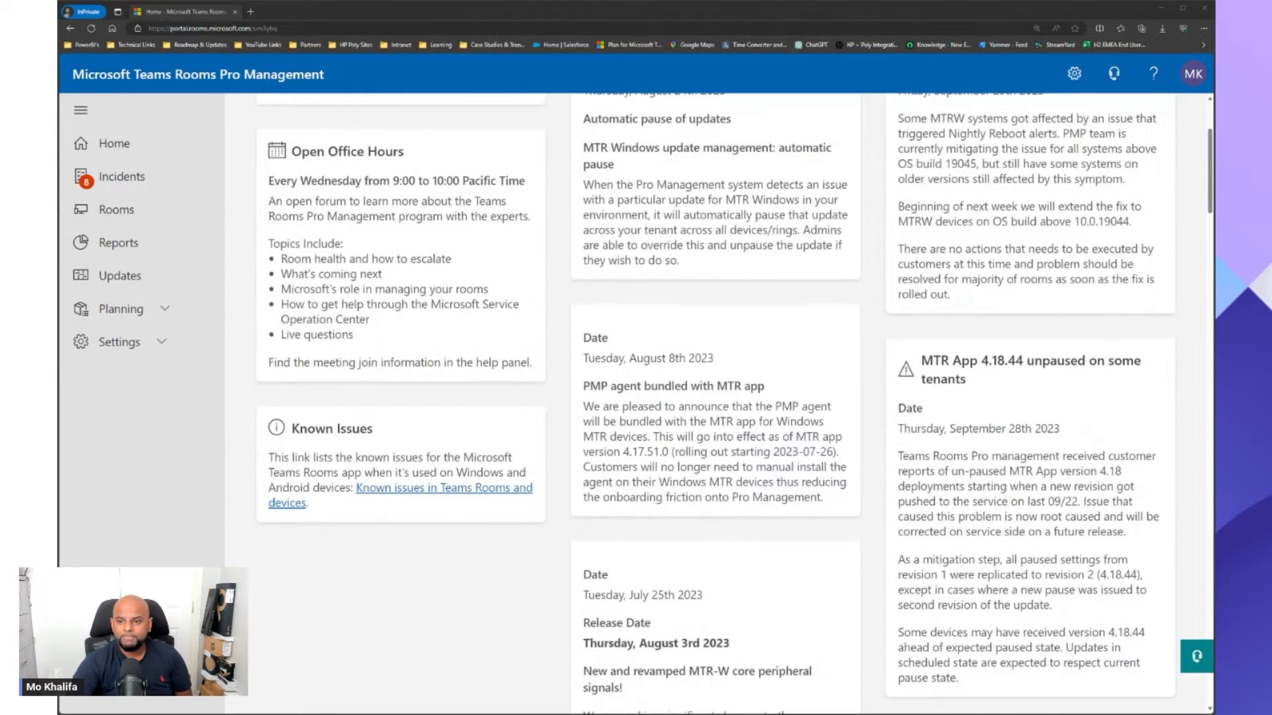
scroll("down", 3)
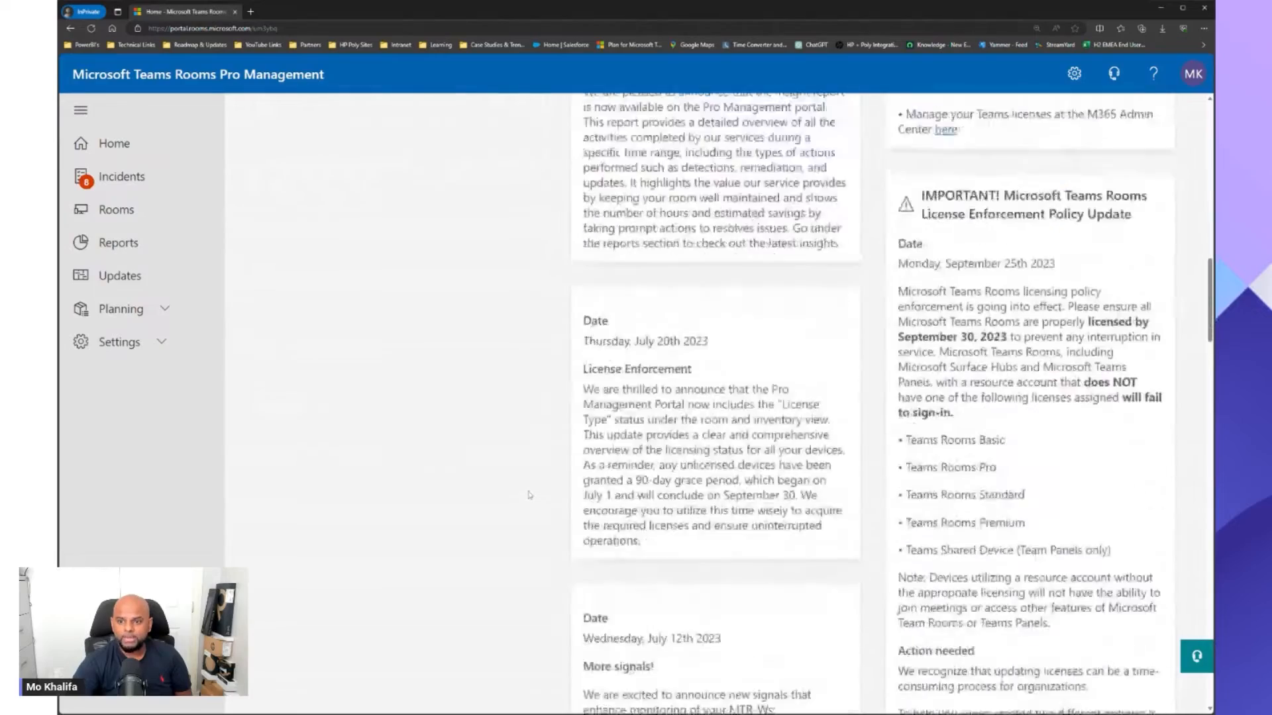
scroll("down", 3)
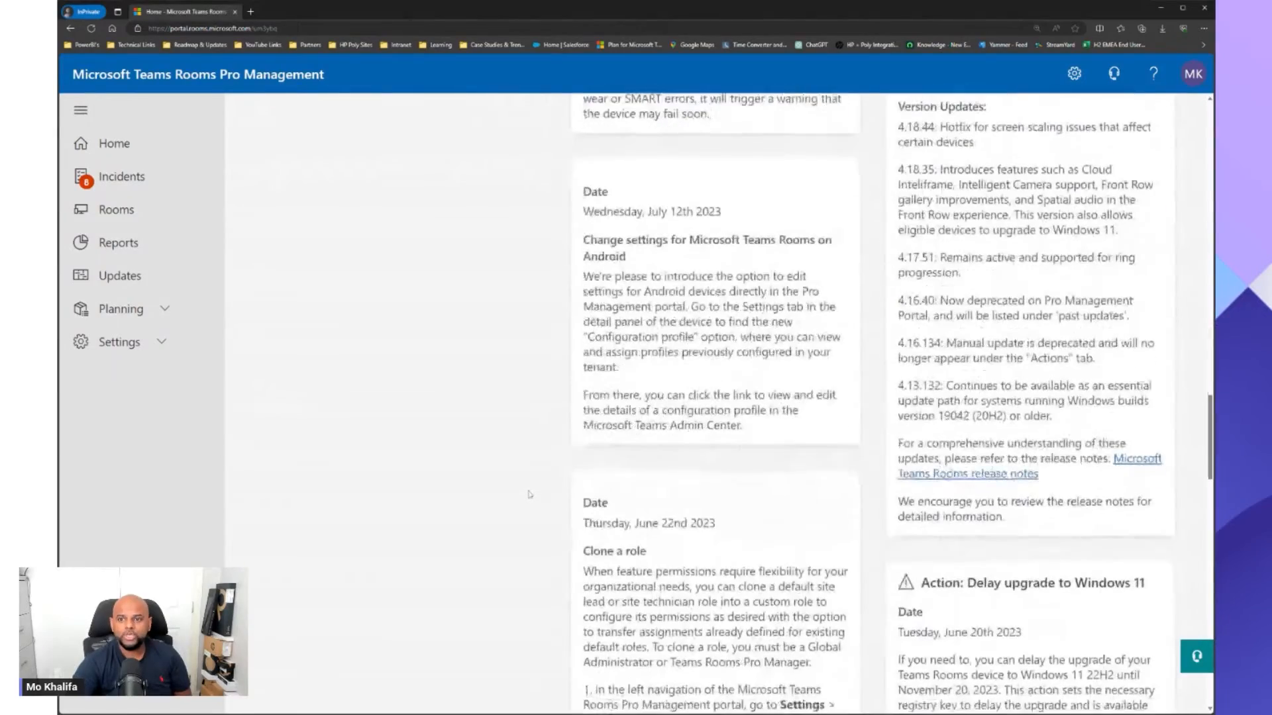
scroll("down", 3)
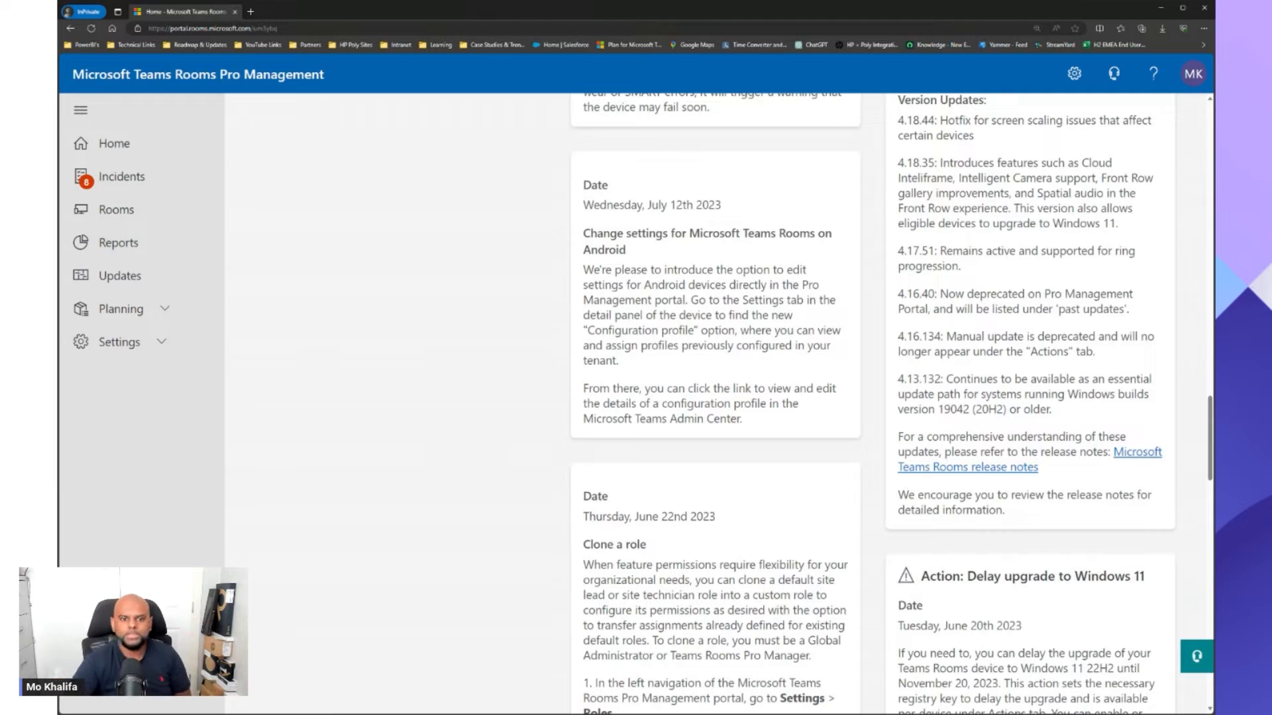
scroll("up", 3)
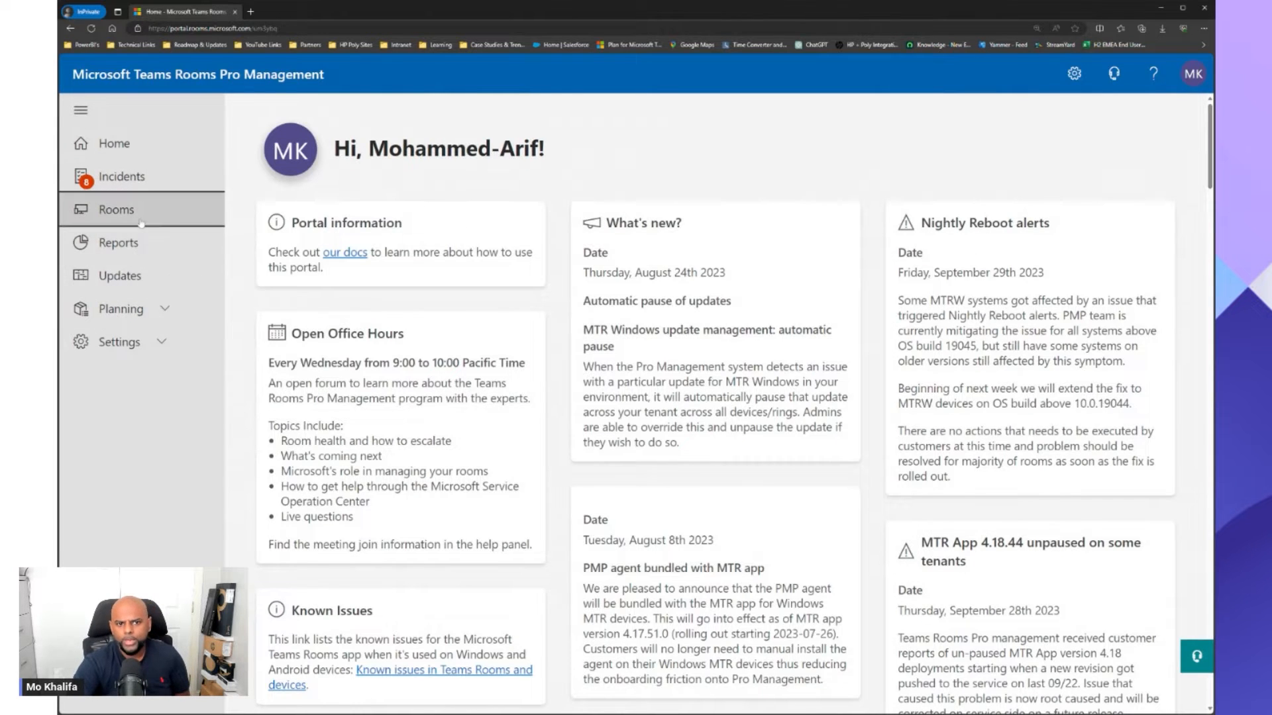
left_click(116, 209)
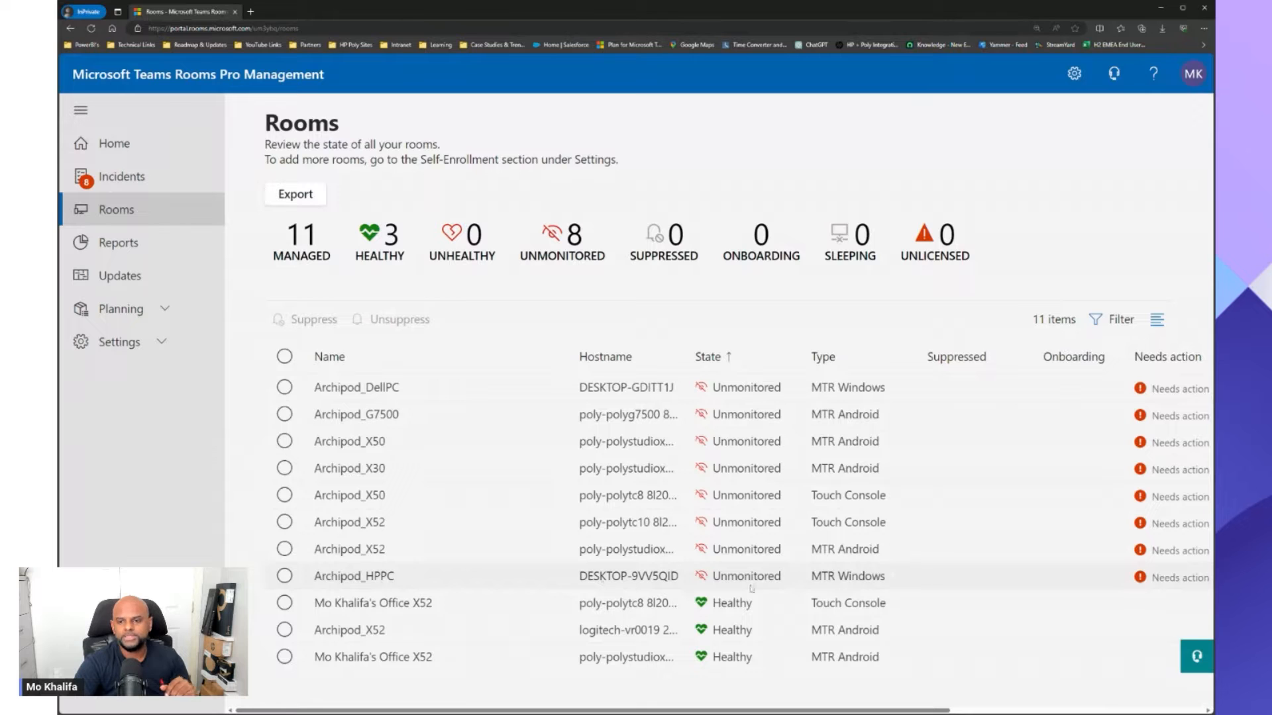
left_click(353, 576)
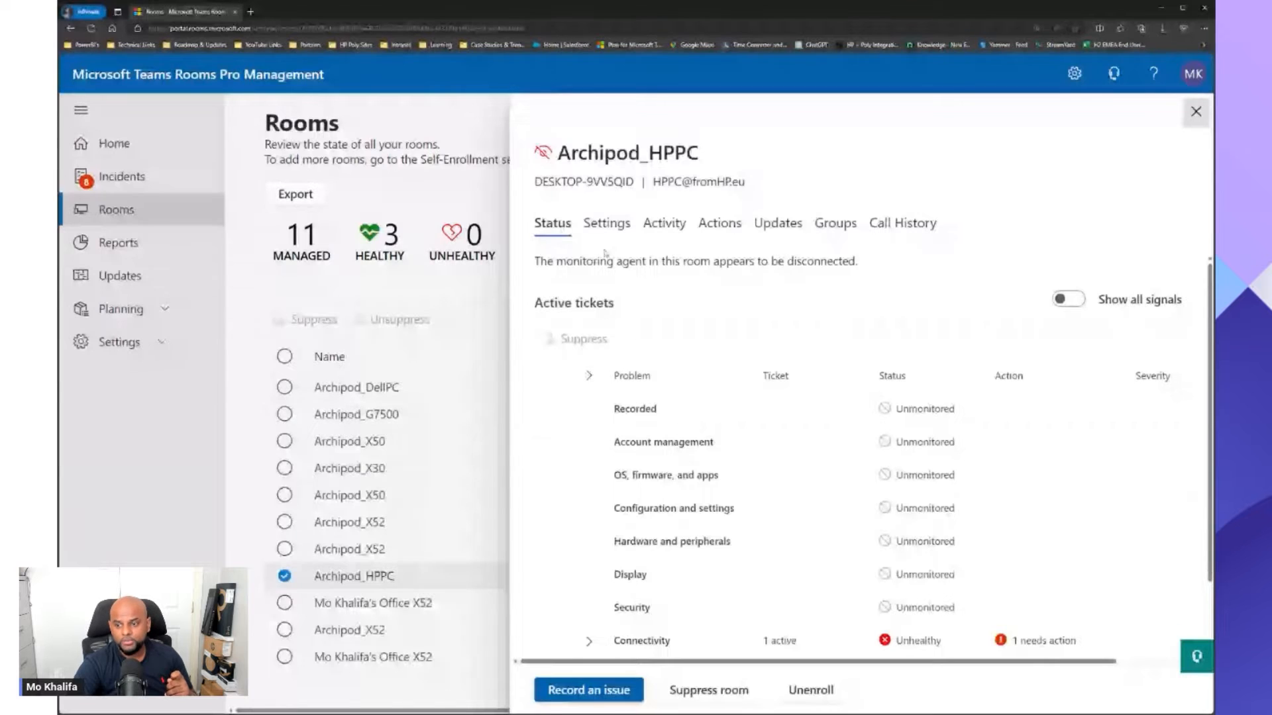
Review Archipod_HPPC's Settings, jumping through the Meetings and Device sections.
left_click(605, 222)
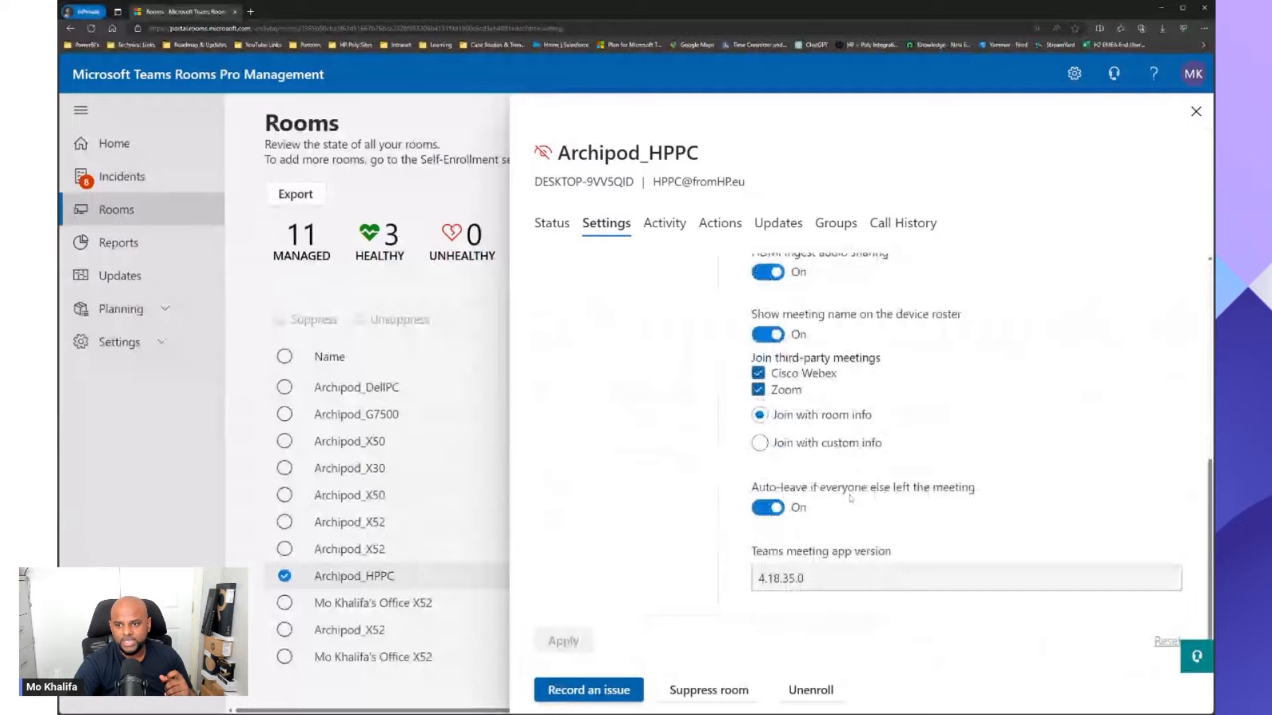
scroll("up", 3)
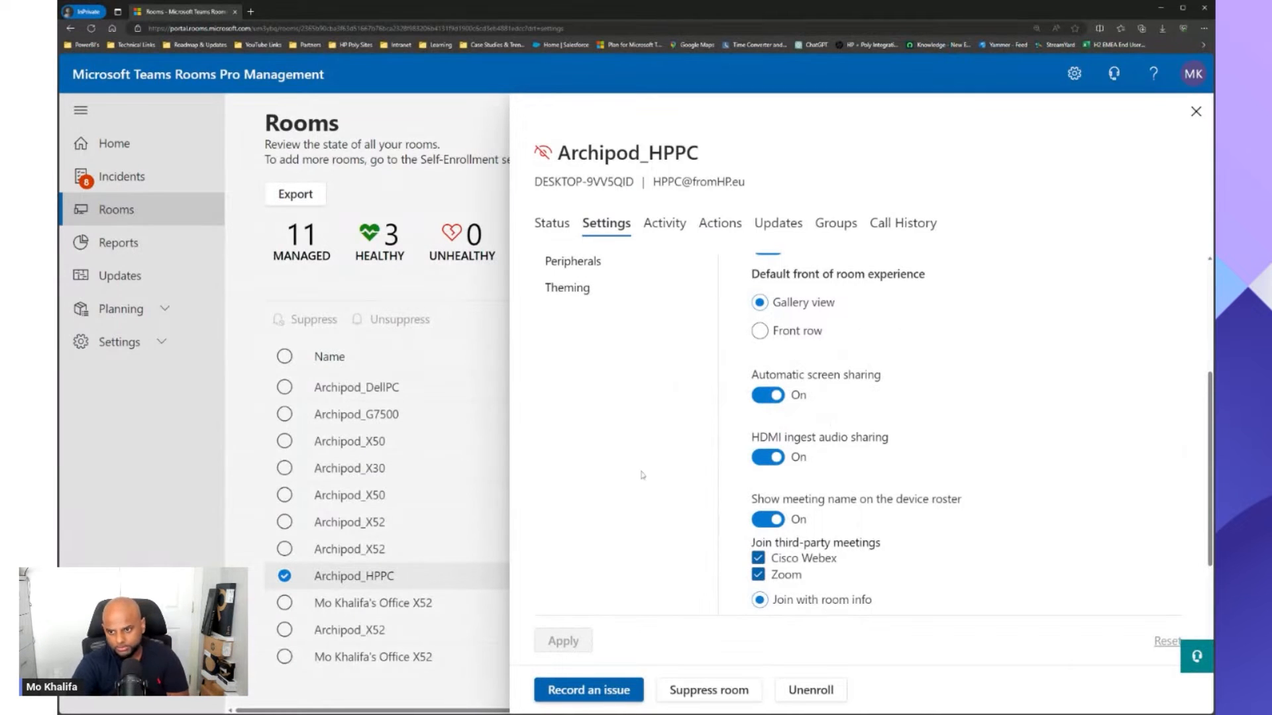
left_click(569, 331)
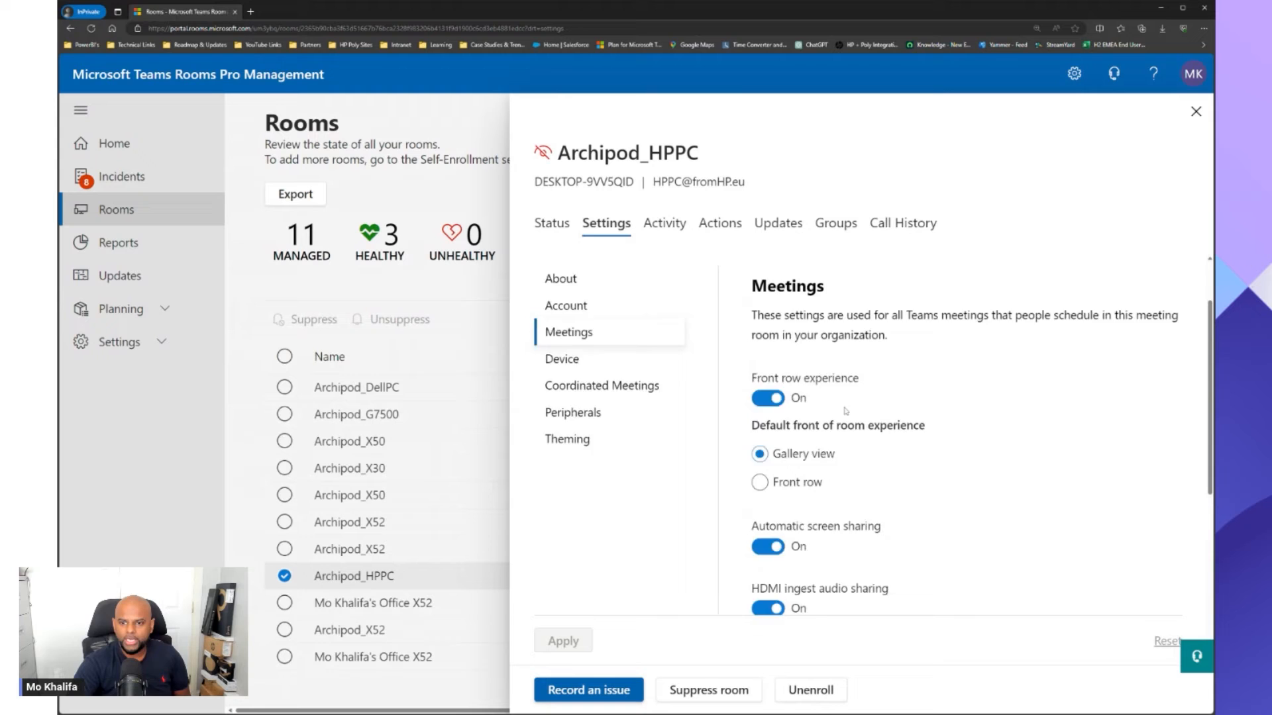
left_click(561, 359)
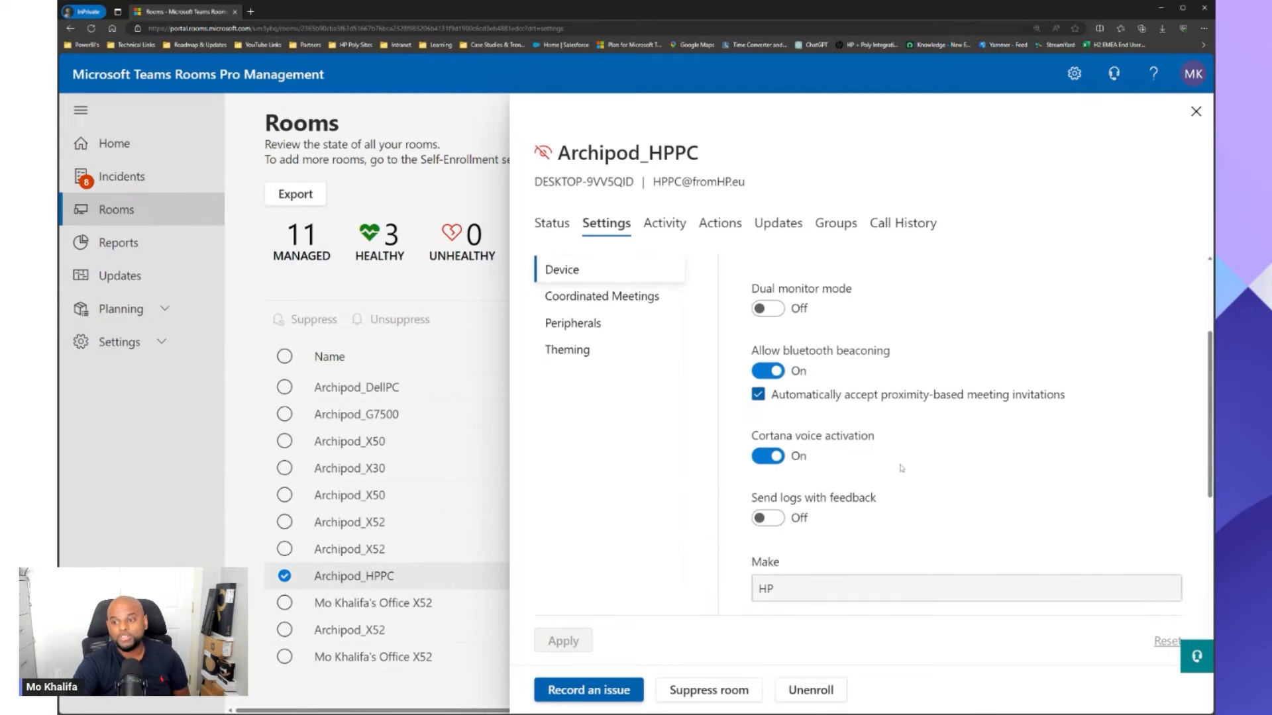
scroll("down", 3)
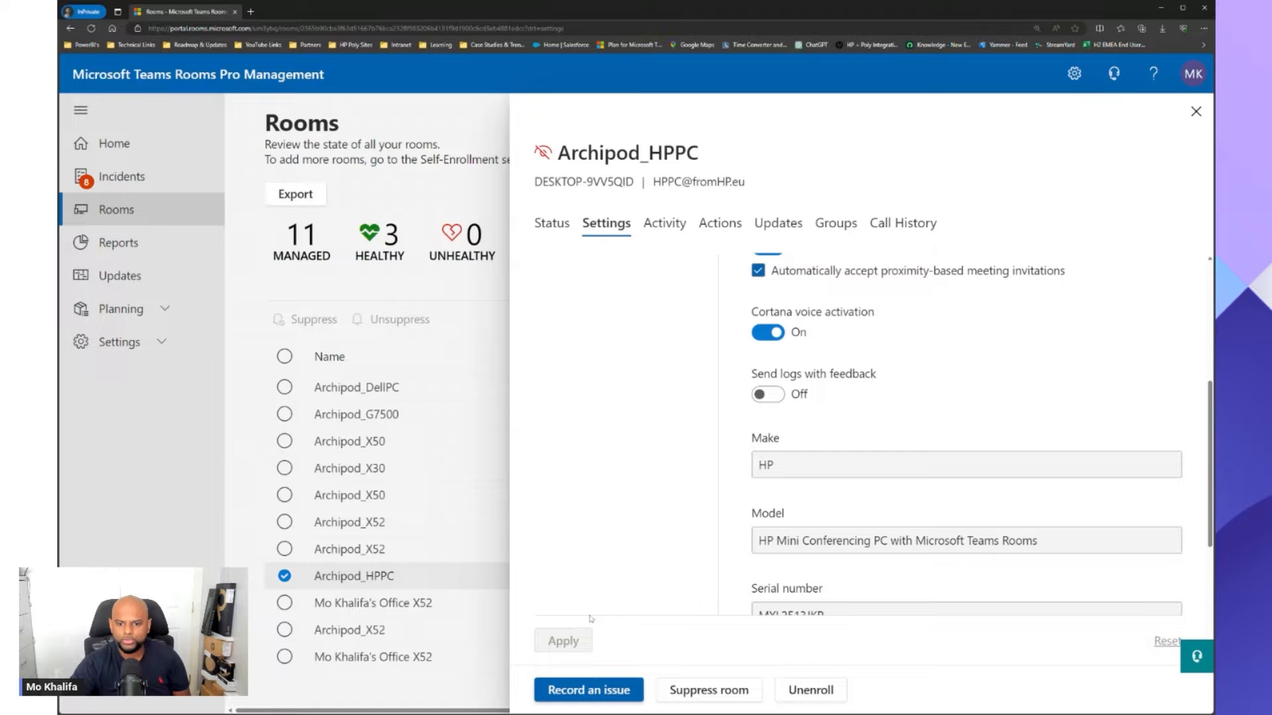
scroll("up", 3)
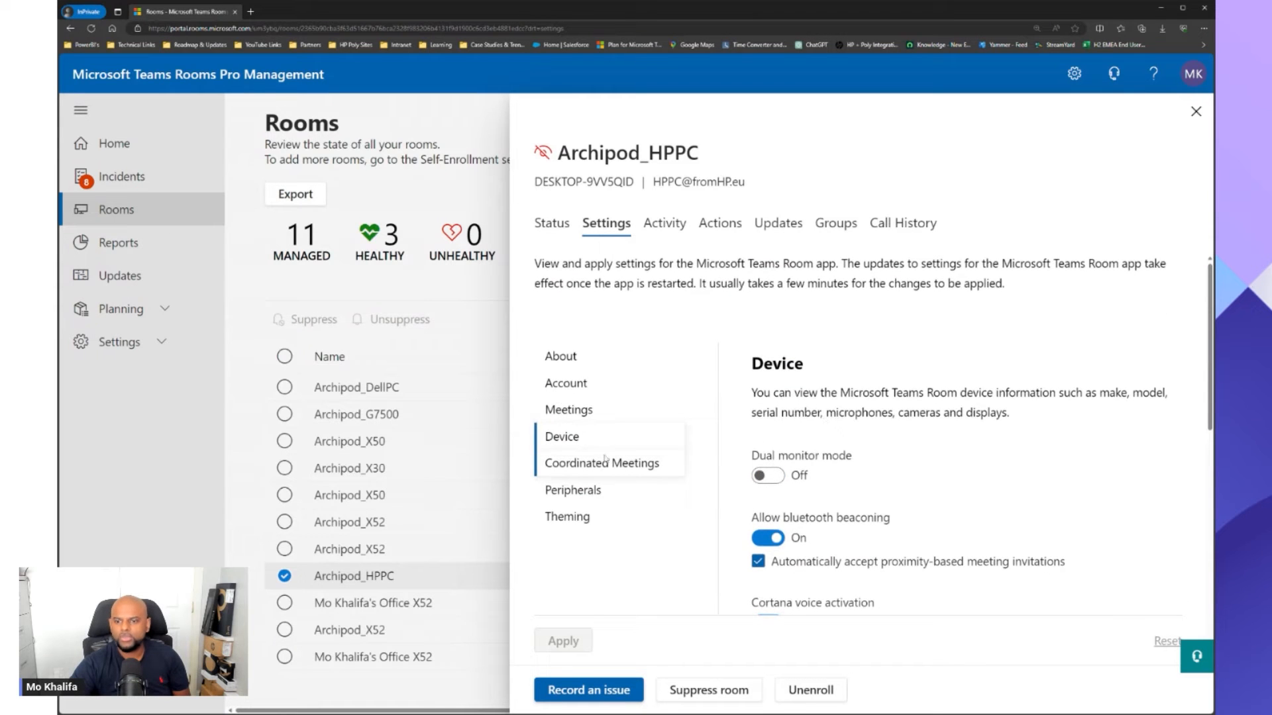
Review coordinated meetings and peripherals, keeping the Poly Studio R30 as conference speaker, then show Theming.
left_click(602, 462)
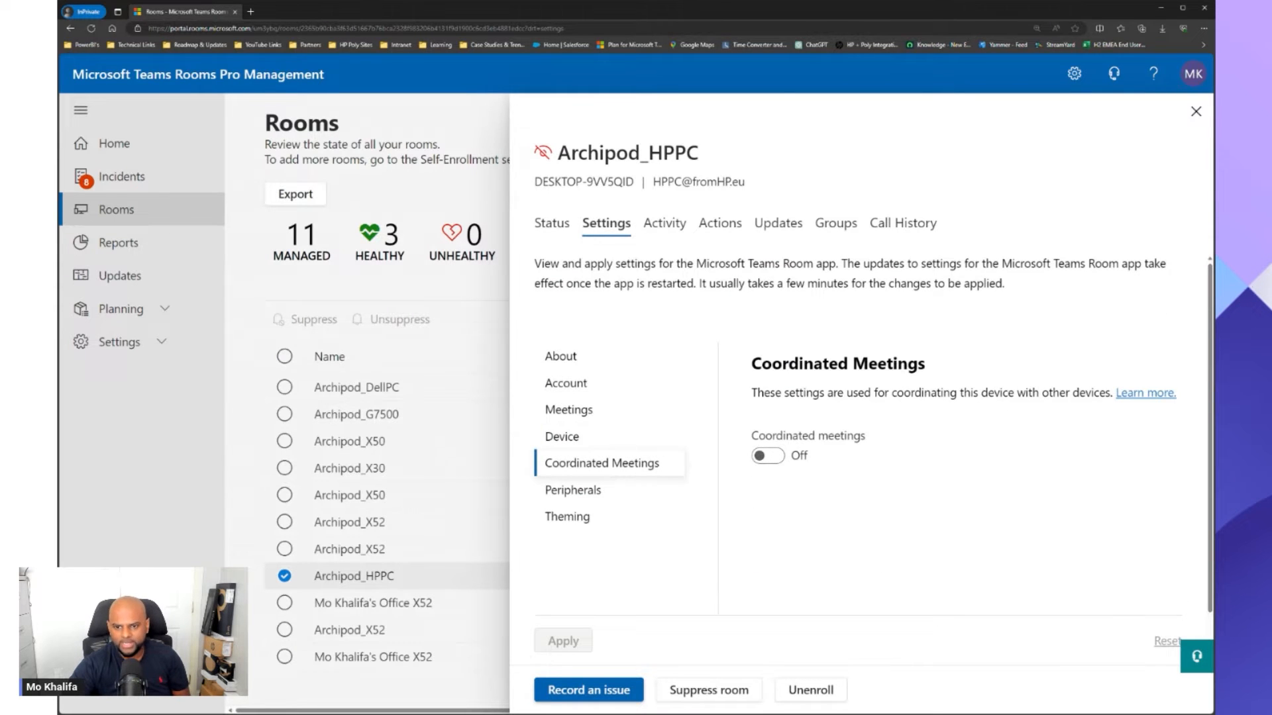
left_click(572, 488)
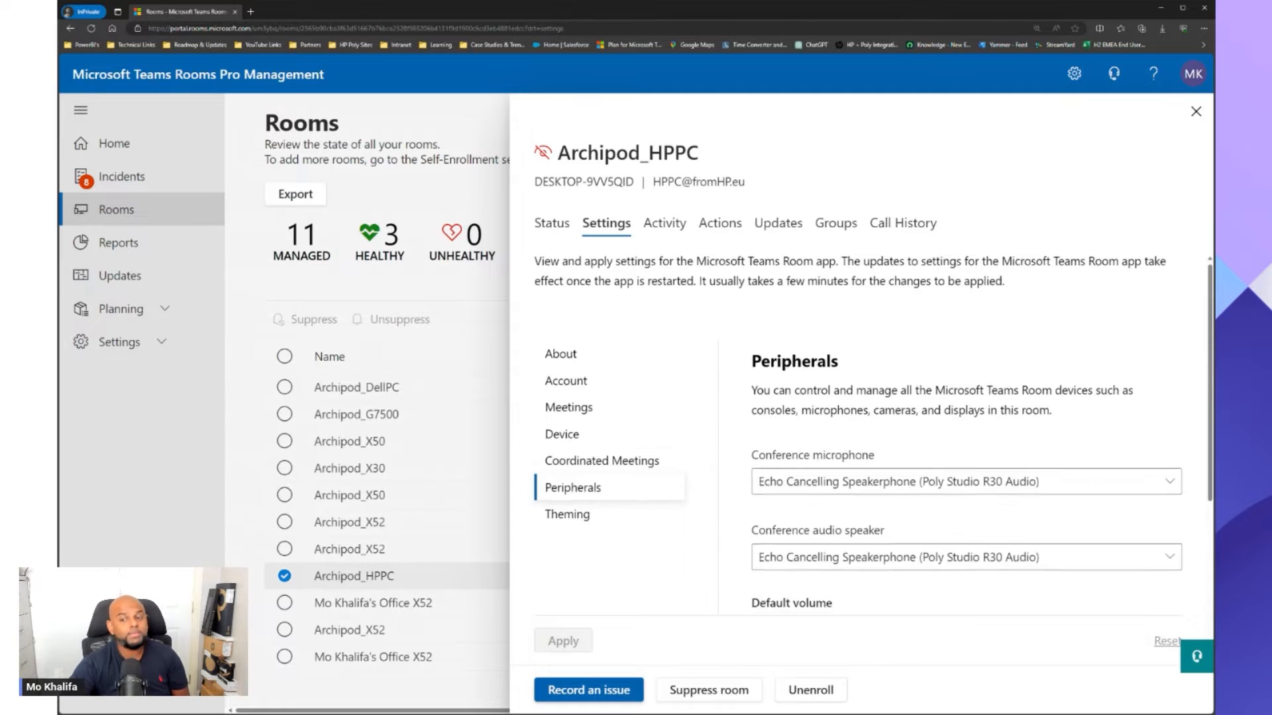
scroll("down", 3)
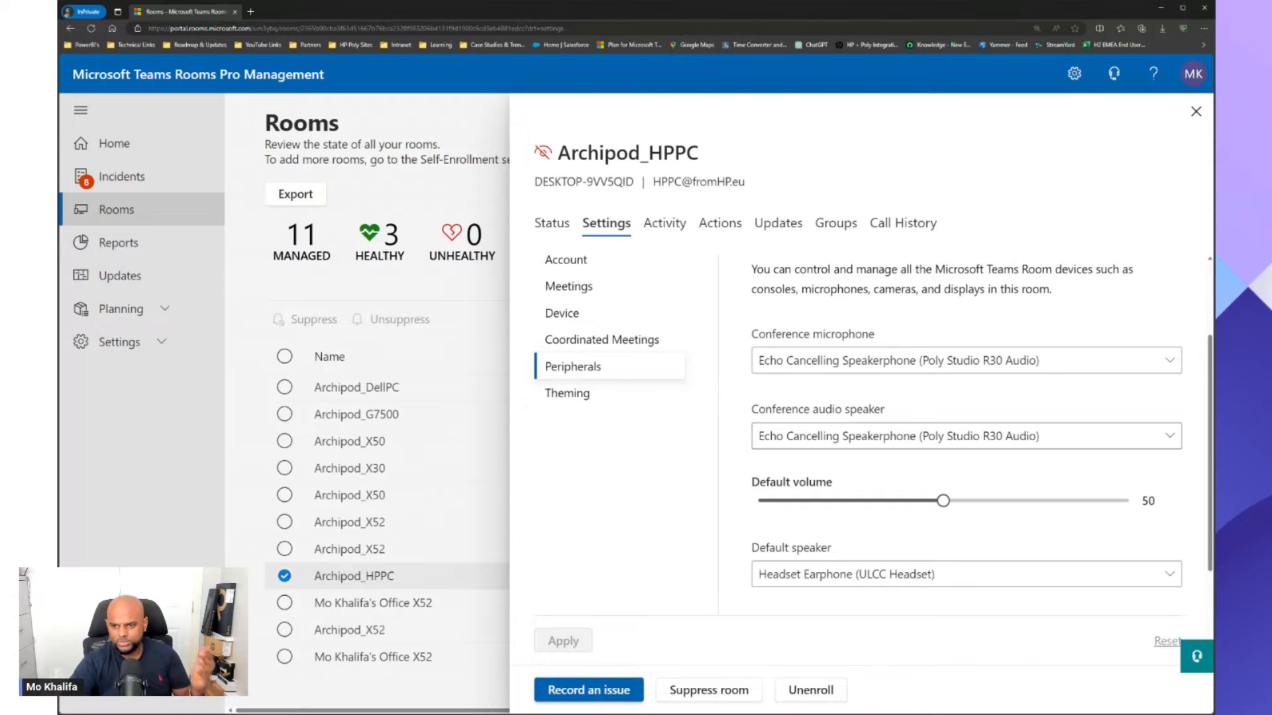
left_click(962, 436)
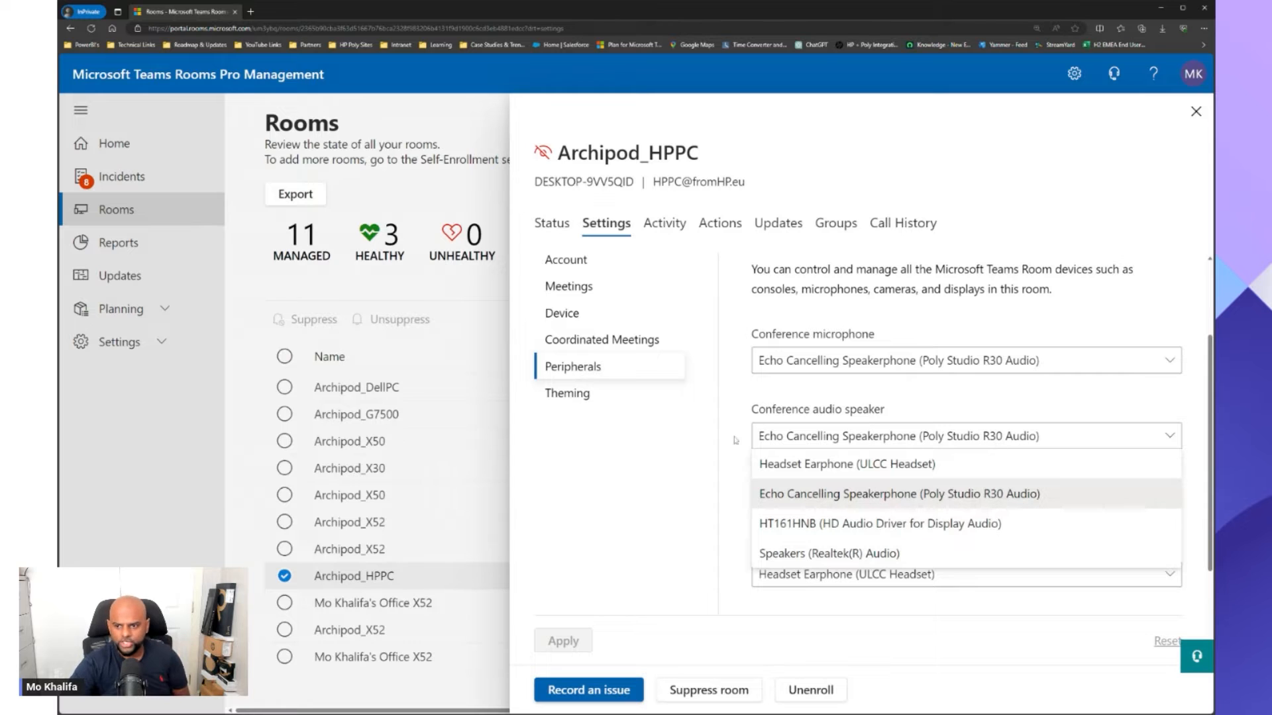
left_click(897, 494)
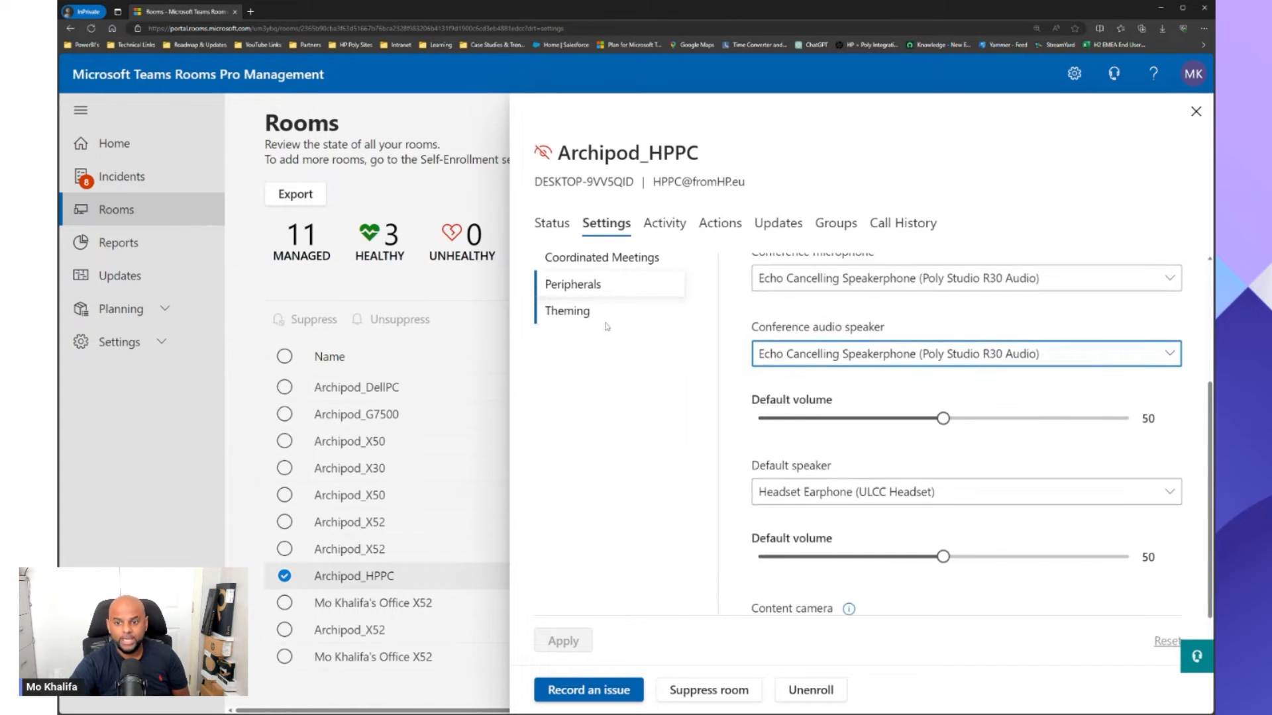
left_click(566, 310)
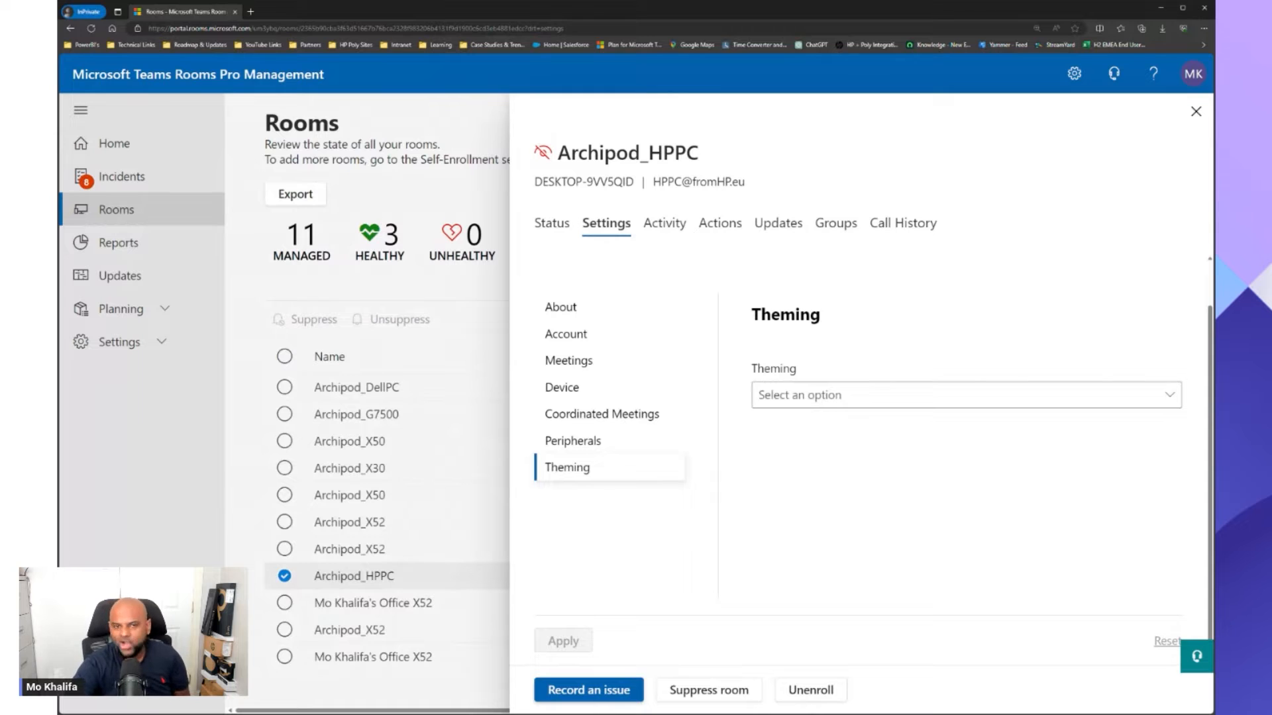
Browse the room themes and conference microphone options unchanged, then return to Device settings.
left_click(963, 395)
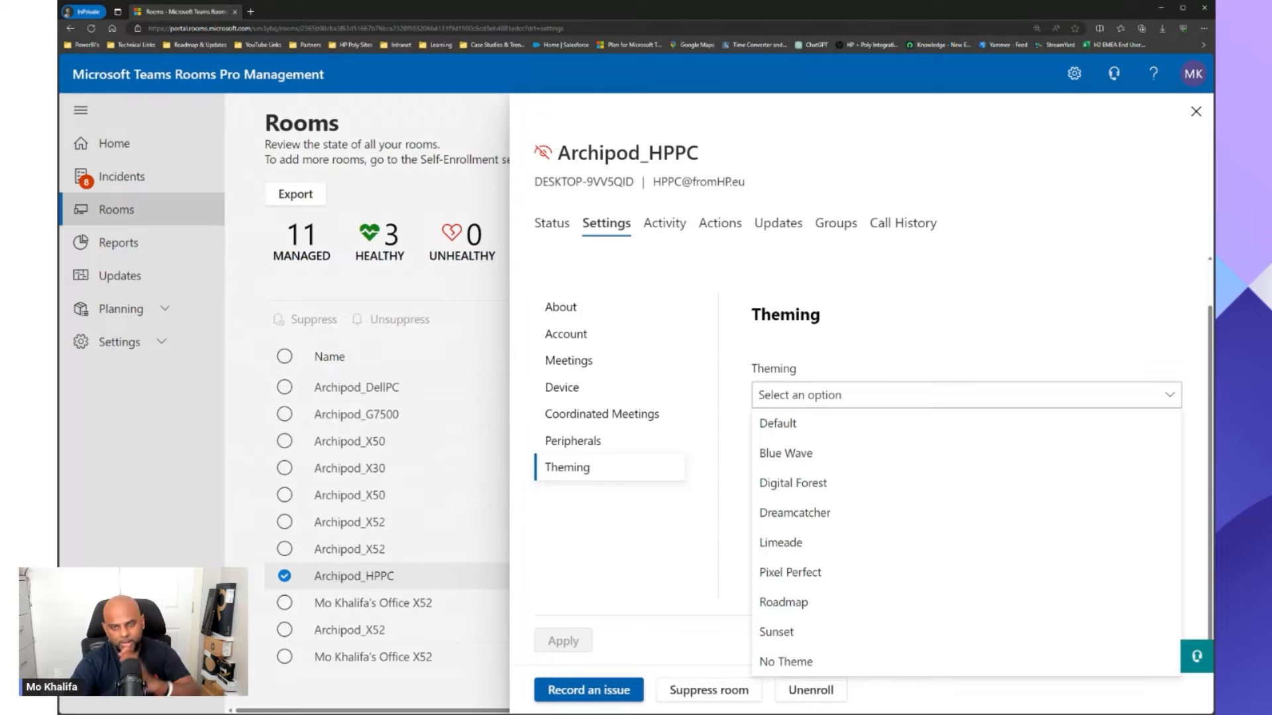
mouse_move(794, 511)
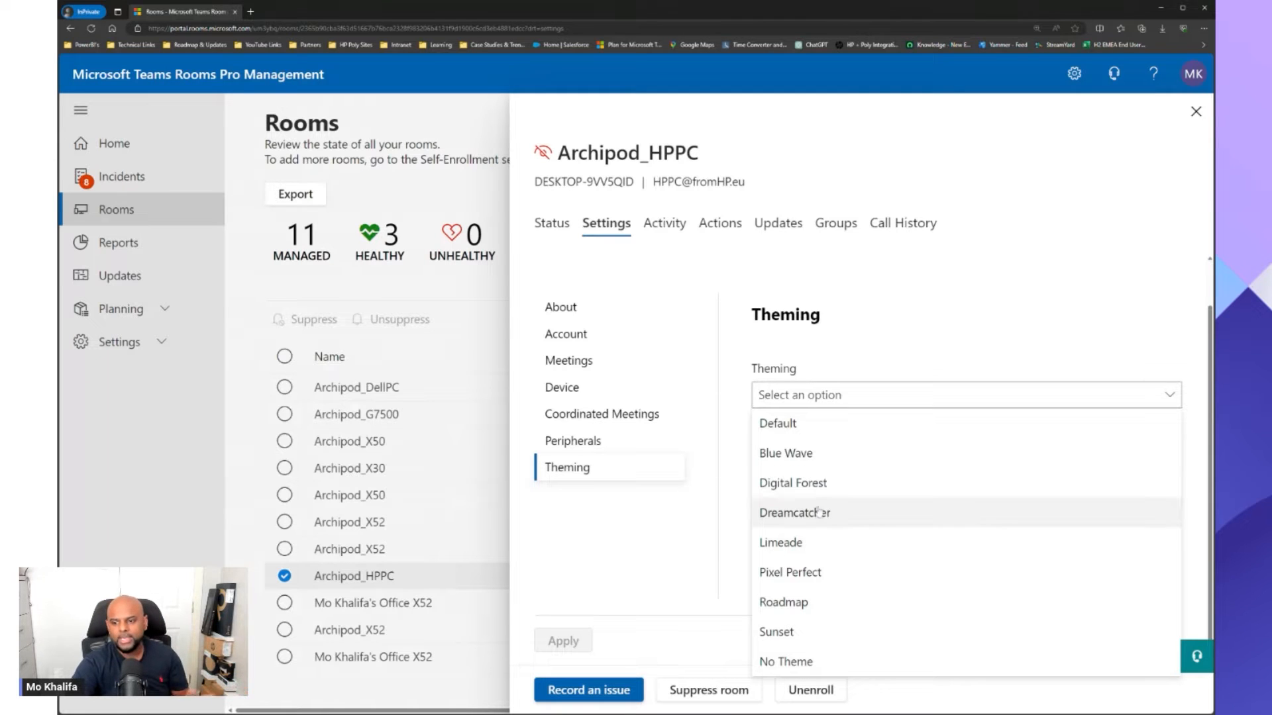
mouse_move(815, 449)
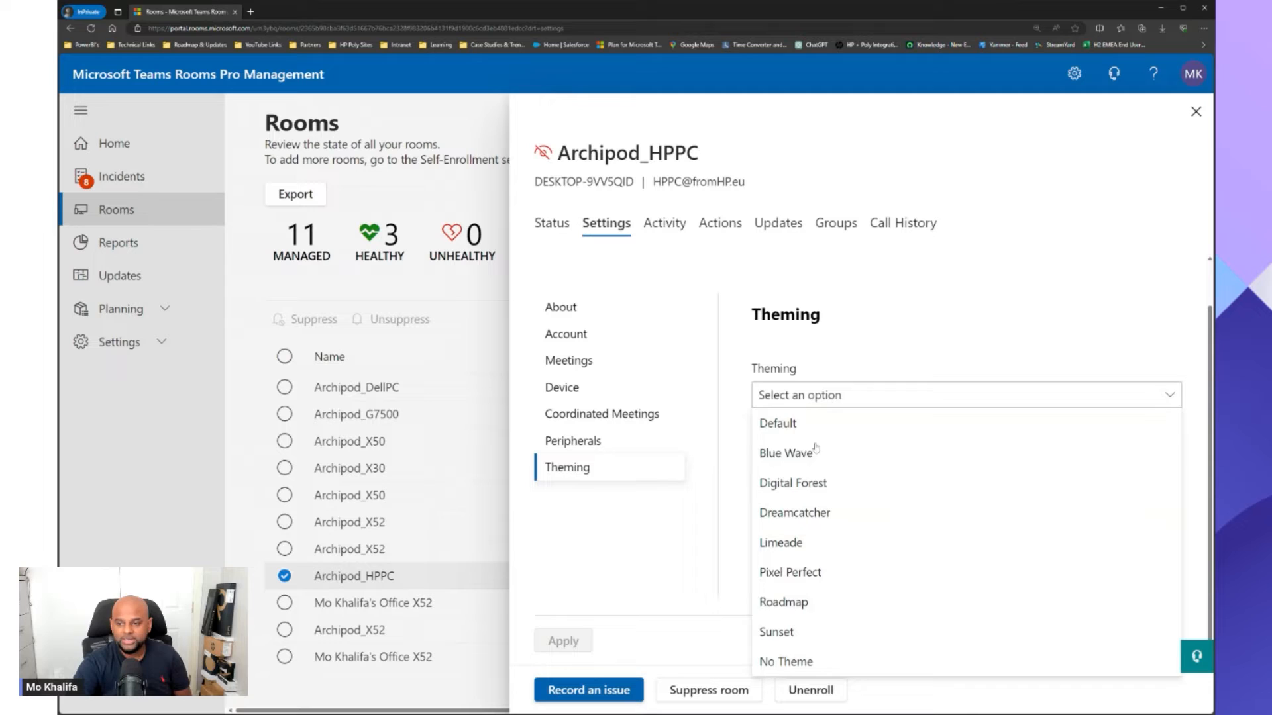
mouse_move(779, 543)
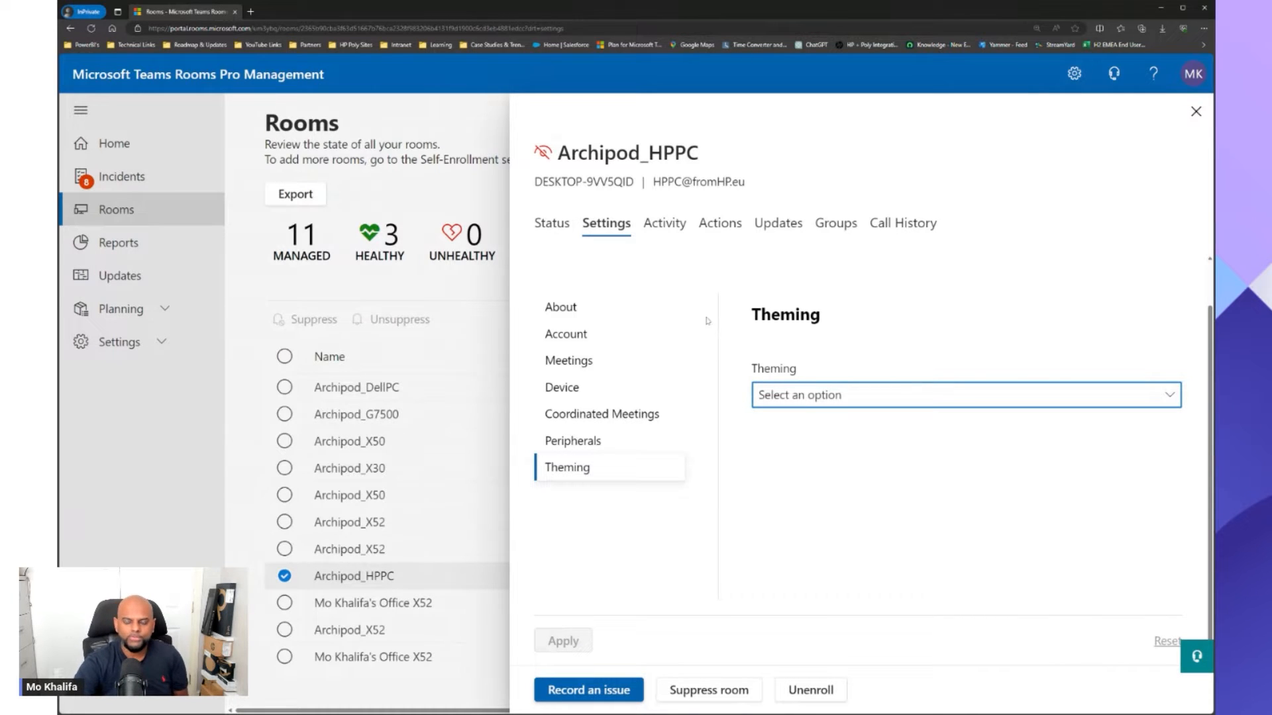
left_click(572, 440)
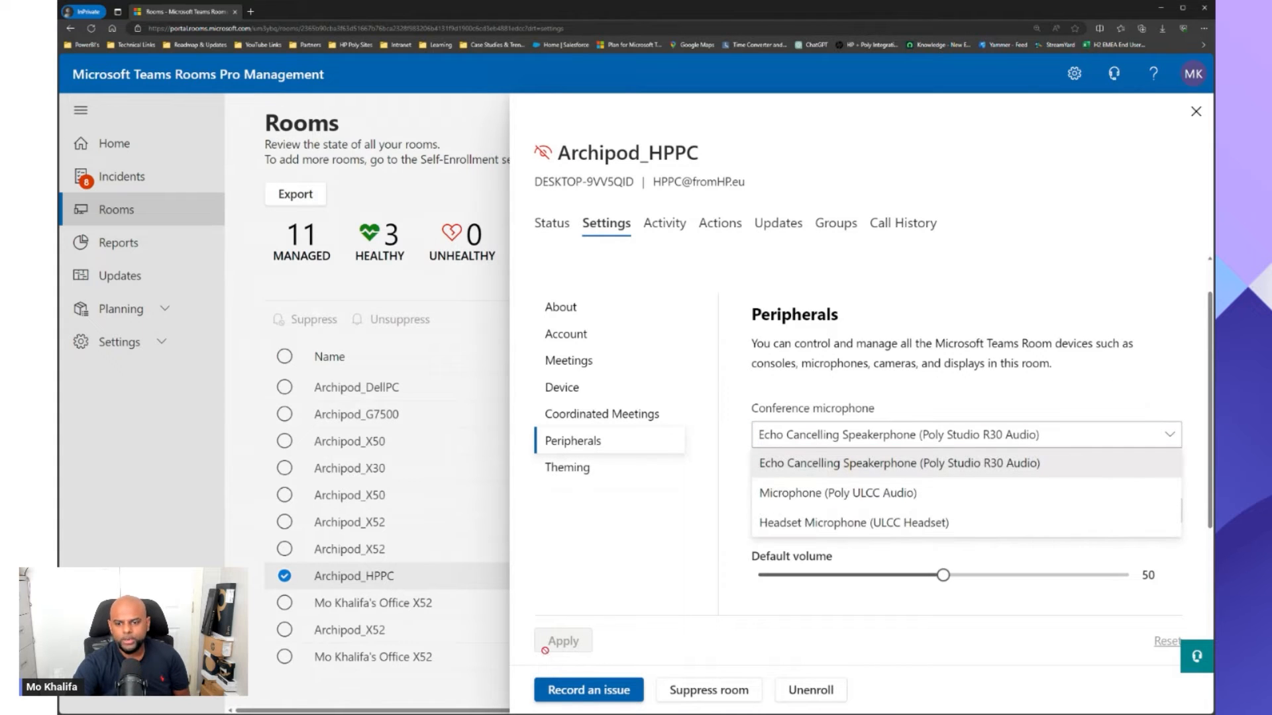
mouse_move(590, 594)
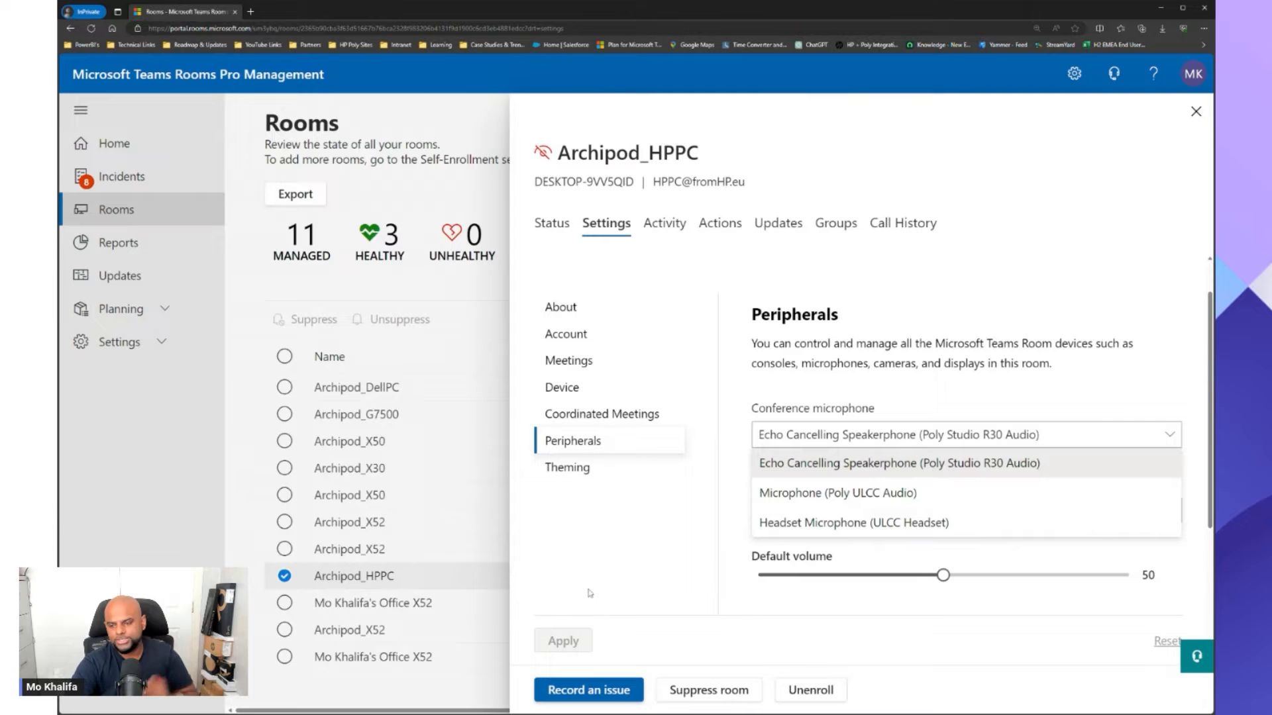
left_click(897, 464)
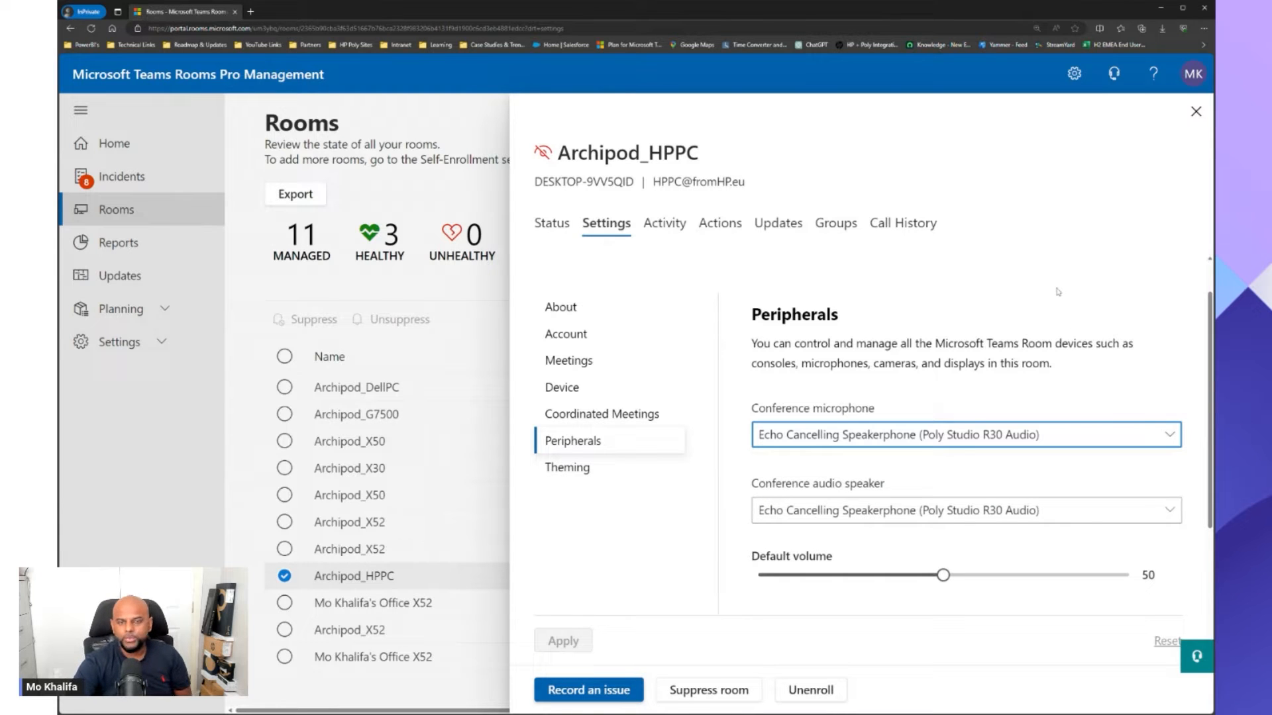
mouse_move(699, 413)
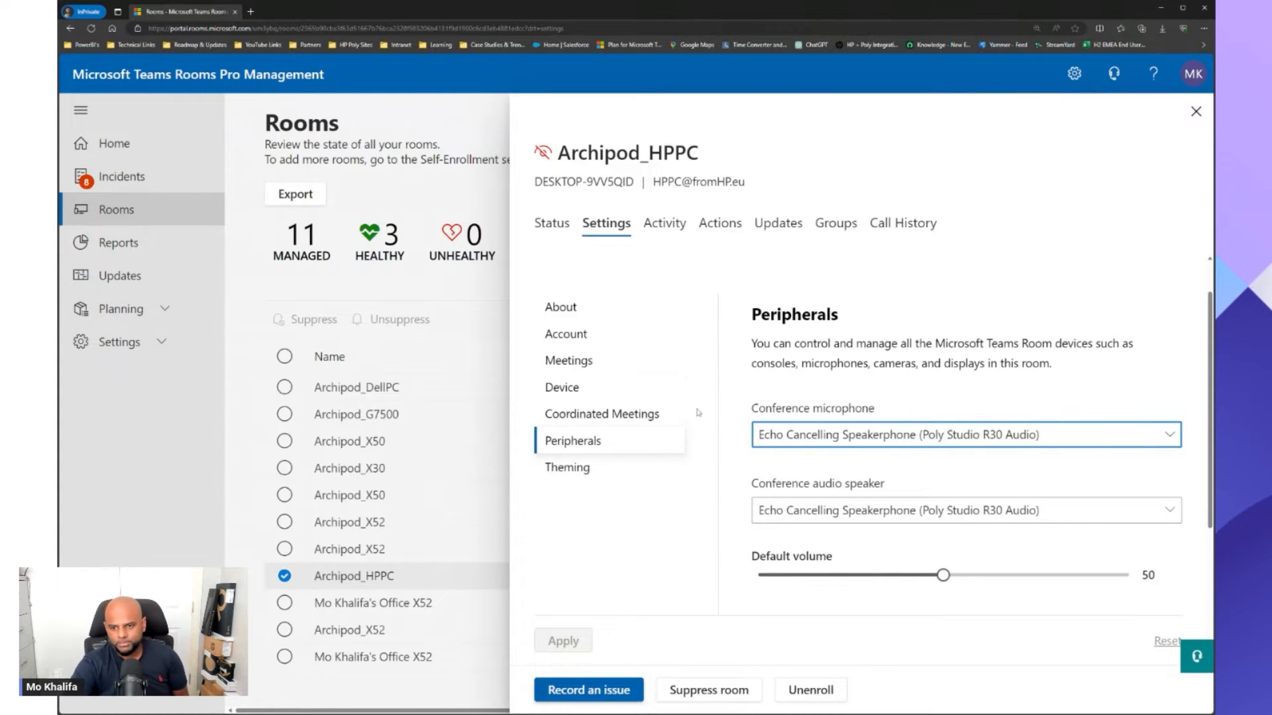
left_click(562, 386)
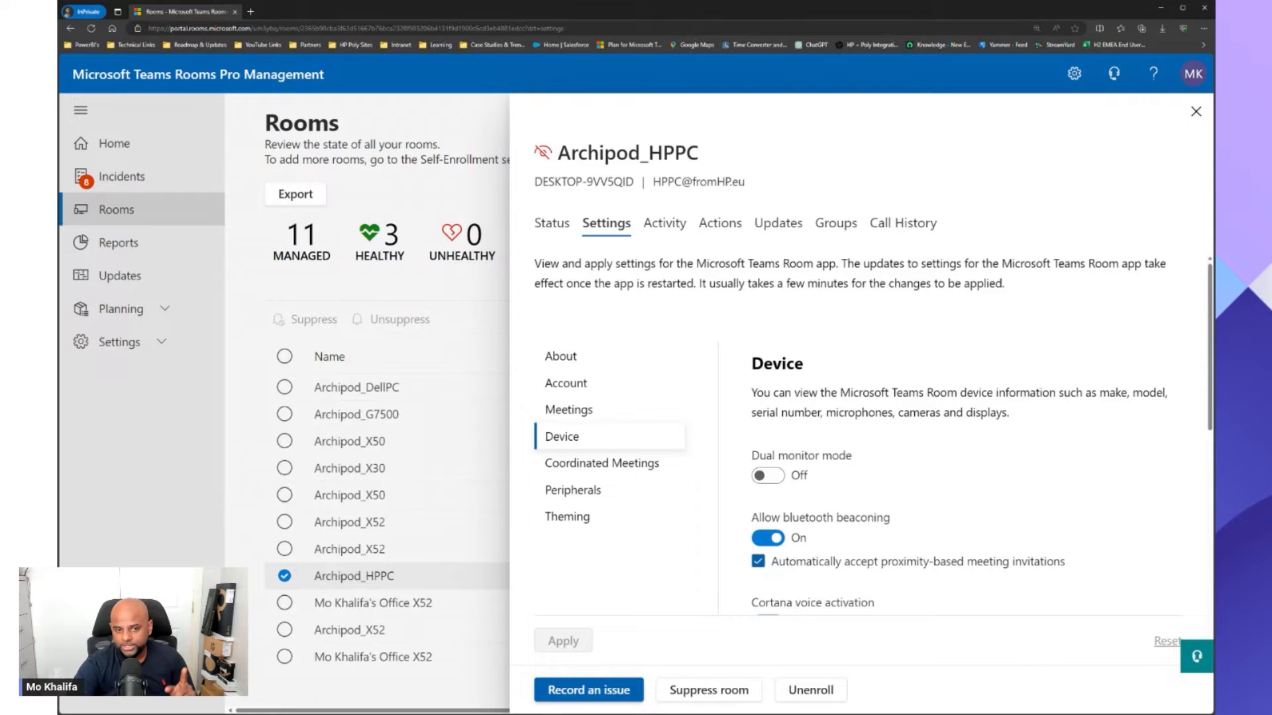
mouse_move(594, 334)
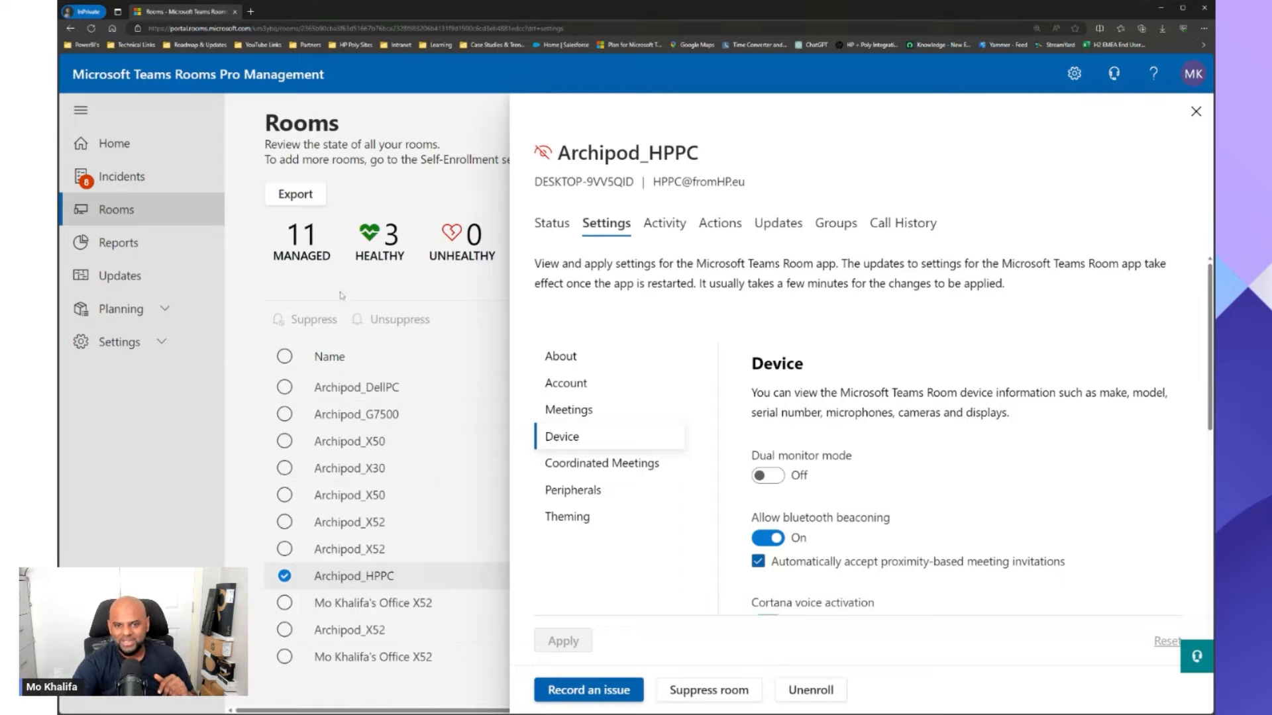
Close Archipod_HPPC's panel and open the healthy Android Office X52 room's details.
left_click(1195, 111)
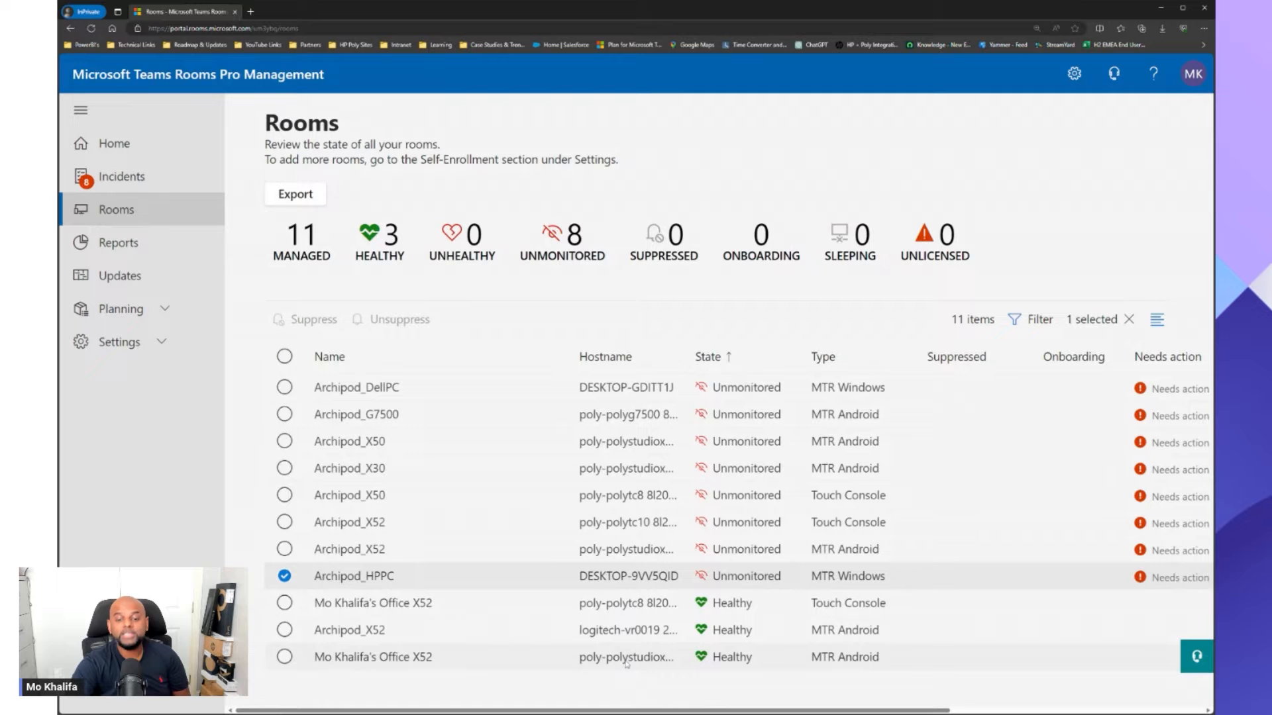
left_click(372, 657)
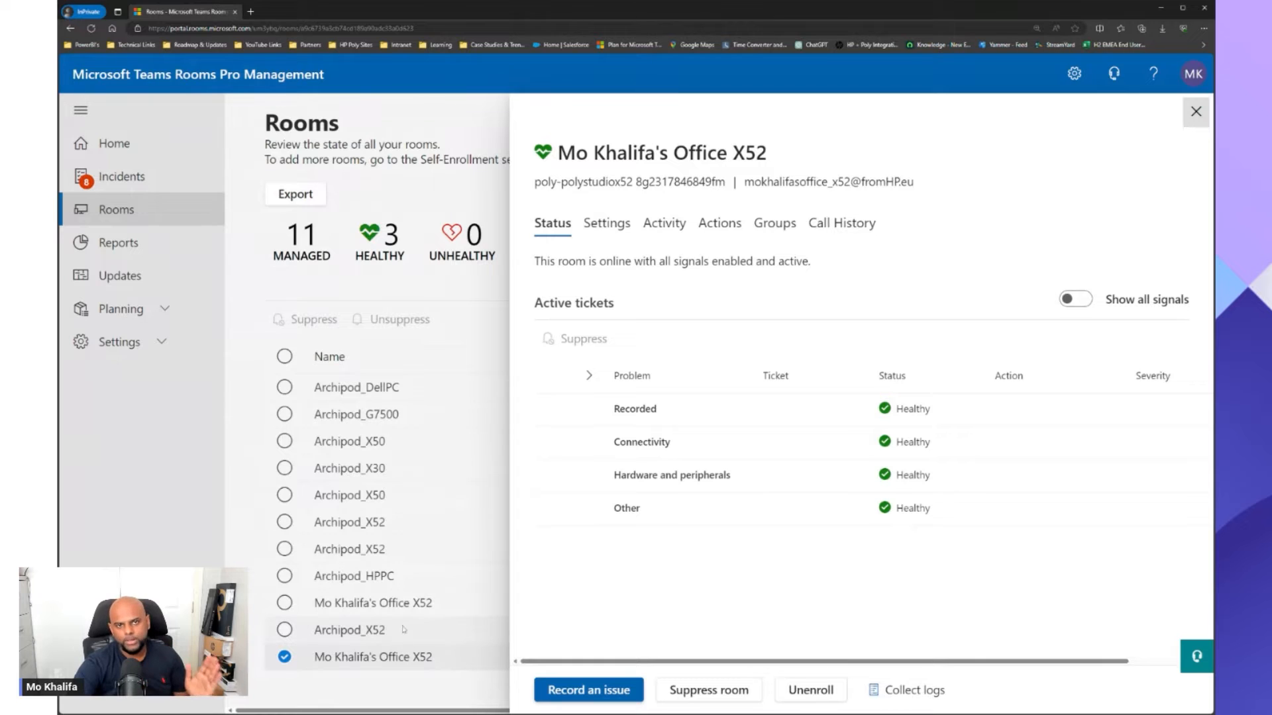
mouse_move(446, 544)
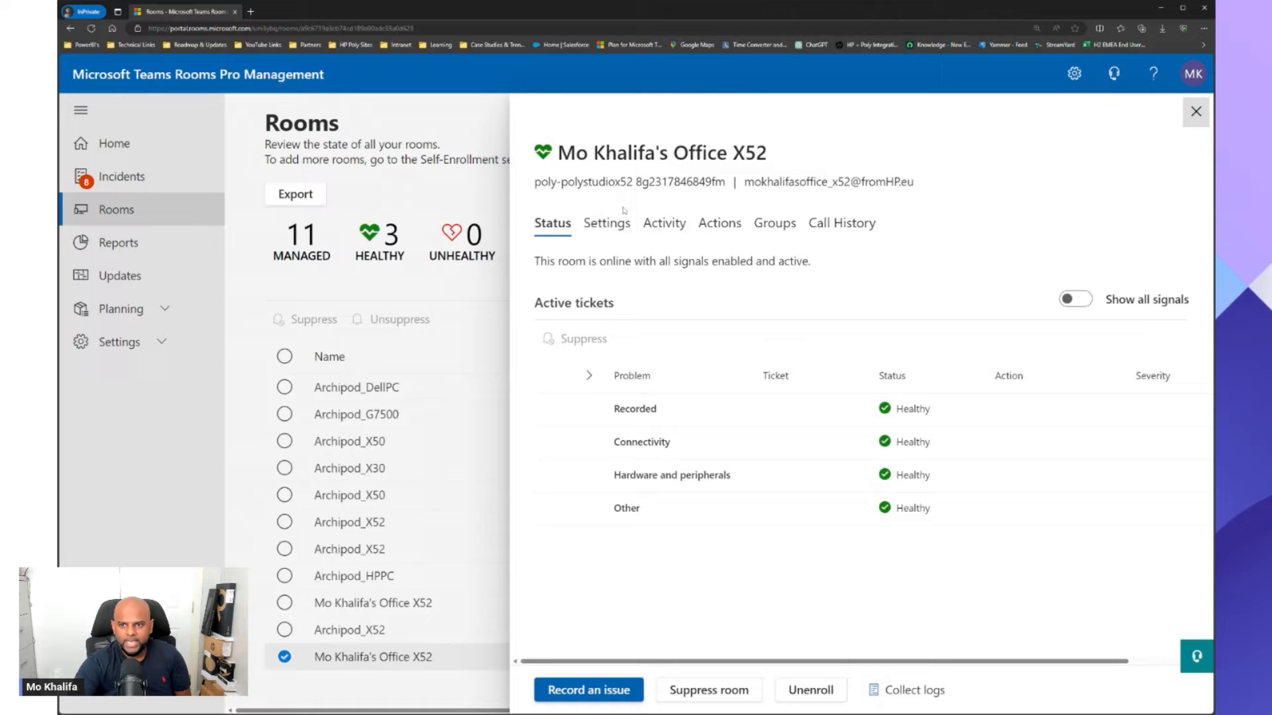
mouse_move(586, 277)
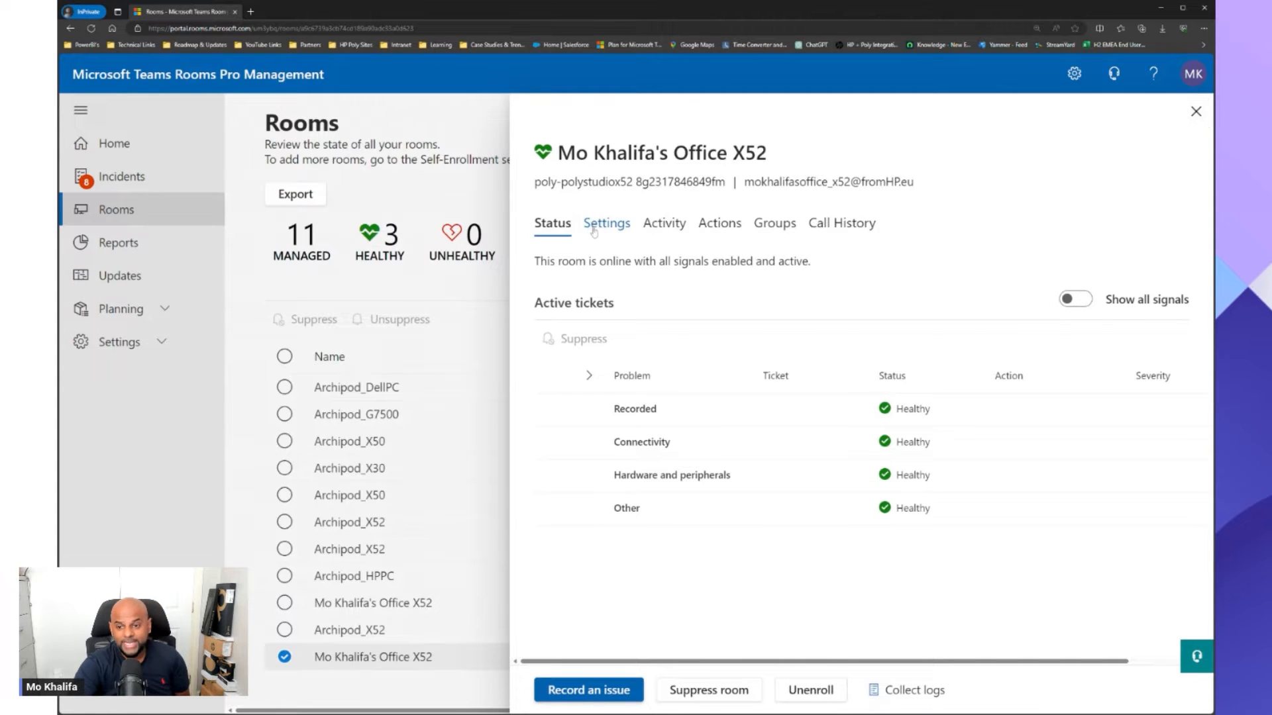
Review Office X52's meetings and device make, model and firmware details, ending on Configuration profile.
left_click(605, 222)
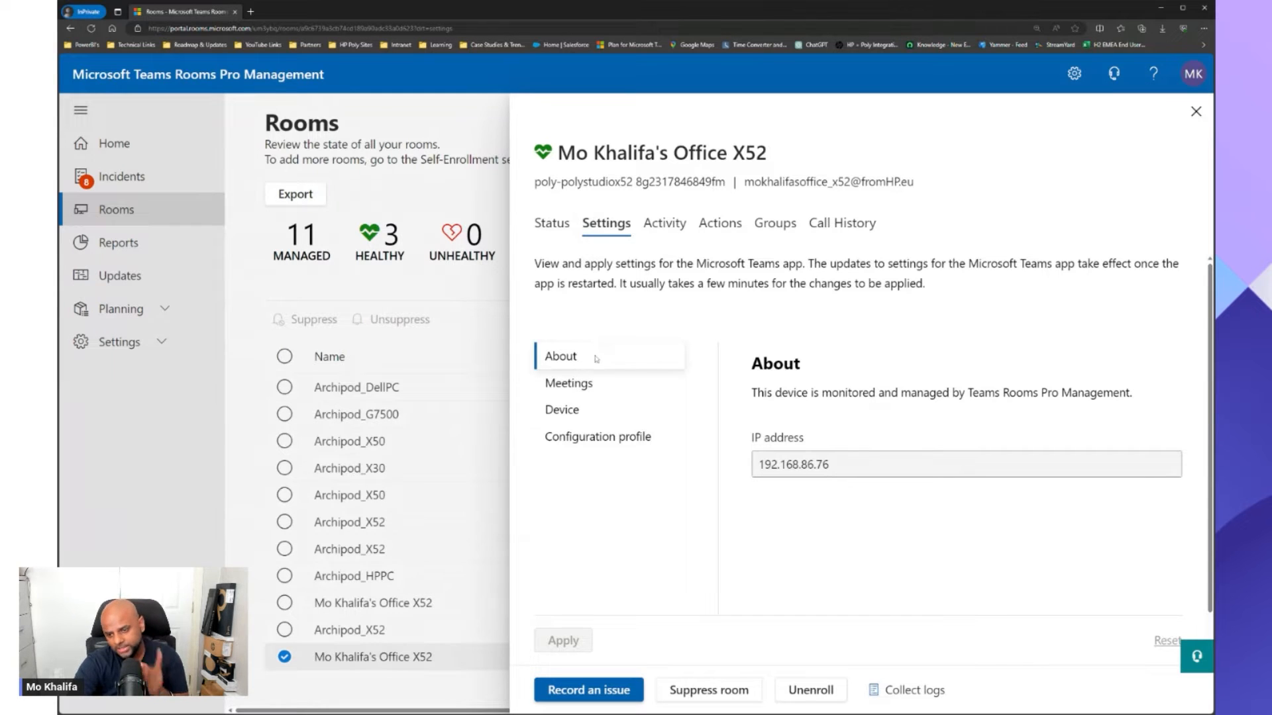
left_click(568, 383)
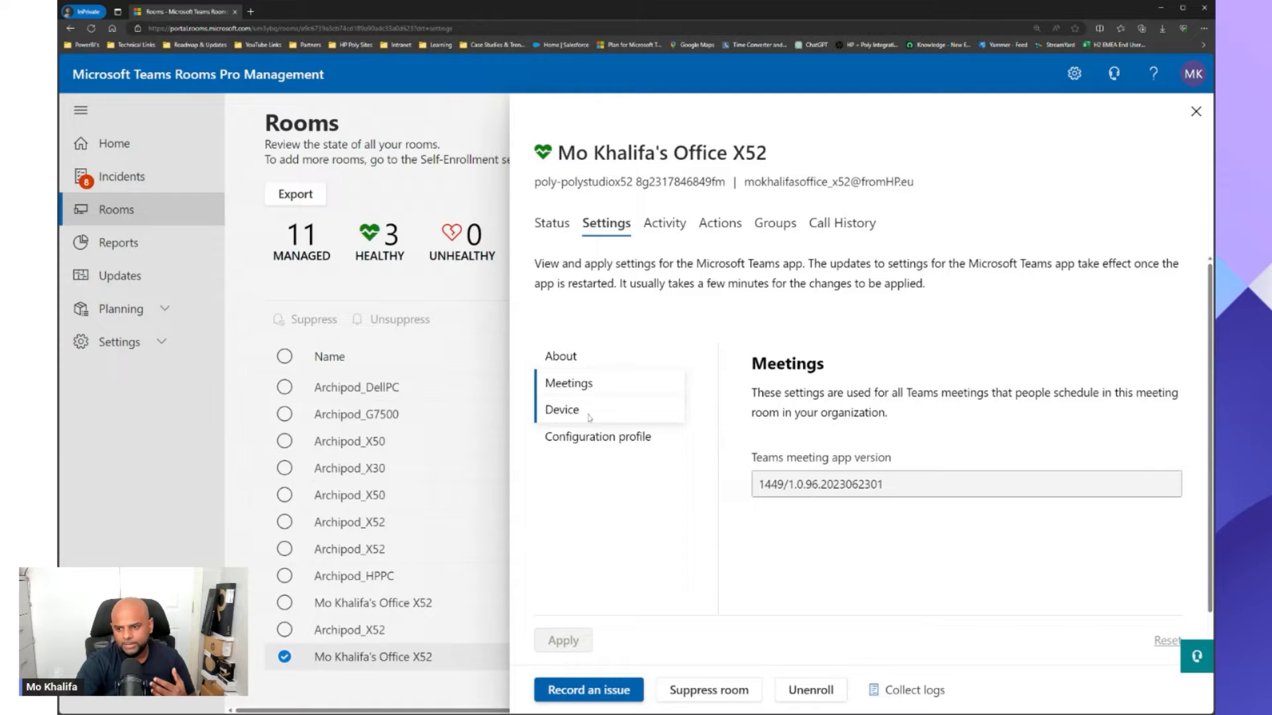
left_click(562, 410)
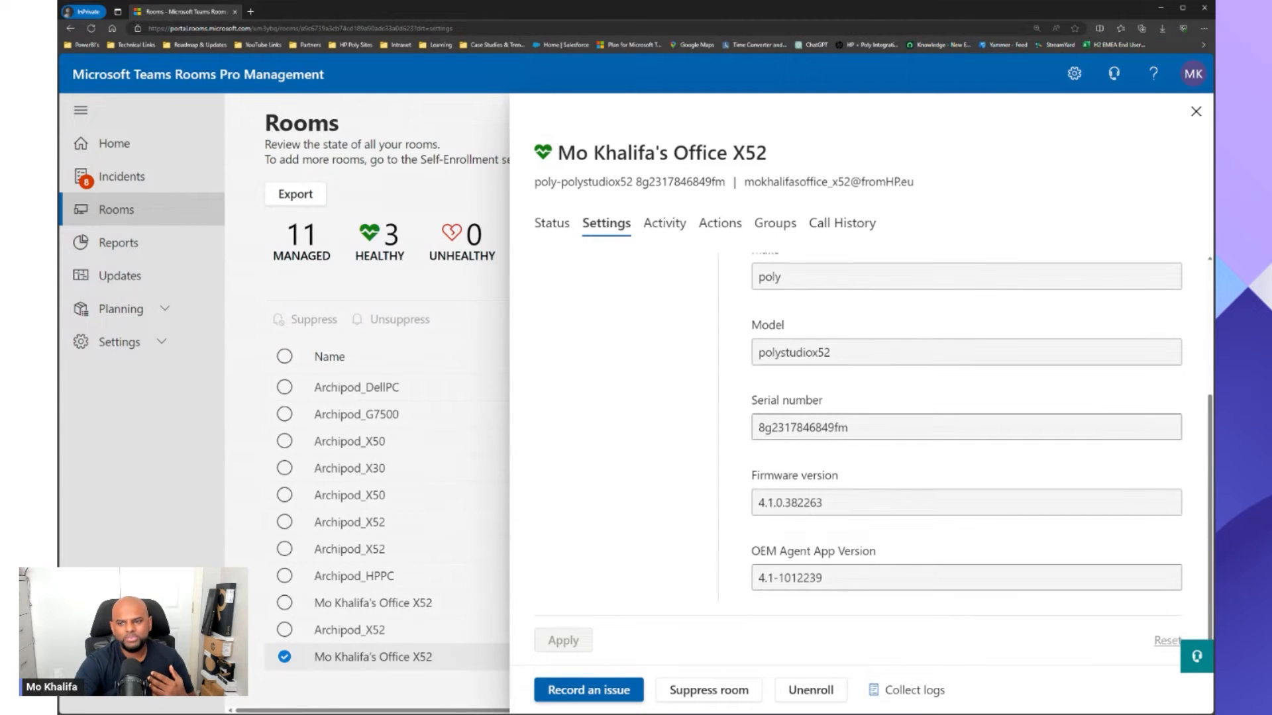
scroll("up", 3)
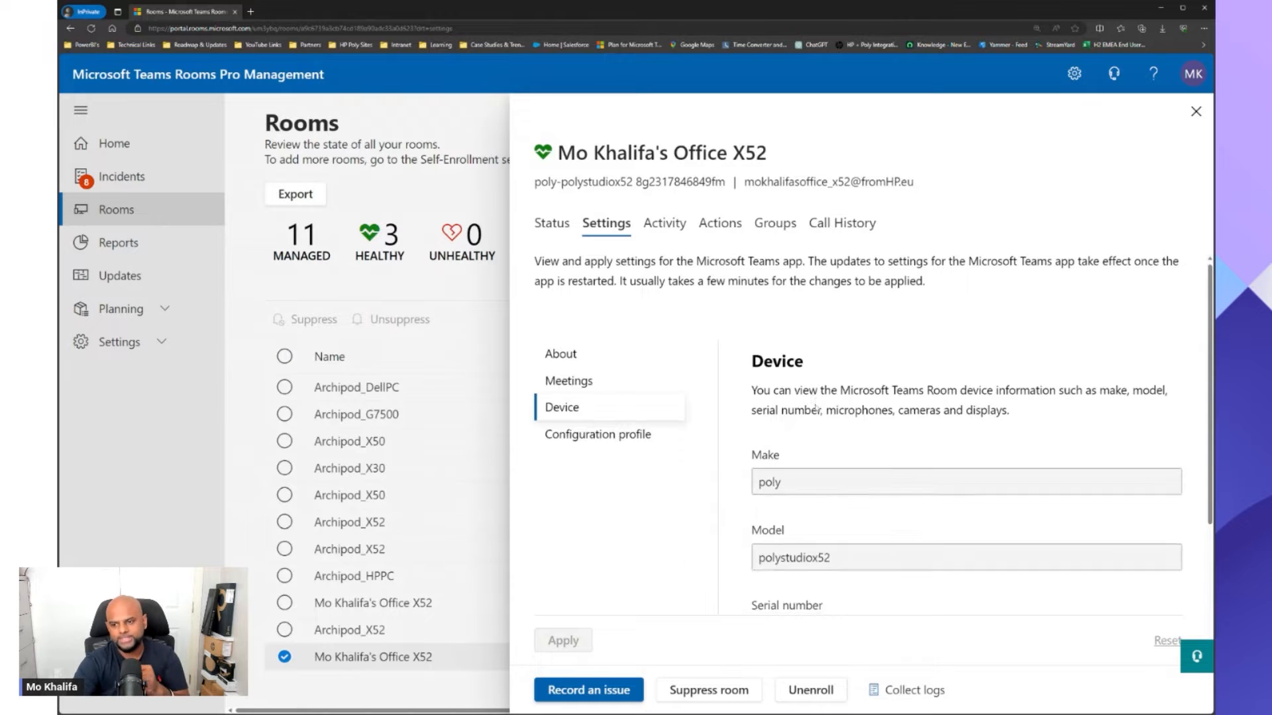
scroll("down", 3)
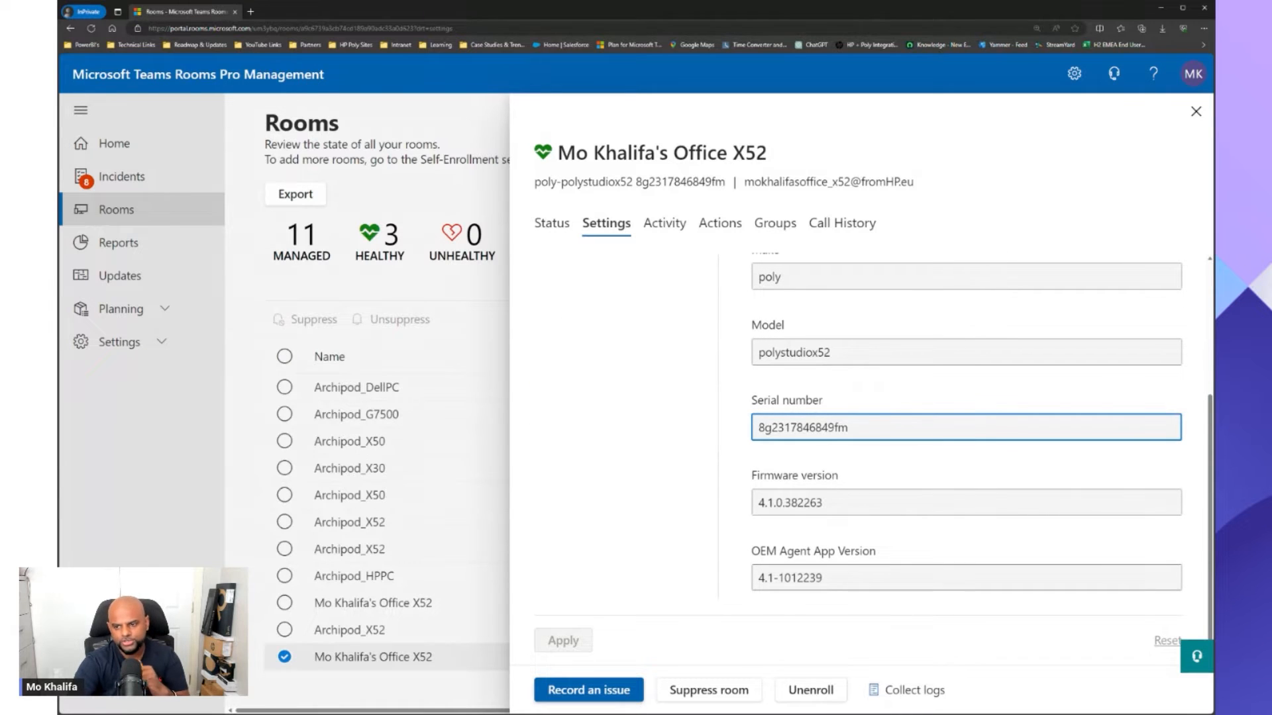
scroll("up", 3)
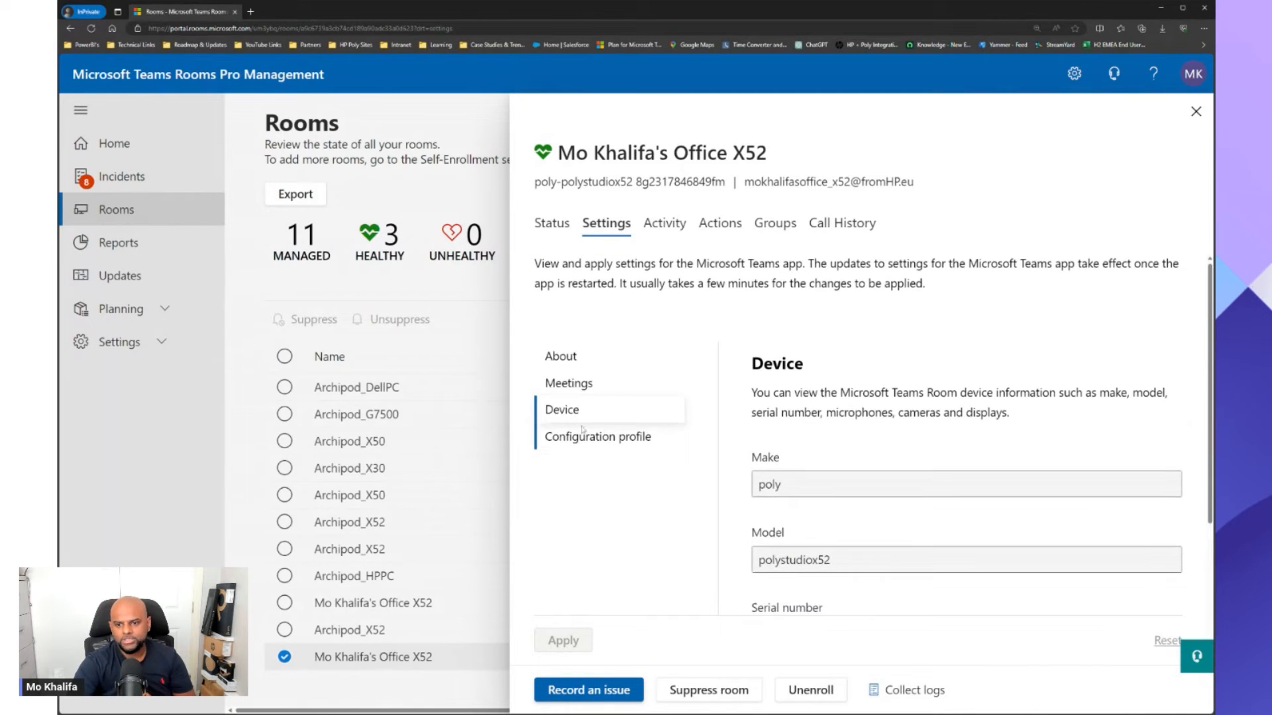
left_click(597, 436)
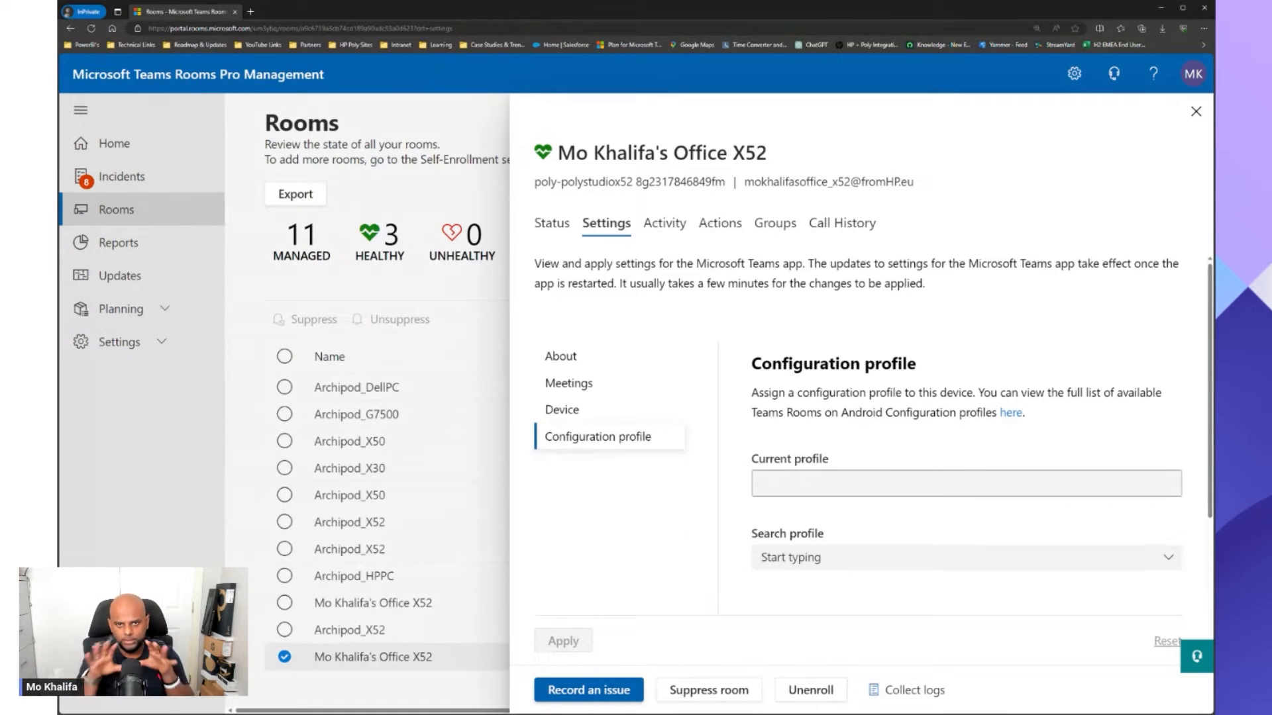
mouse_move(599, 409)
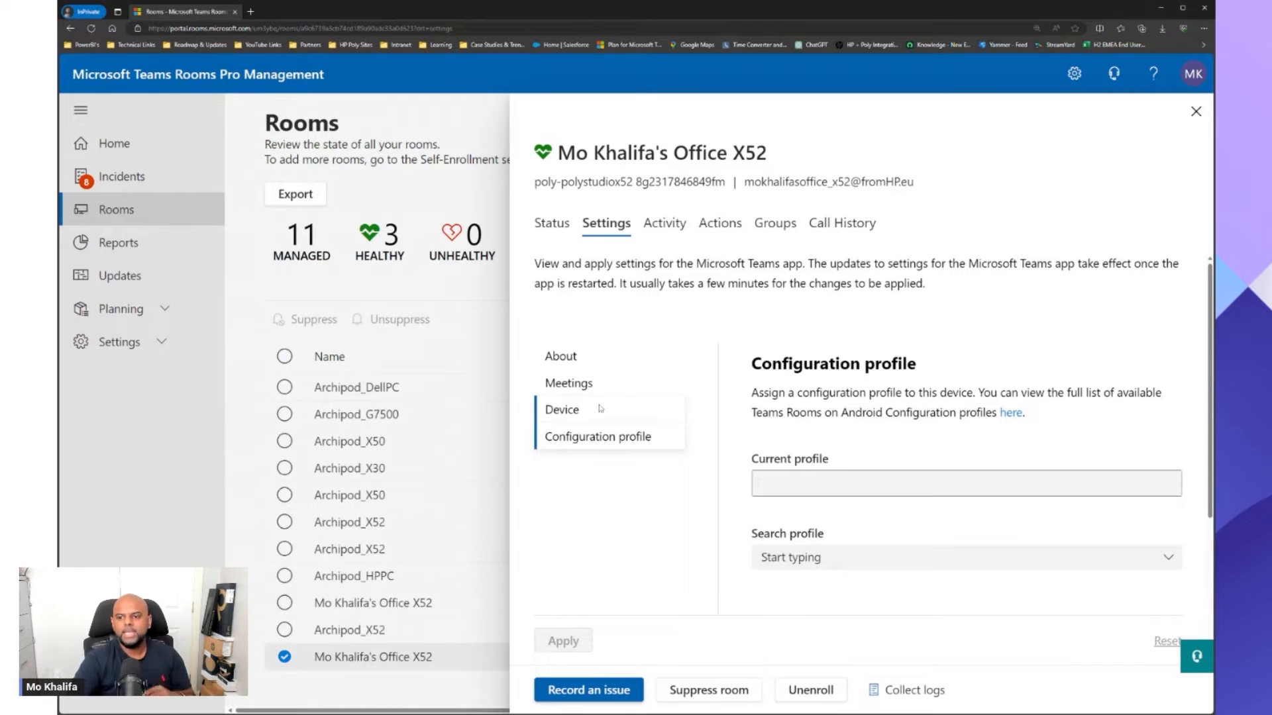
Search the empty profile list, then follow the link to the full Android configuration profiles in Teams admin center.
scroll("down", 3)
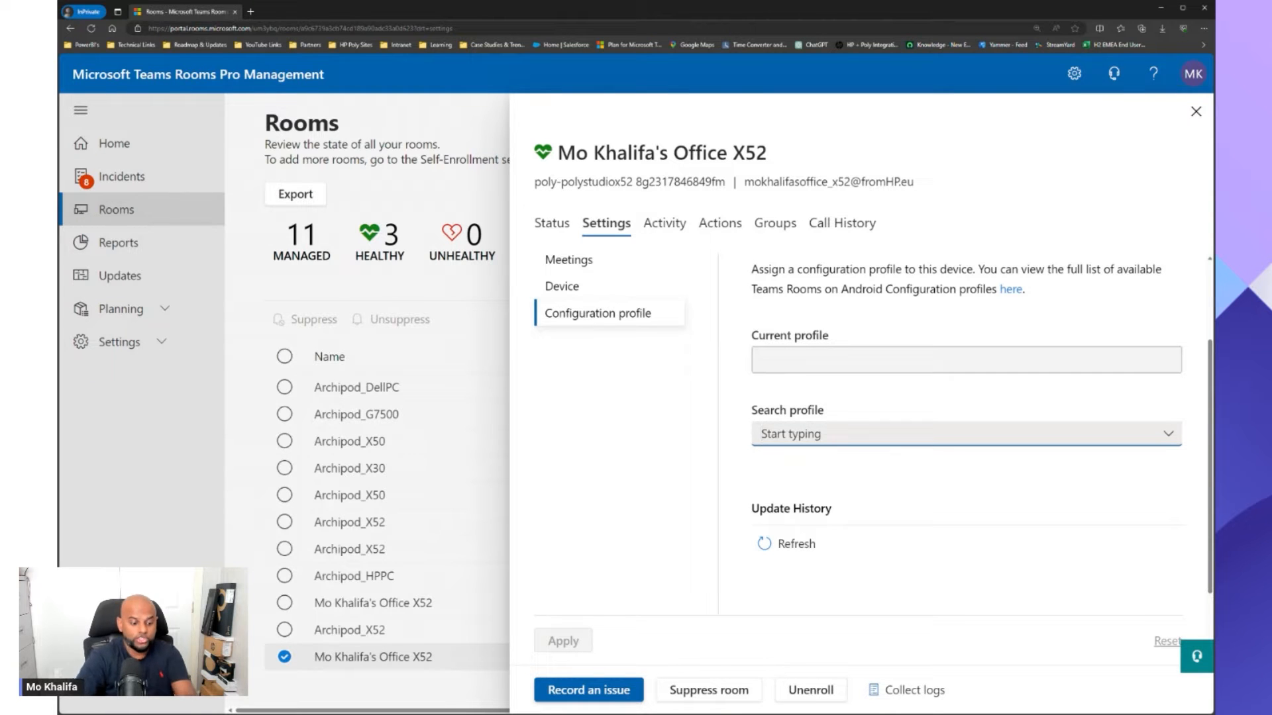
type("de")
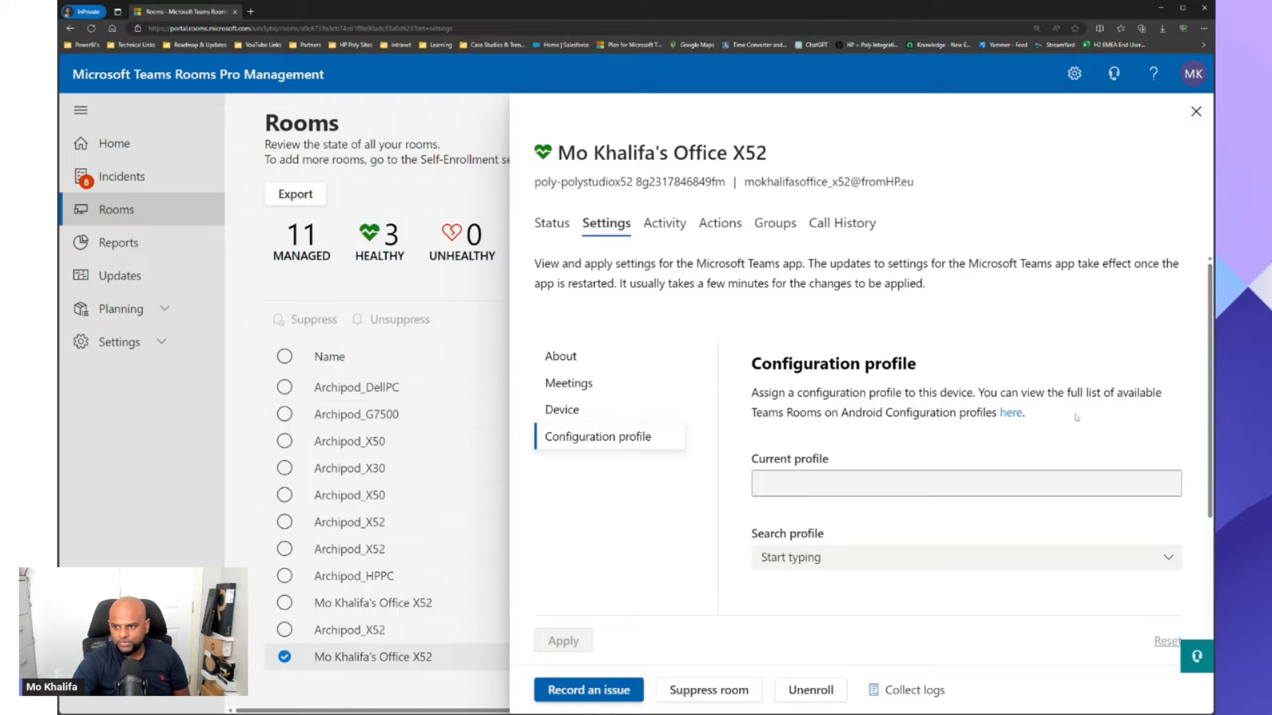
mouse_move(867, 425)
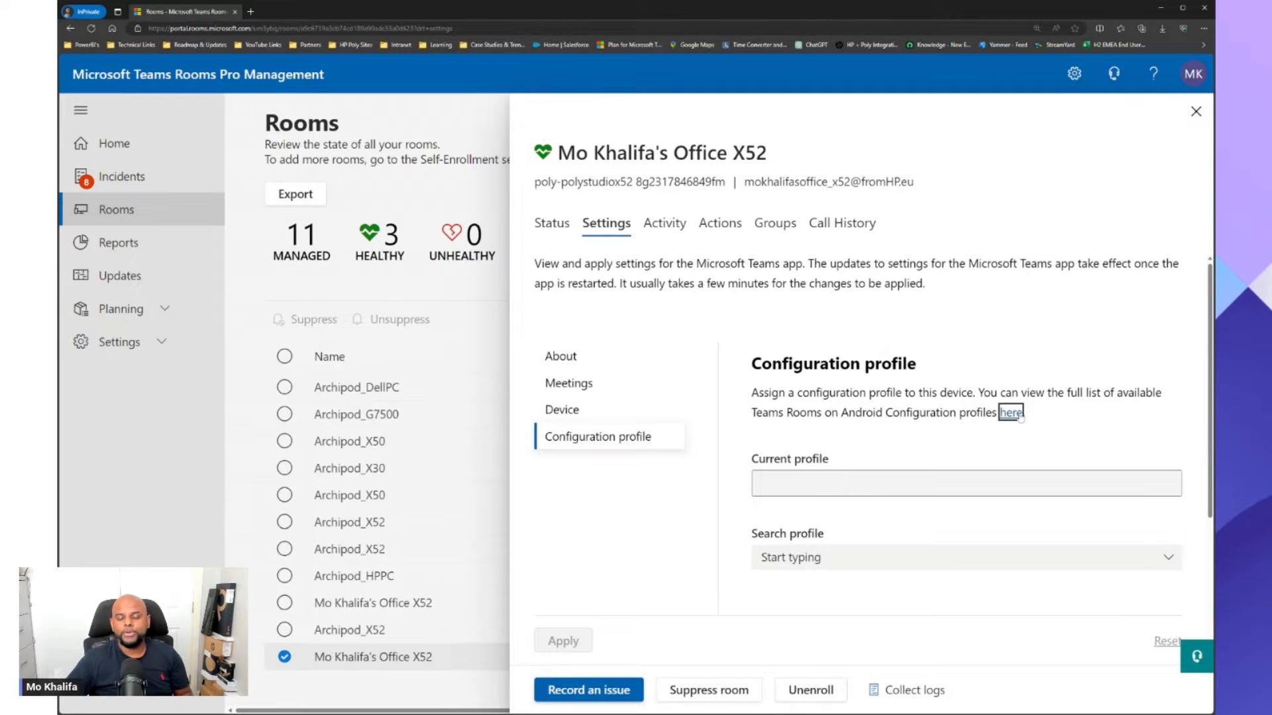
left_click(1010, 414)
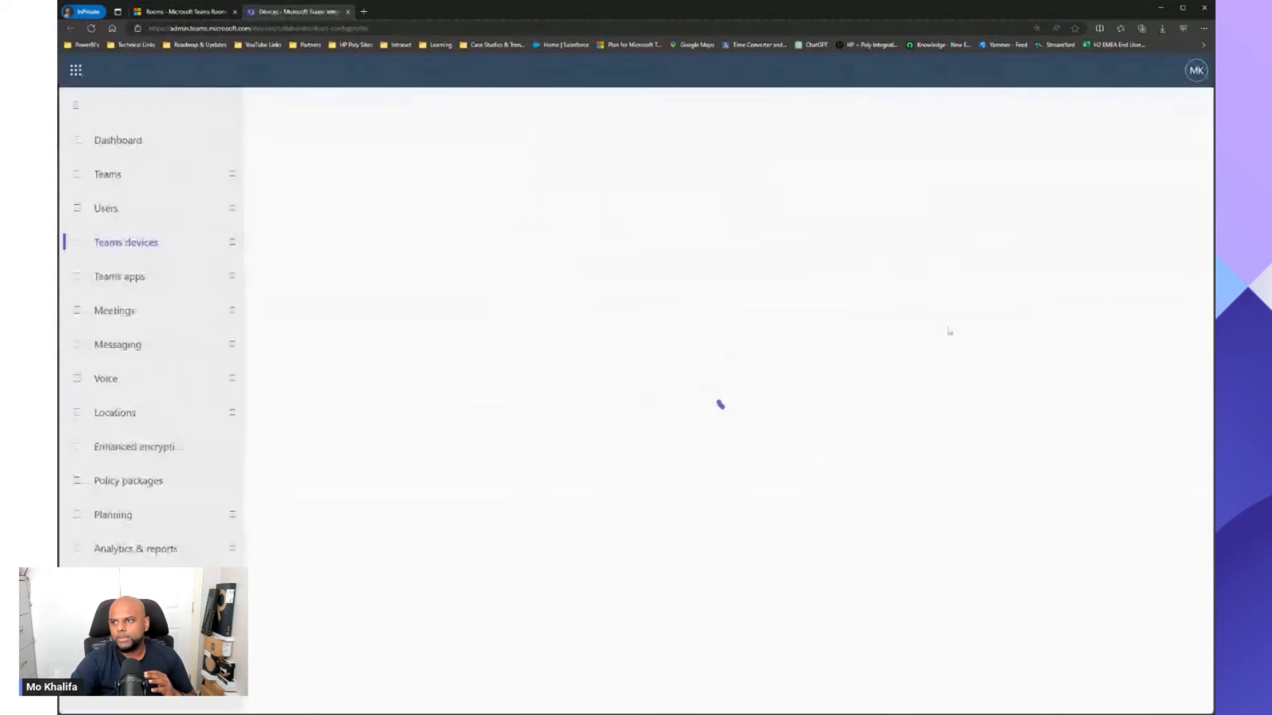
Show the Teams Rooms on Android configuration profiles and start a new profile.
left_click(584, 372)
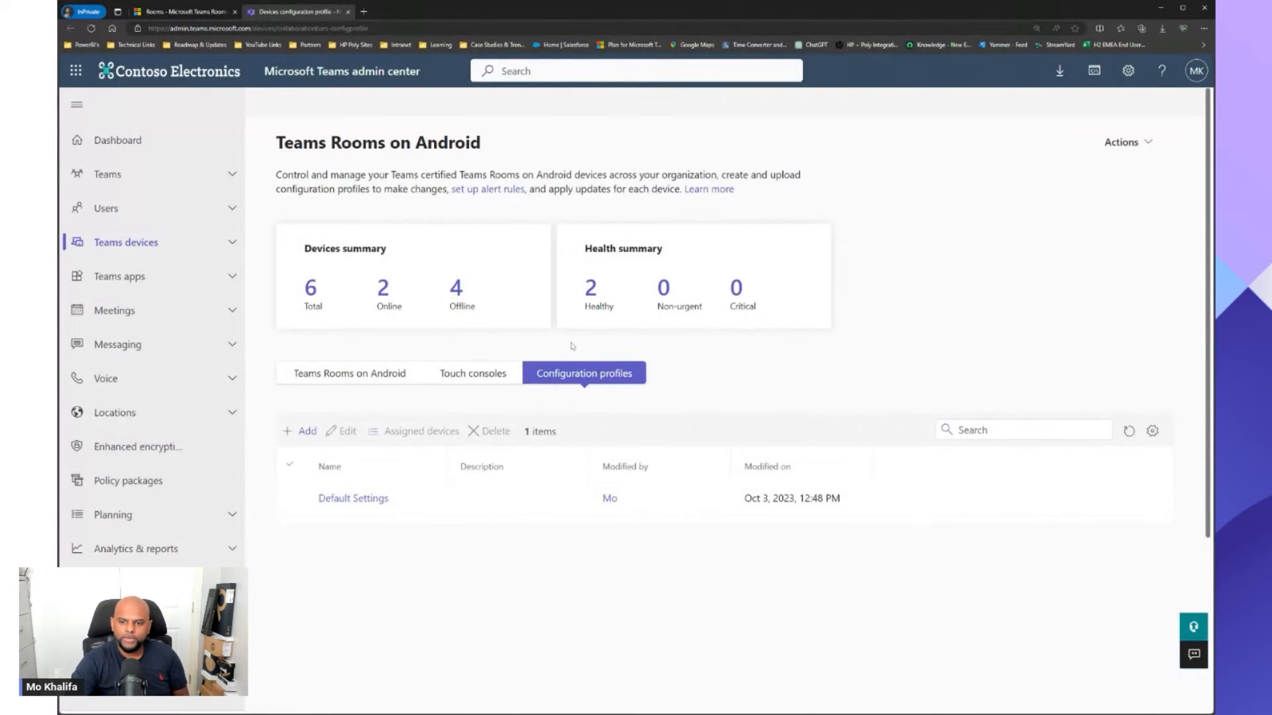
mouse_move(489, 409)
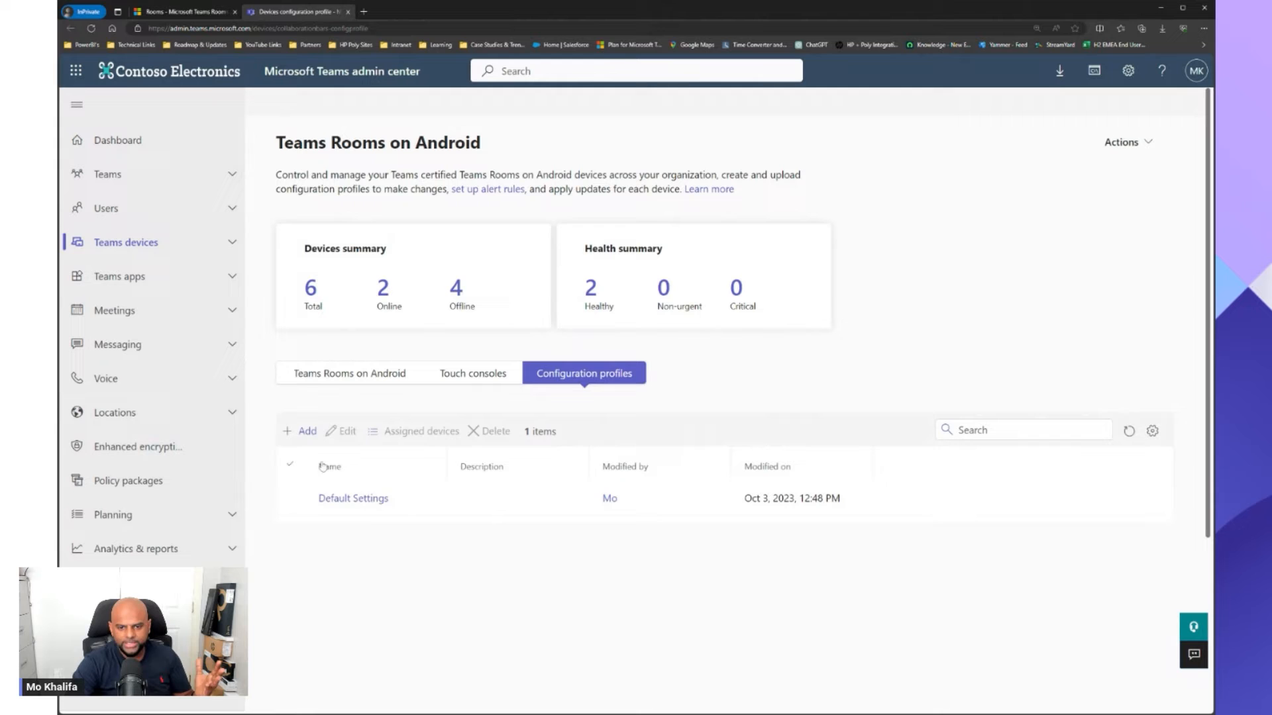
mouse_move(363, 508)
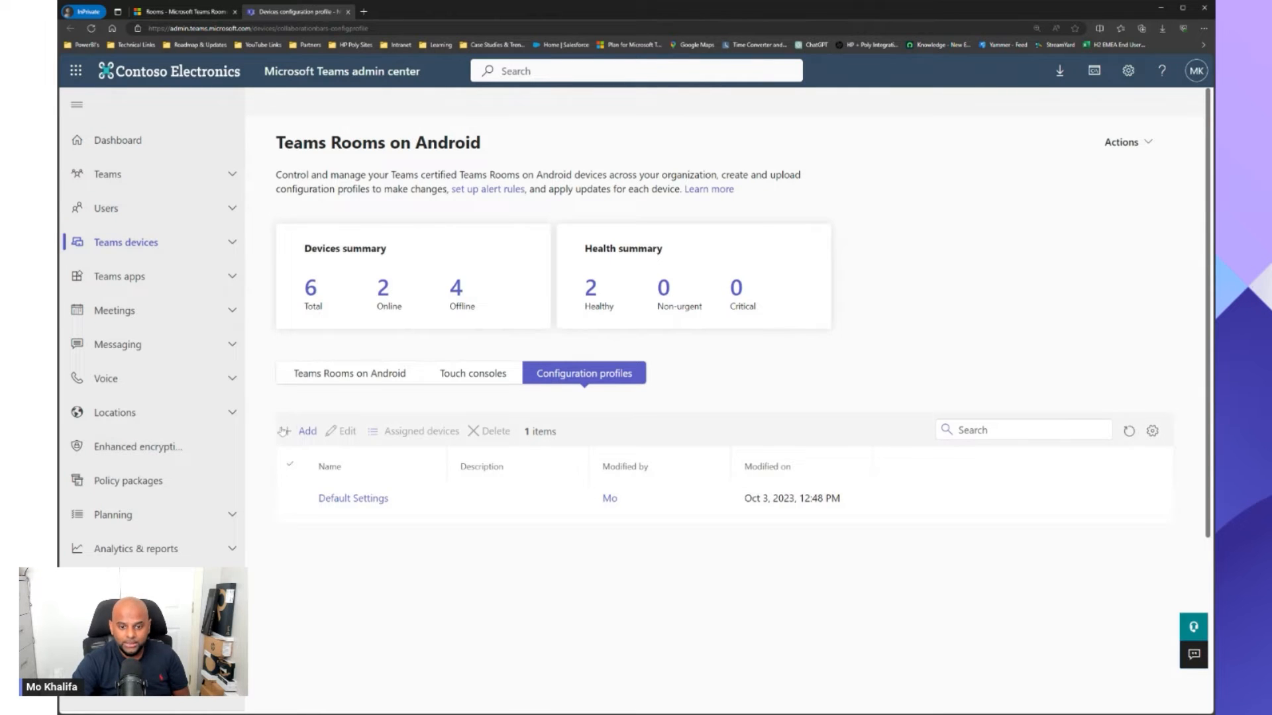
left_click(306, 431)
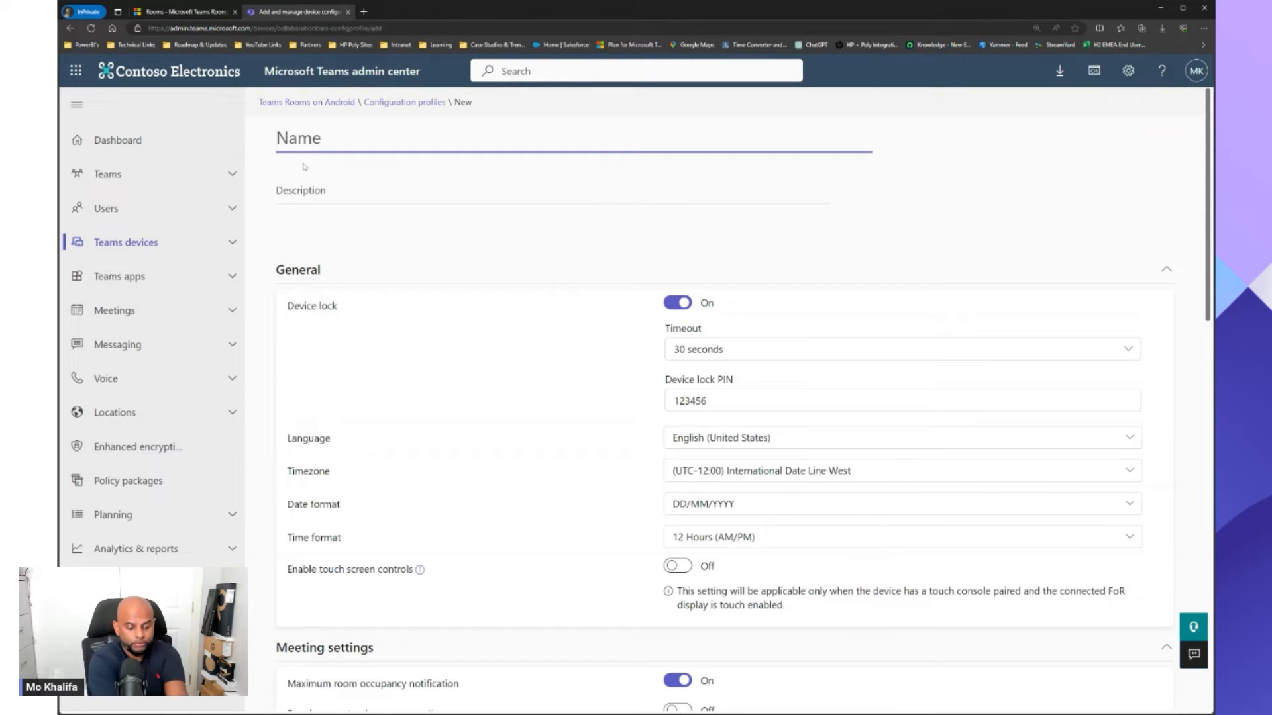
Name the new profile 'test profile' and switch Device lock off in General settings.
type("test [")
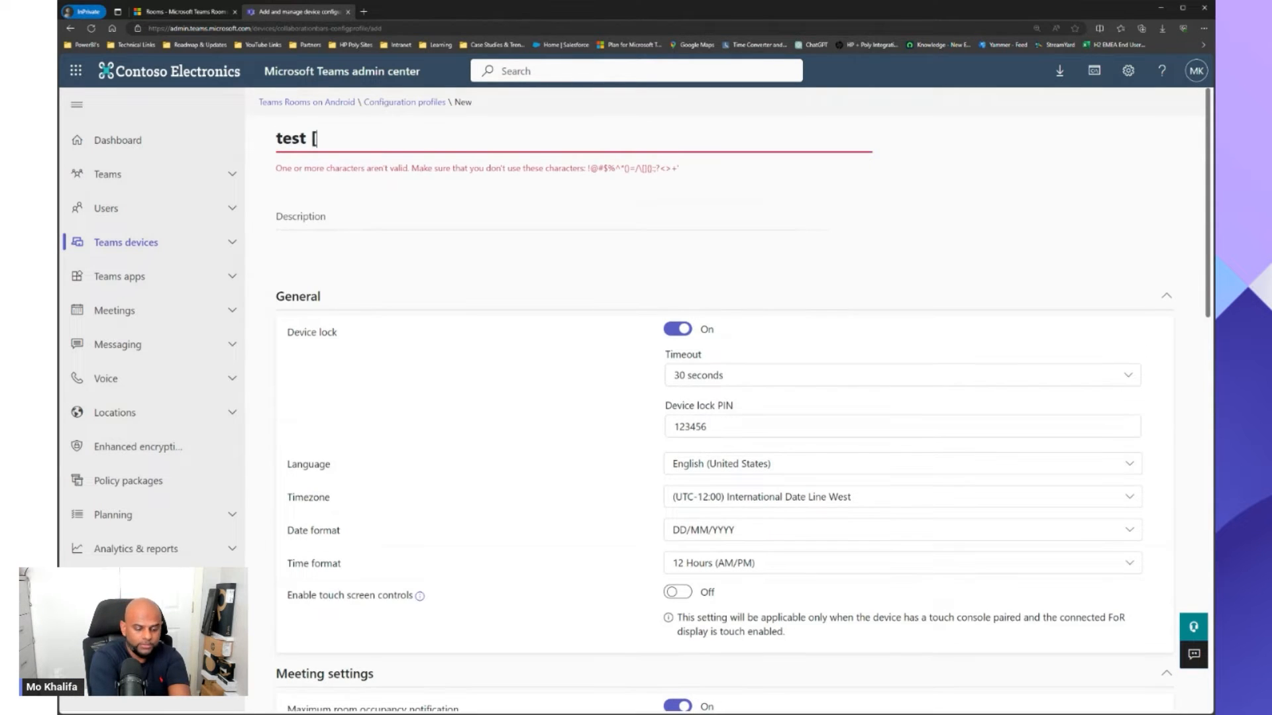
type("p")
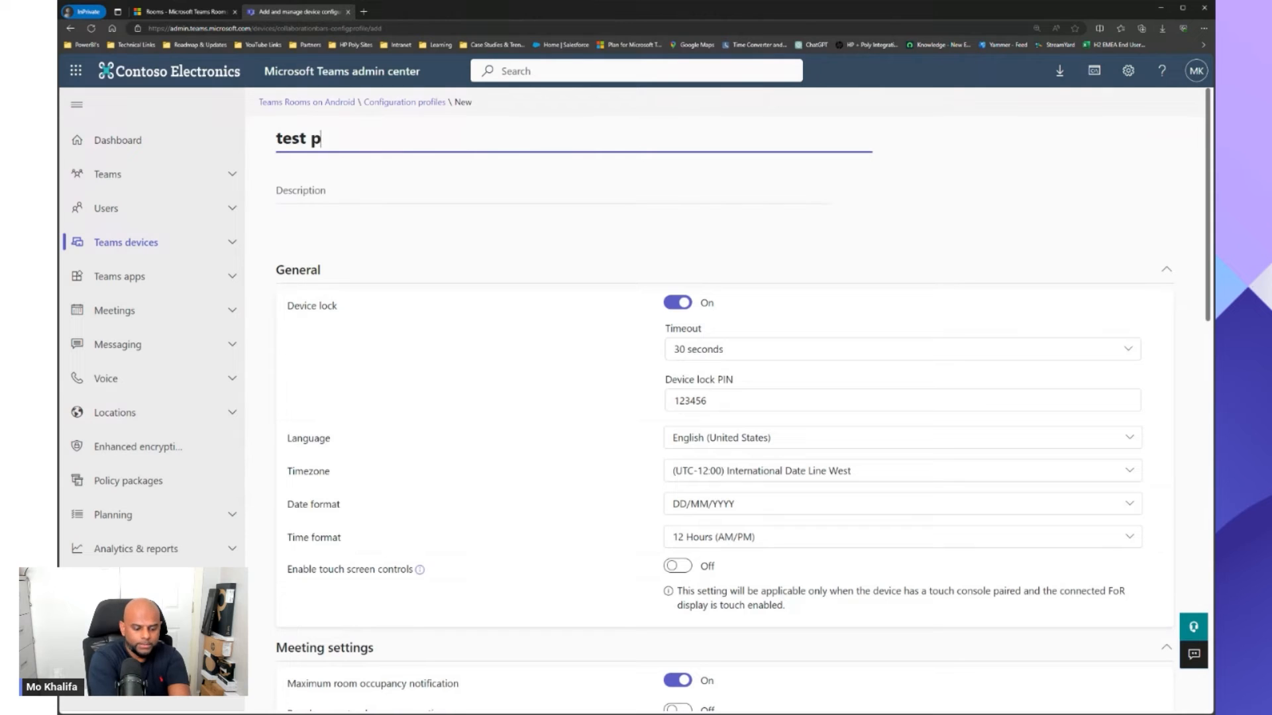
type("rofile")
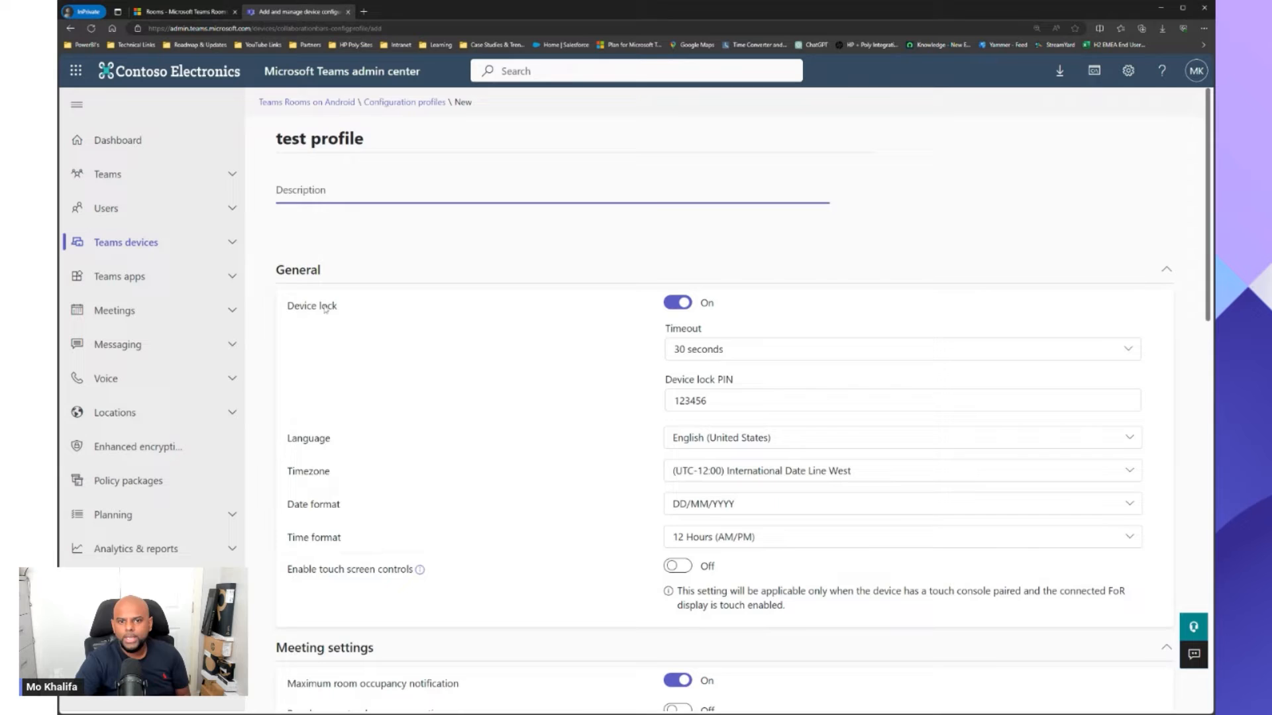
scroll("down", 3)
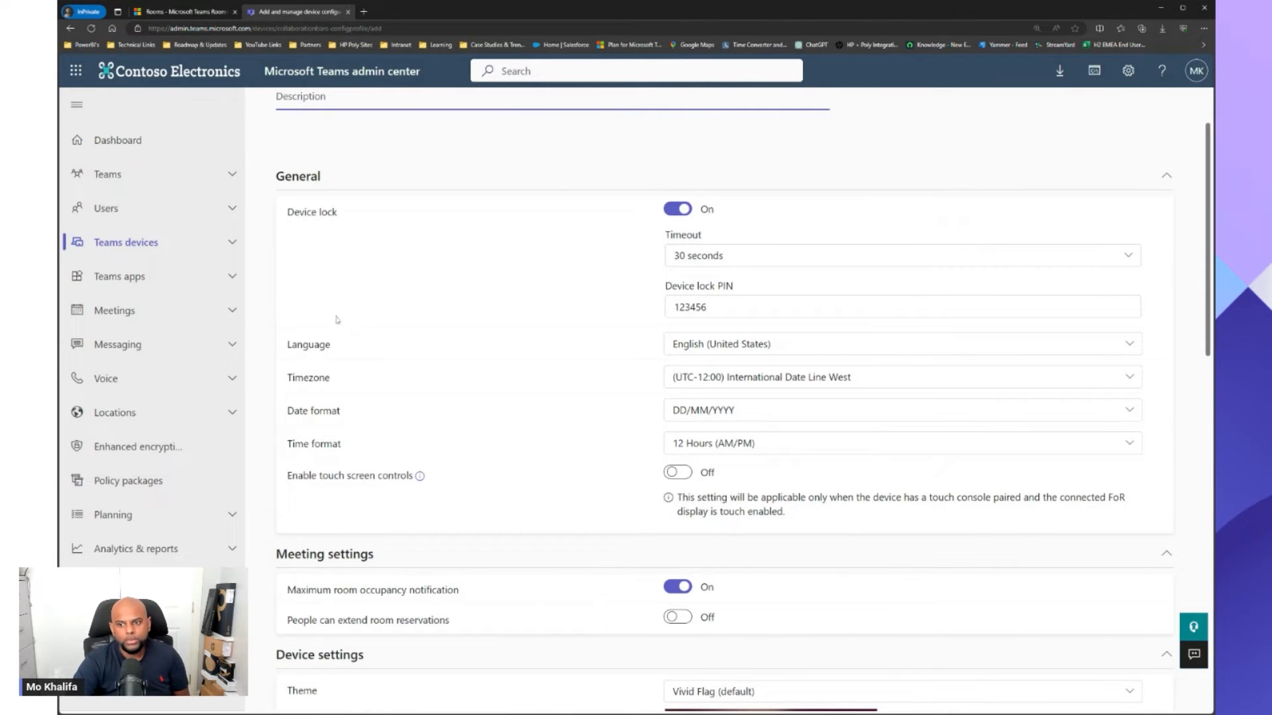
mouse_move(370, 243)
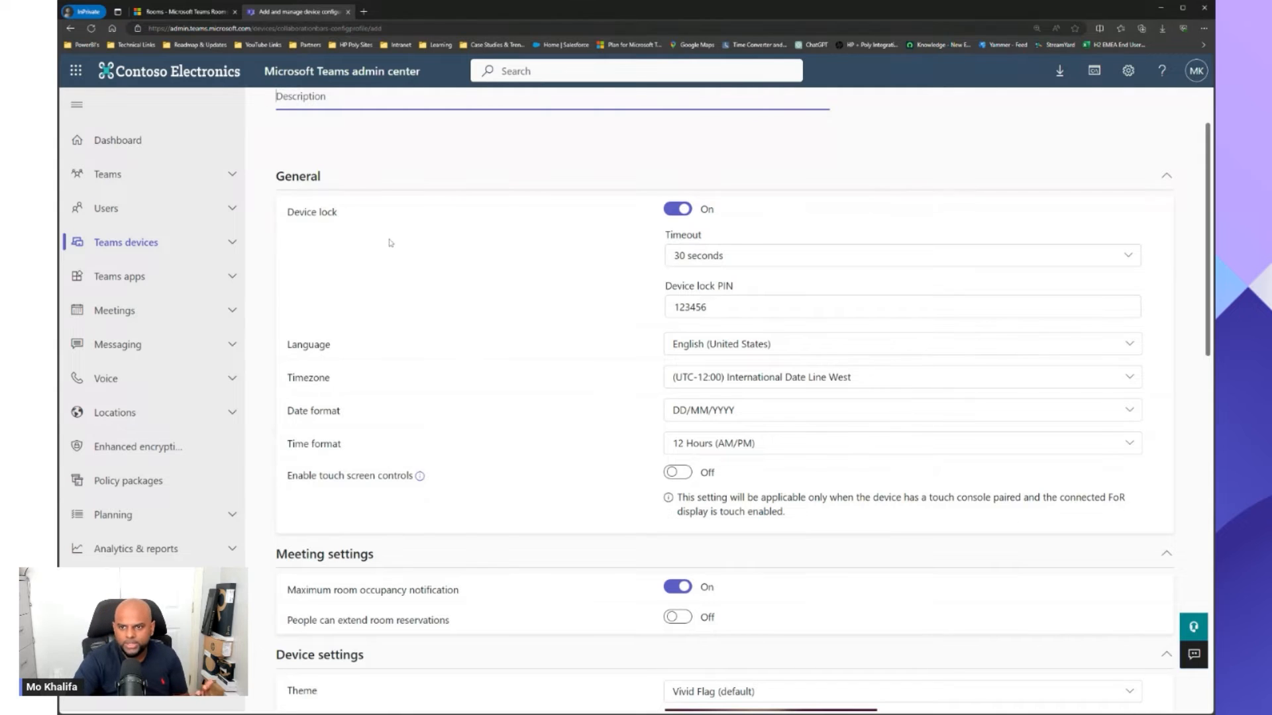
left_click(676, 208)
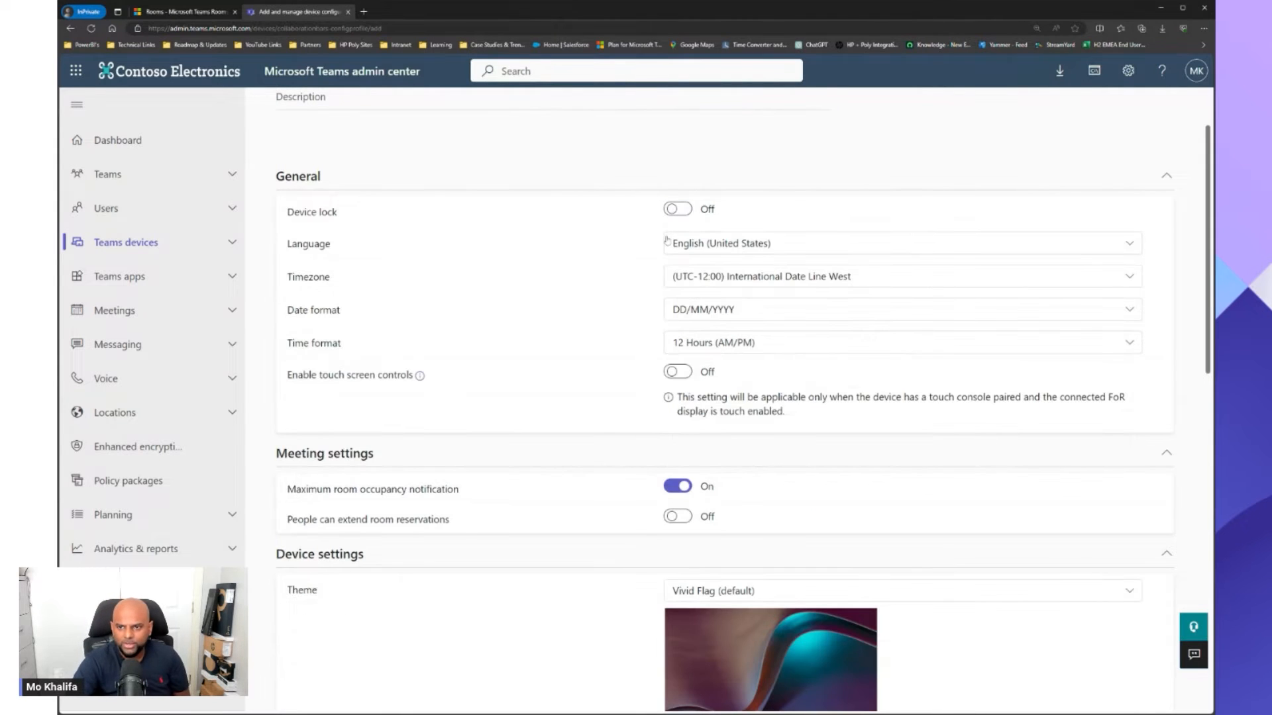
Set language English (United Kingdom), timezone Dublin, Edinburgh, Lisbon, London, and enable touch screen controls.
left_click(898, 243)
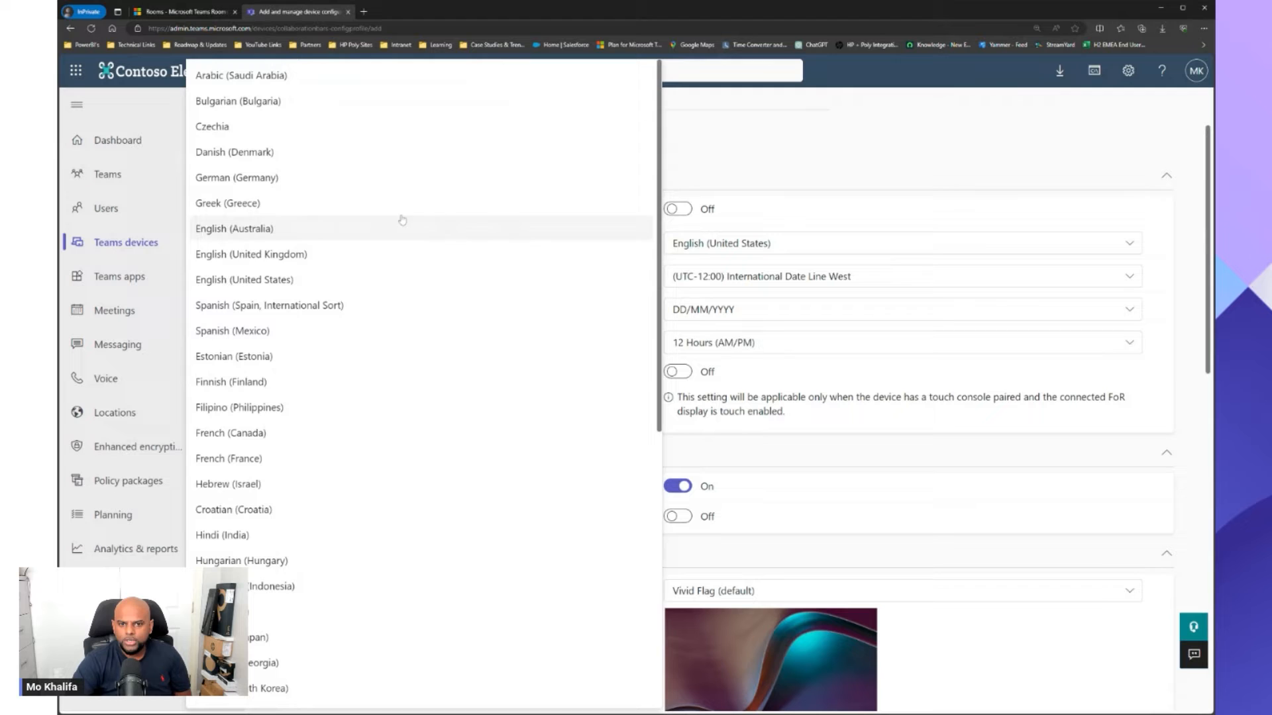
left_click(250, 255)
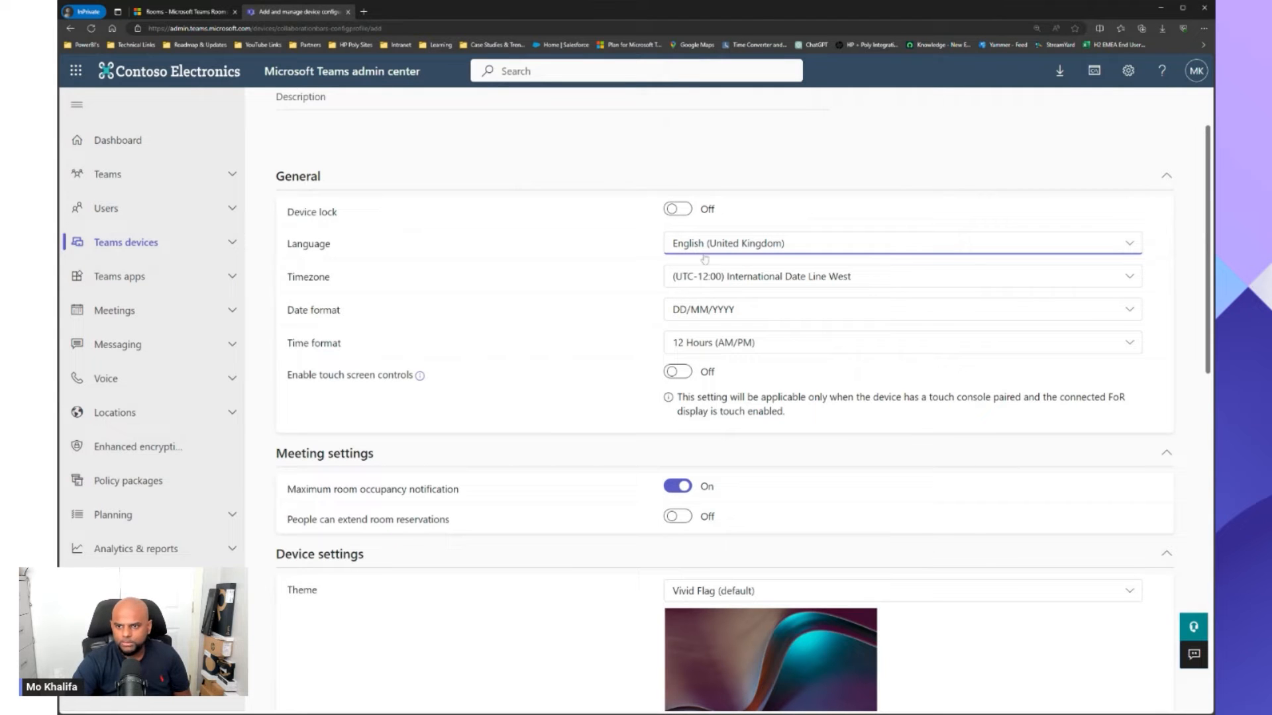
mouse_move(688, 291)
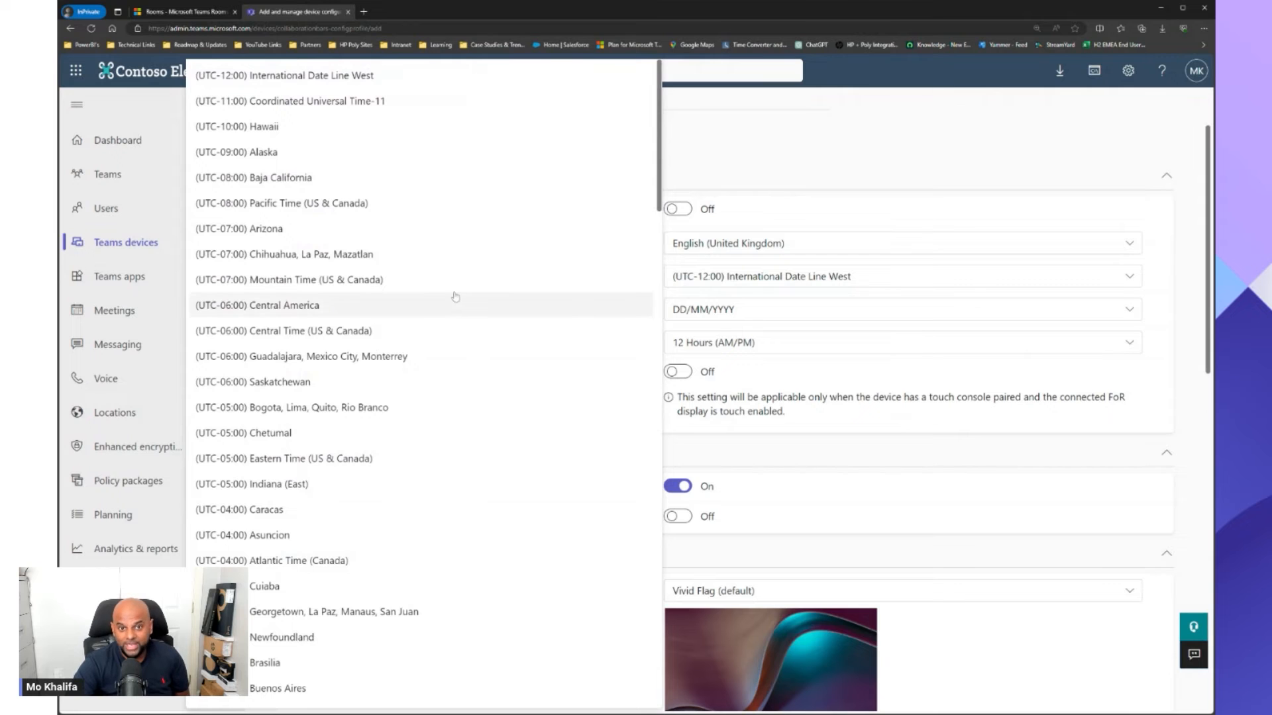
scroll("down", 3)
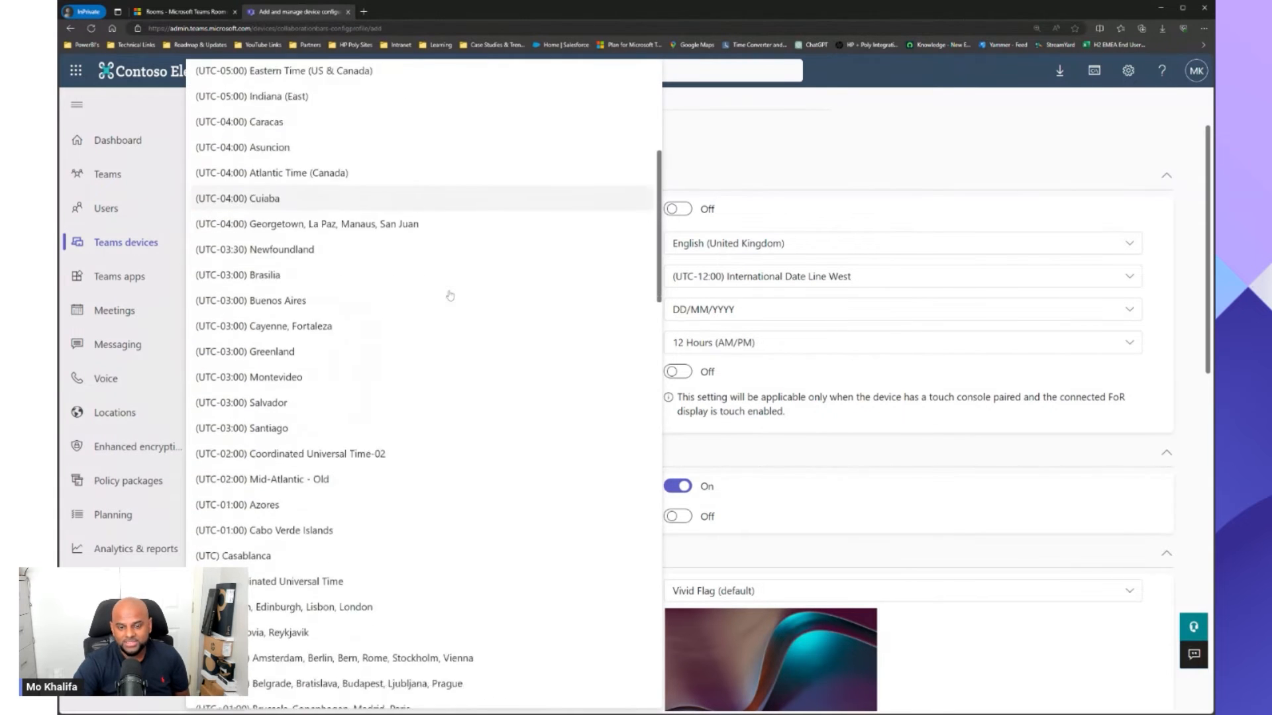
scroll("down", 3)
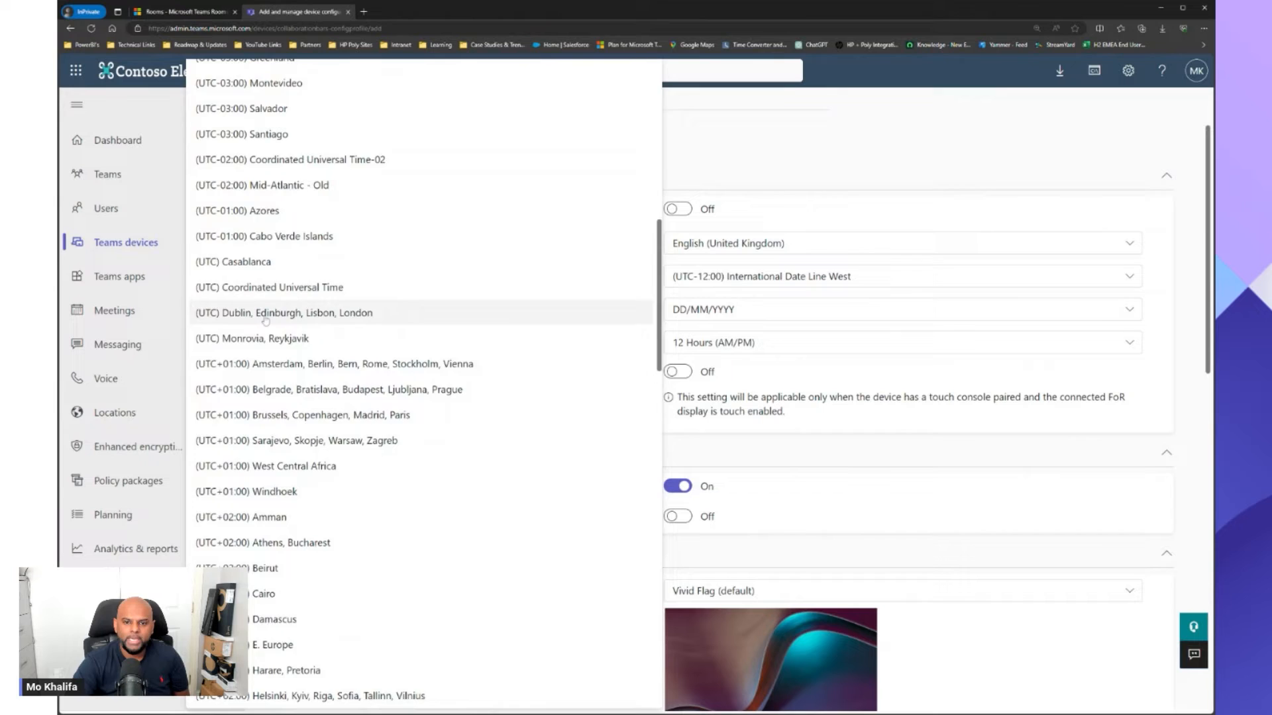
left_click(282, 312)
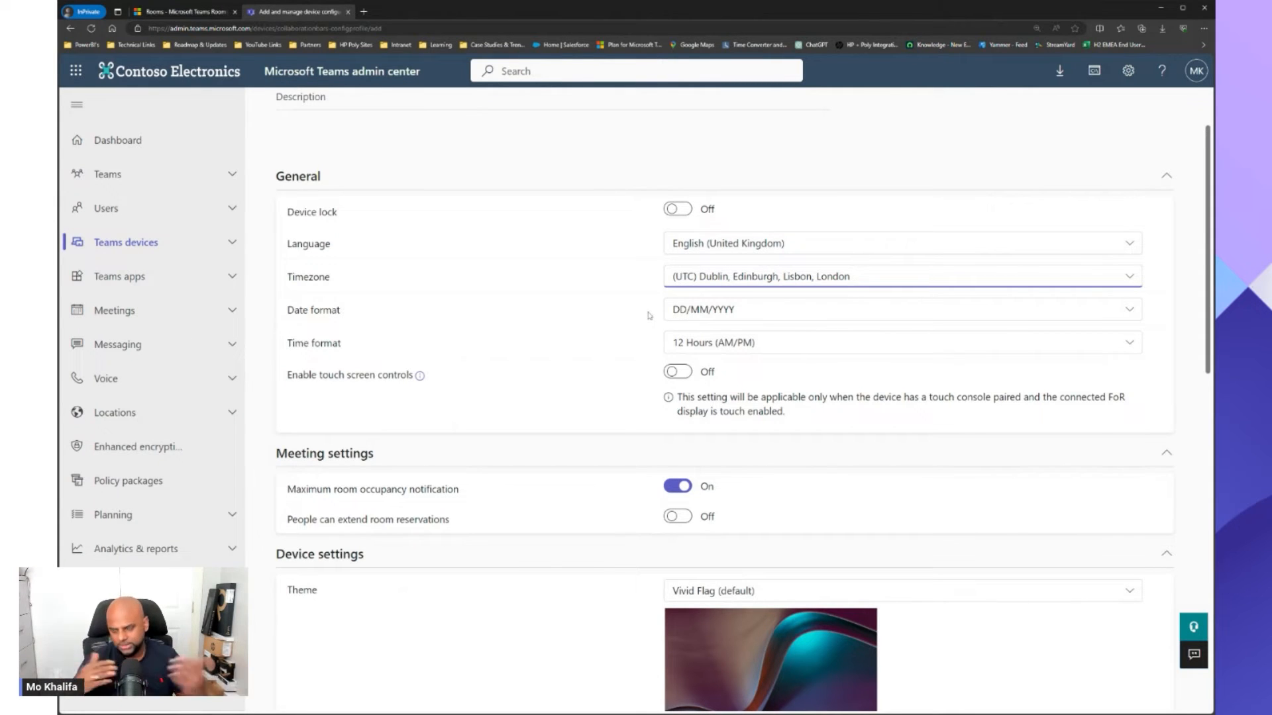
mouse_move(574, 309)
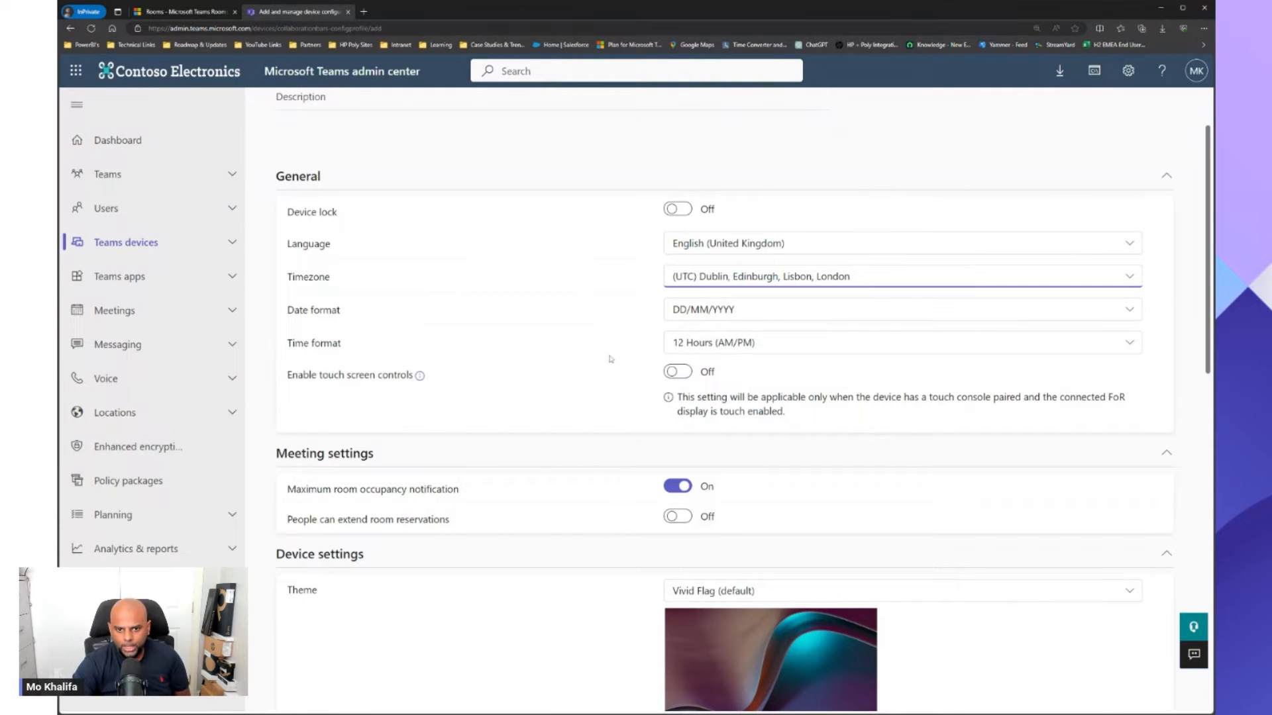
mouse_move(725, 358)
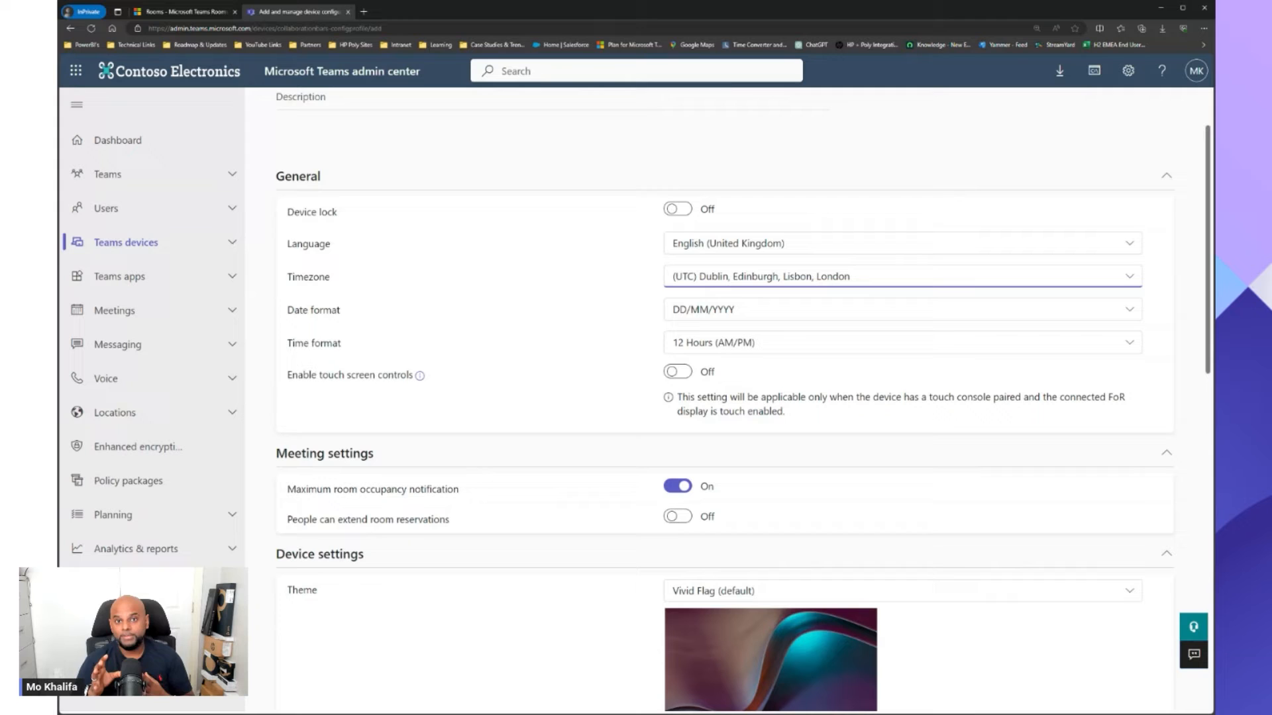
left_click(677, 371)
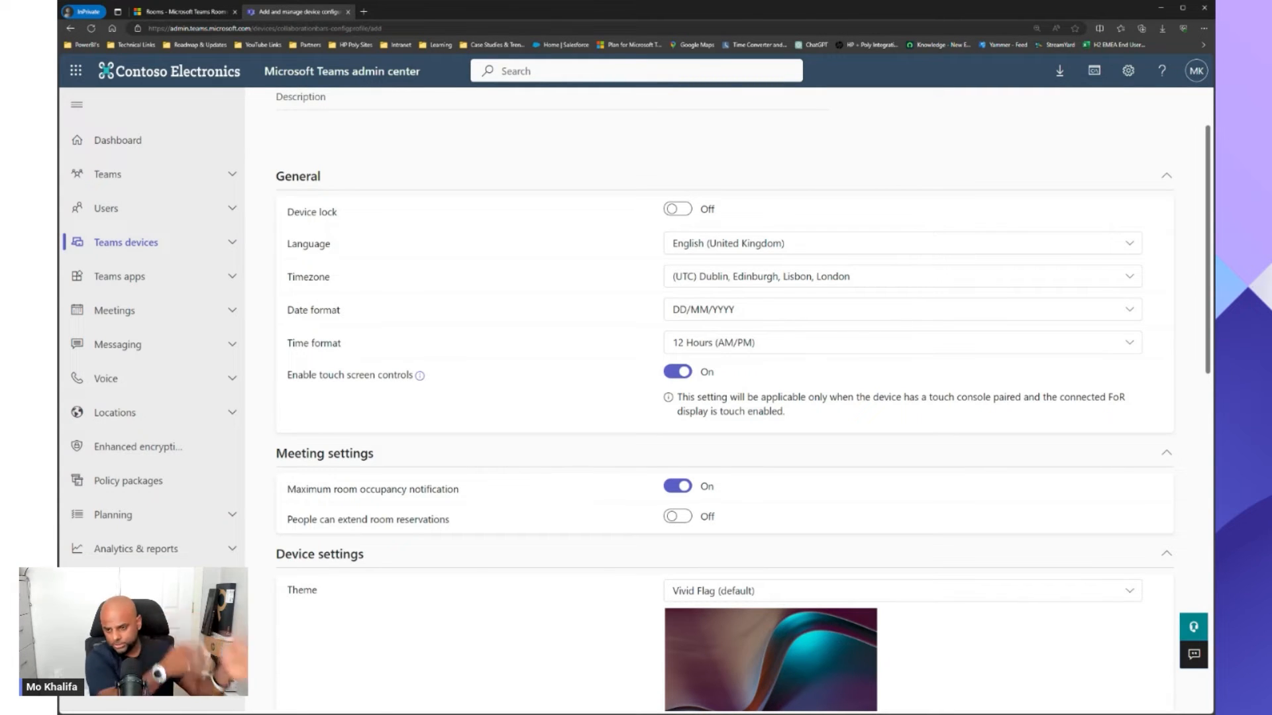
Scroll down through the test profile's device settings toward Meeting settings.
scroll("down", 3)
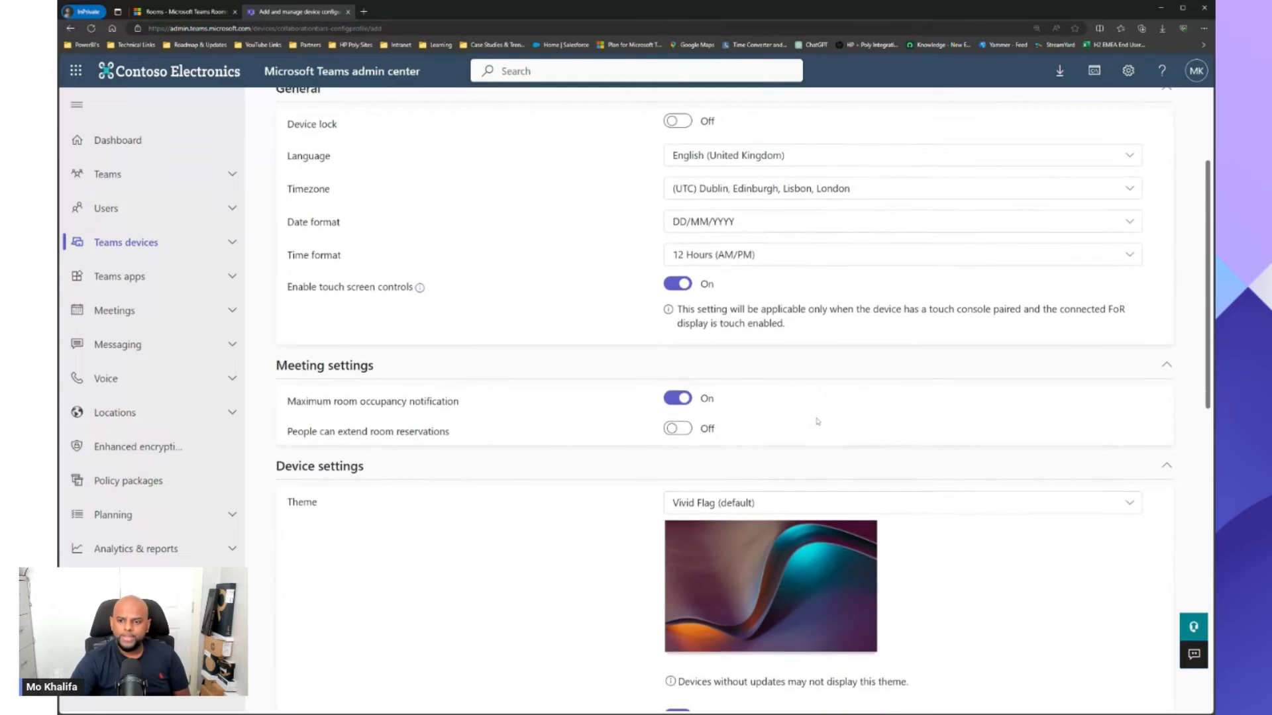
scroll("down", 3)
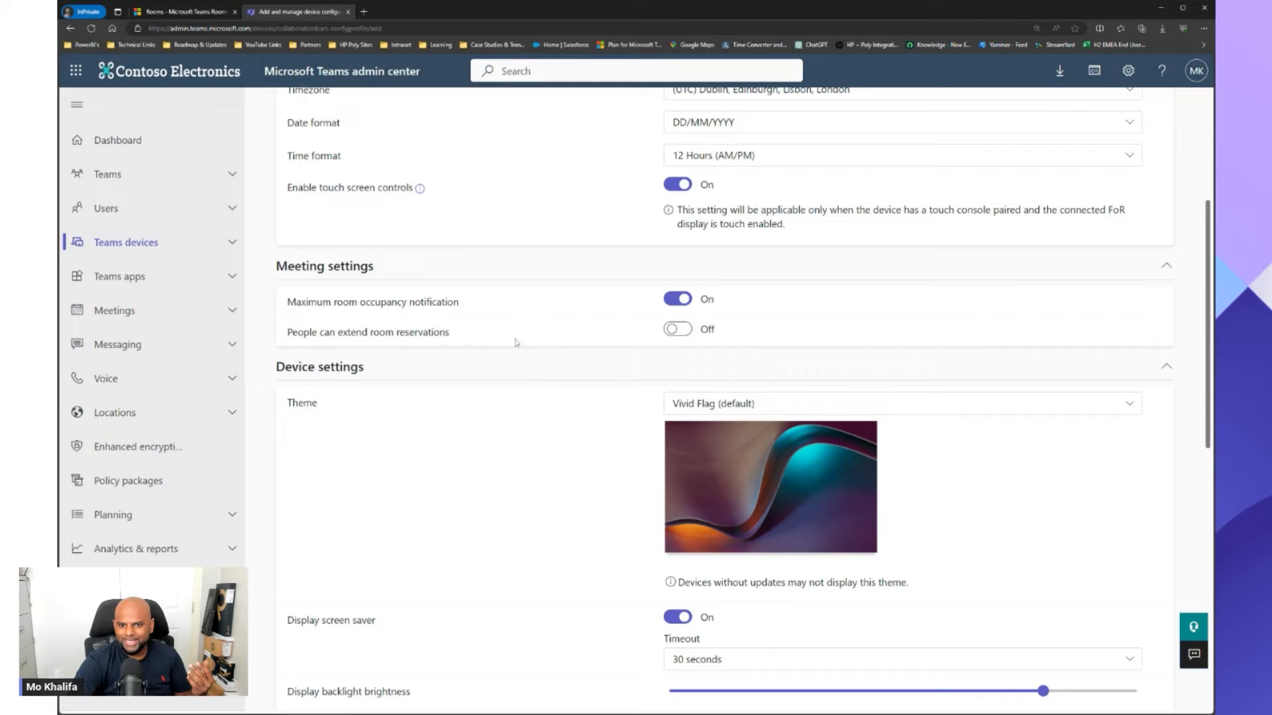
Turn on People can extend room reservations and set the theme to Into the Fold.
left_click(677, 328)
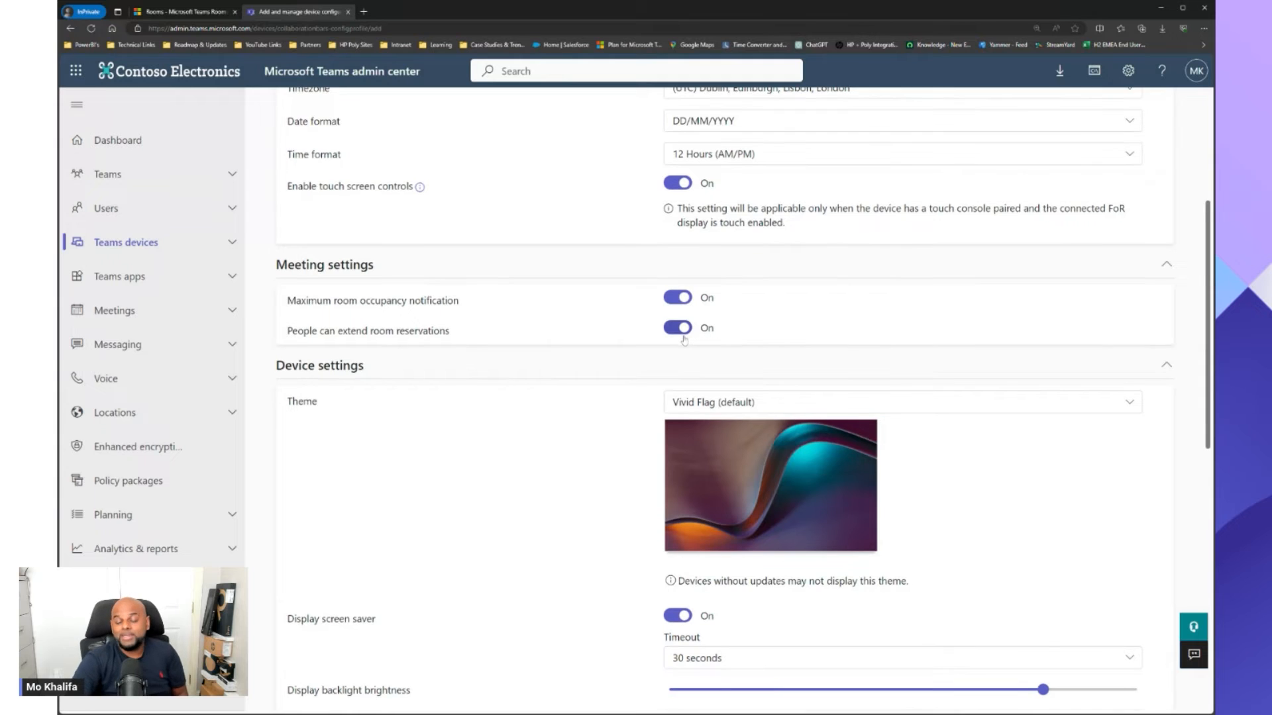
scroll("down", 3)
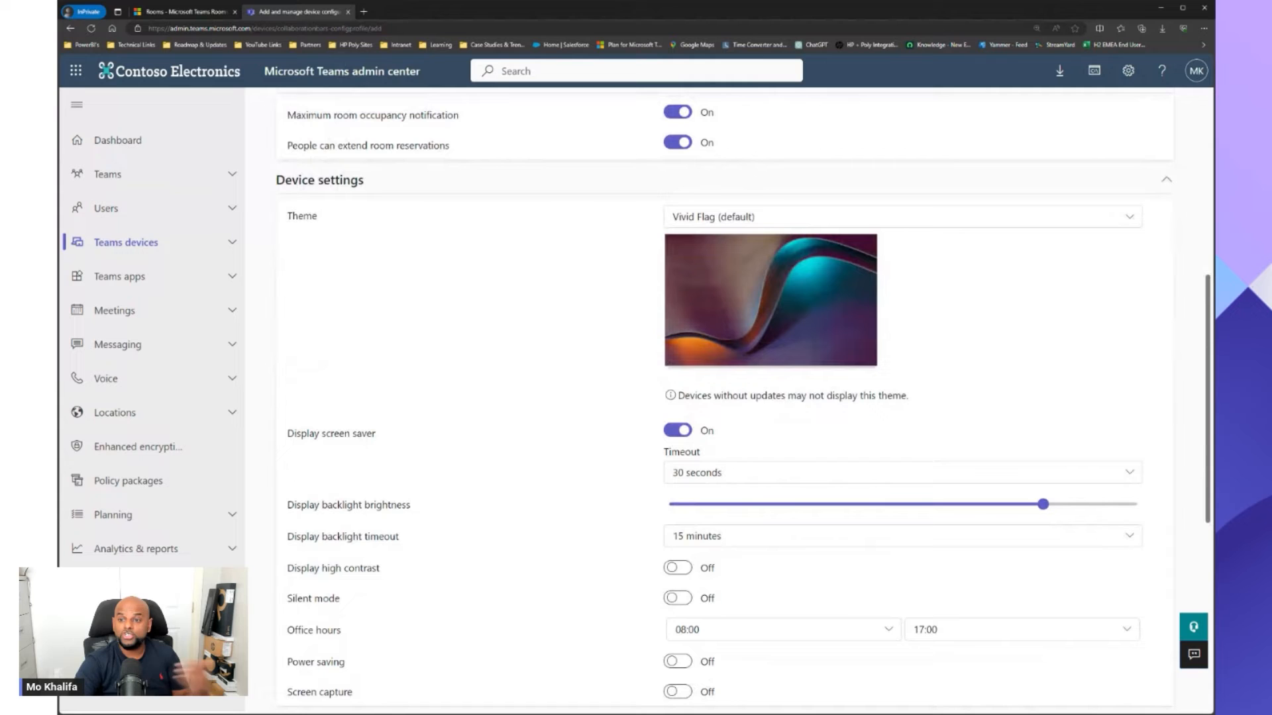
mouse_move(294, 194)
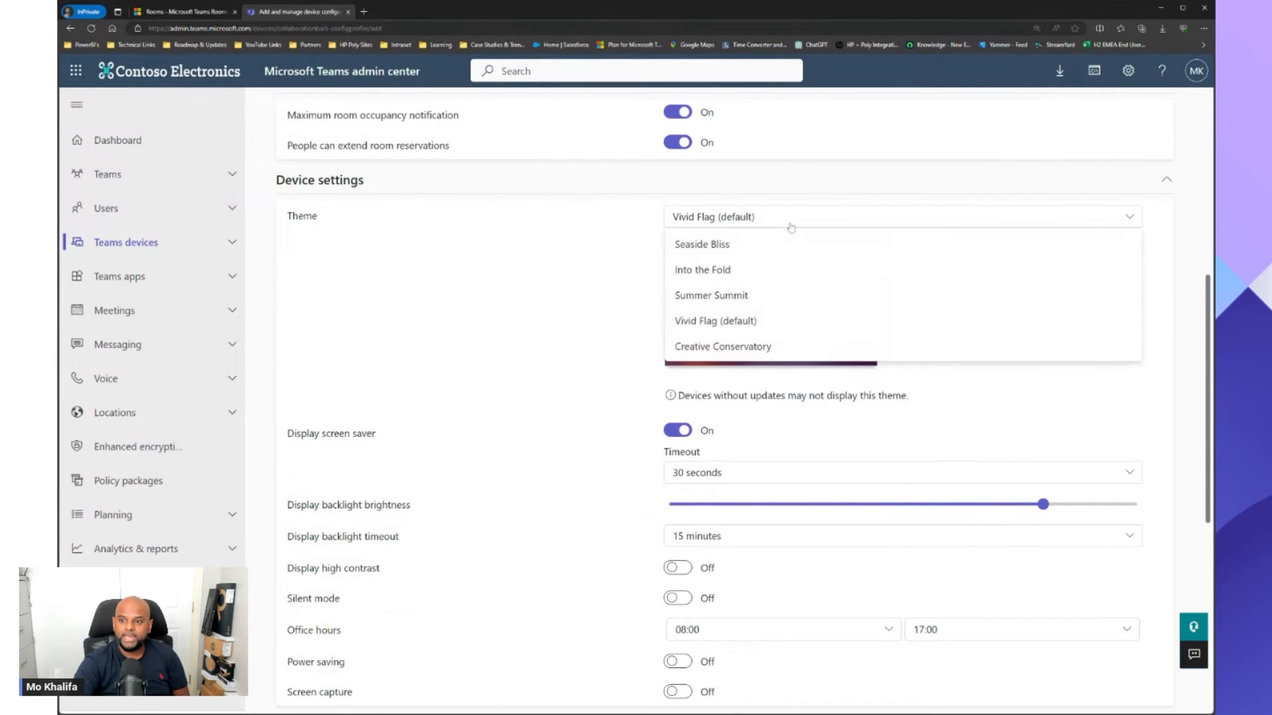
left_click(702, 269)
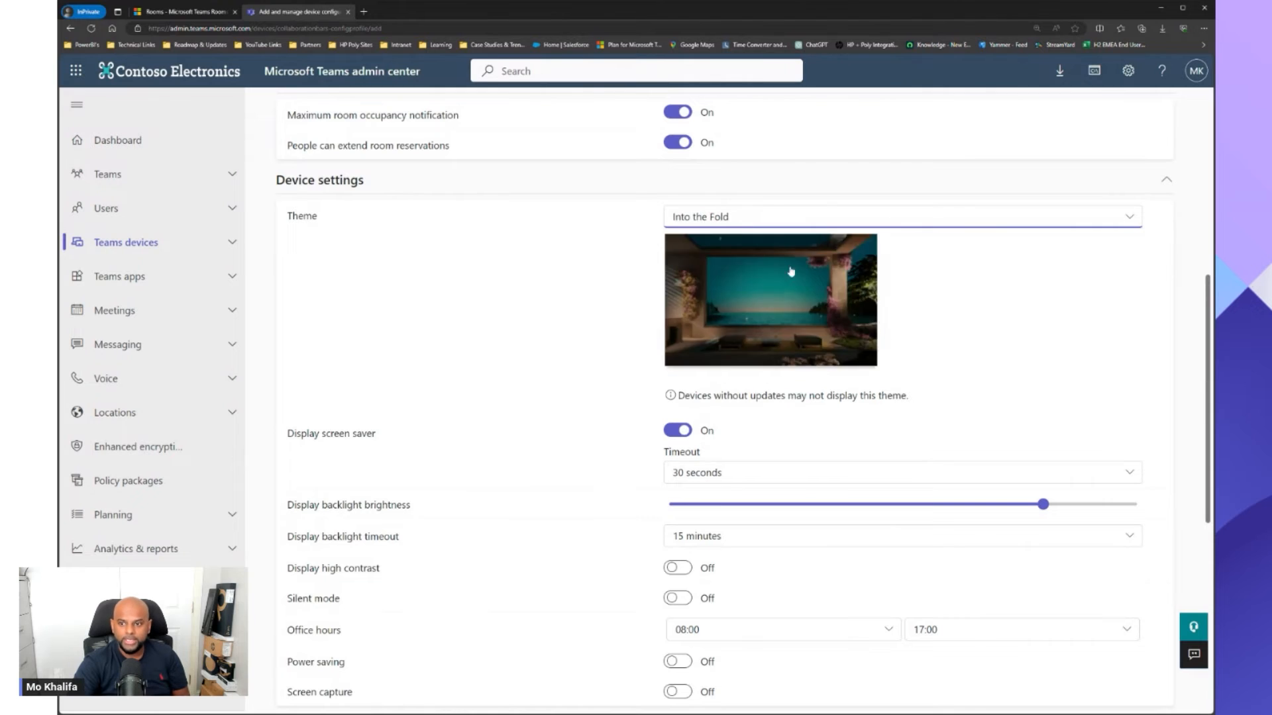
left_click(898, 215)
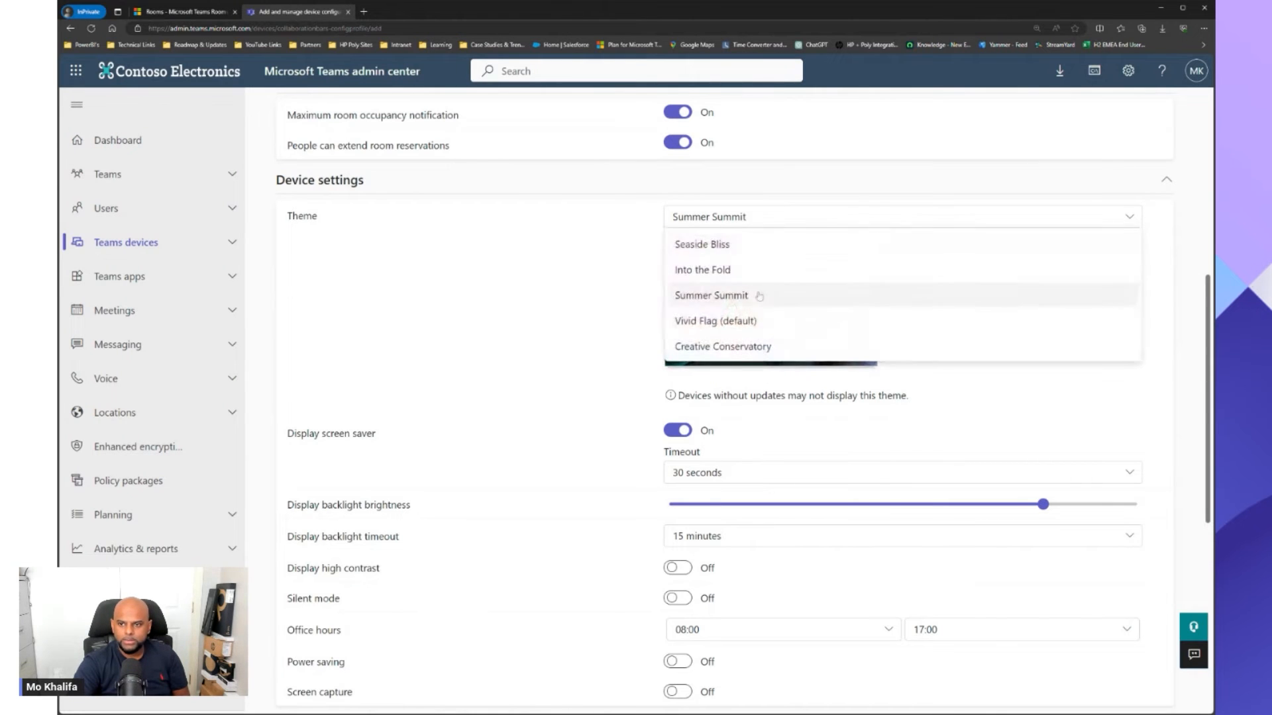
left_click(702, 269)
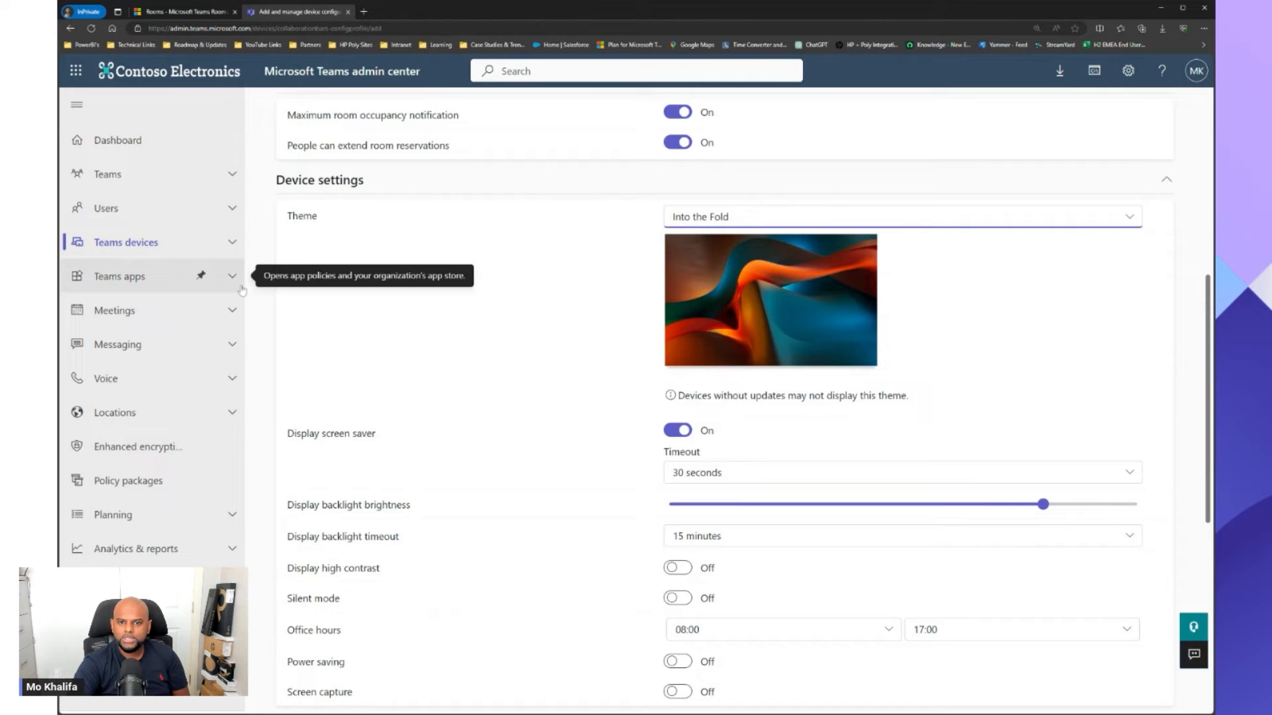
Turn off the display screen saver for the test profile.
scroll("down", 3)
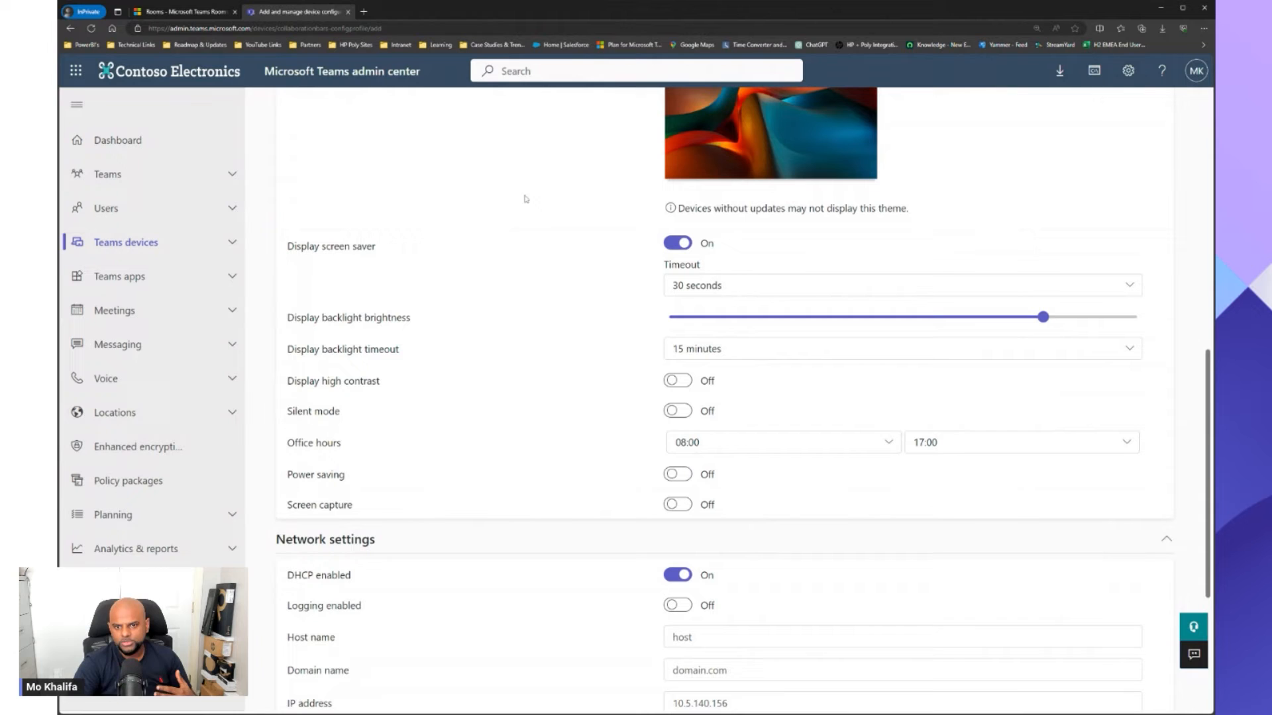
mouse_move(515, 256)
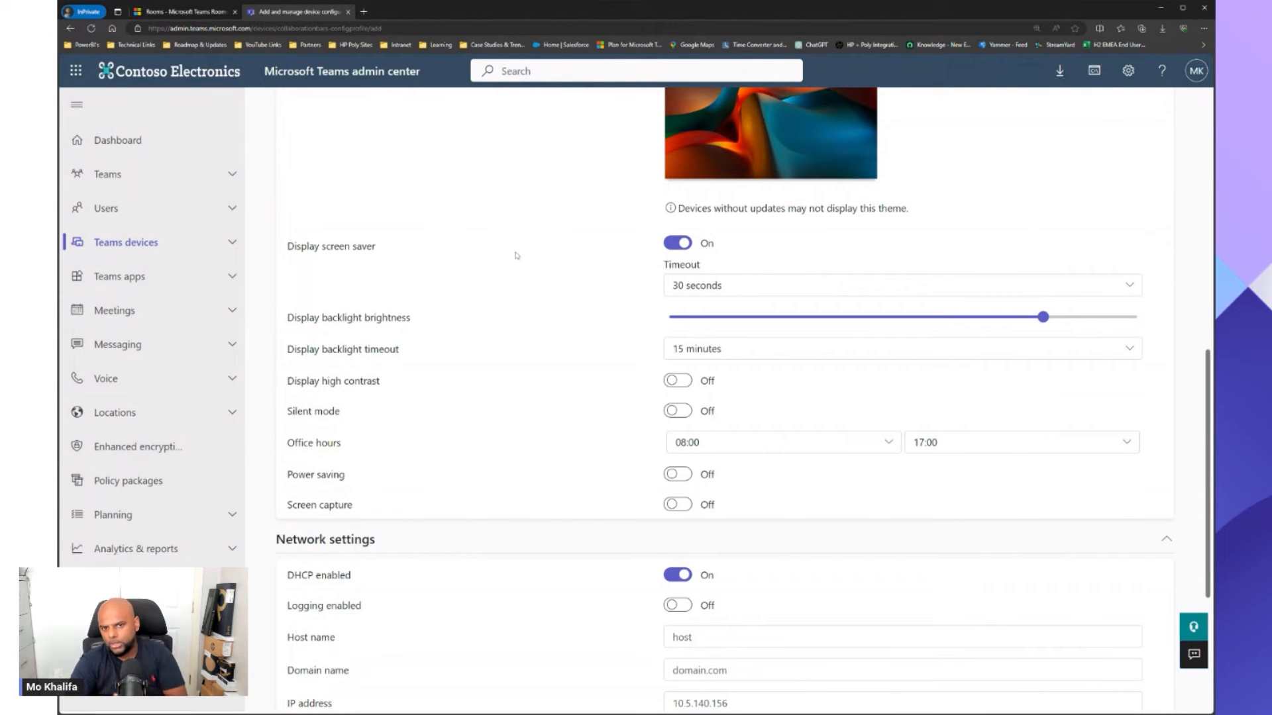
left_click(677, 243)
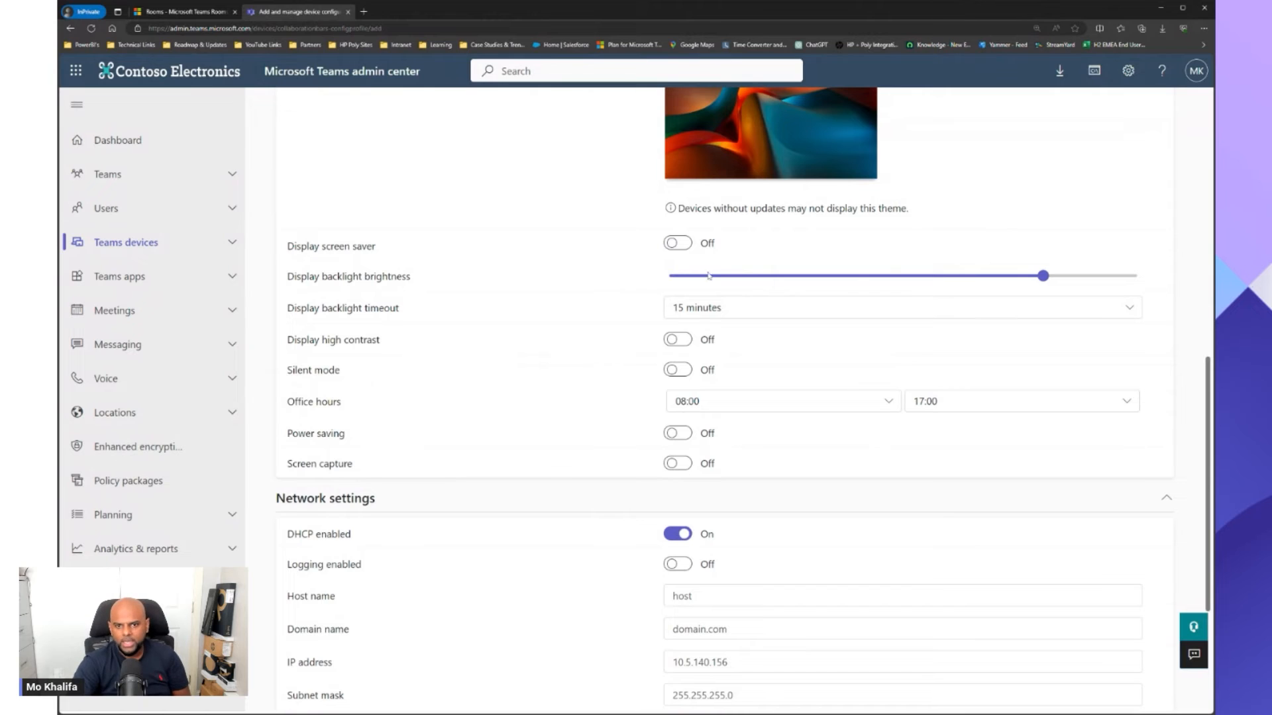
mouse_move(754, 329)
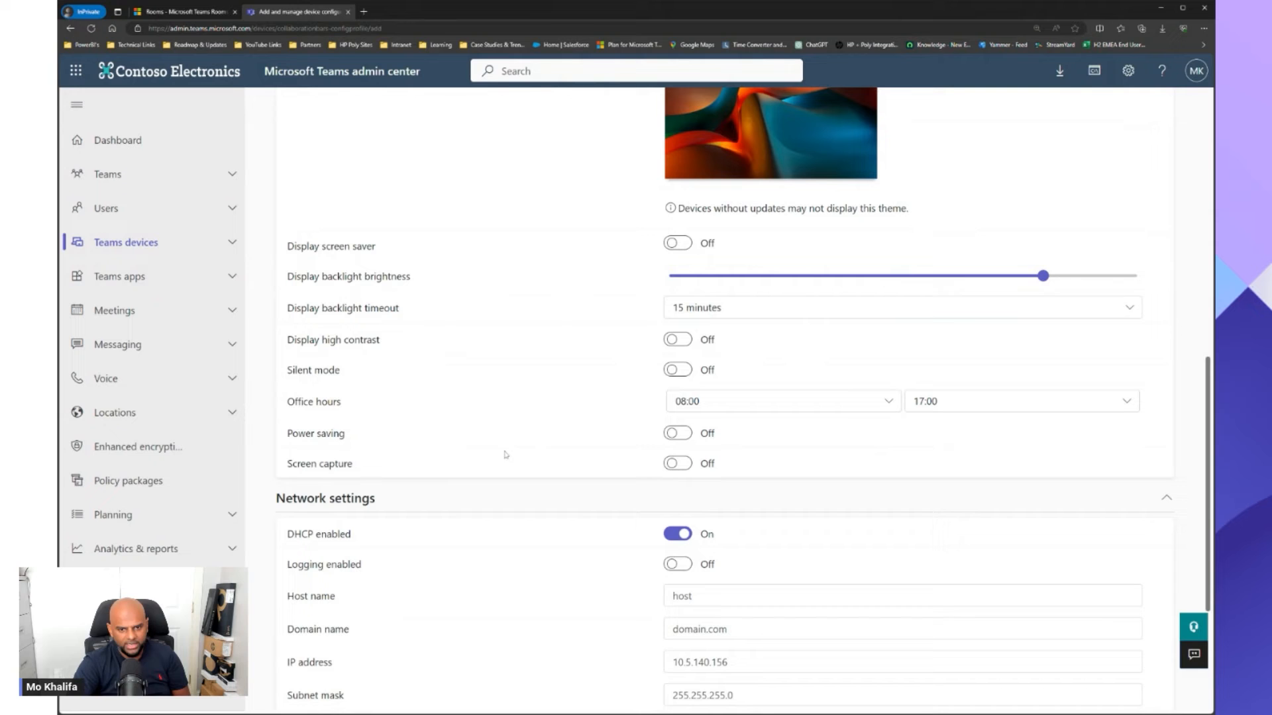
mouse_move(465, 482)
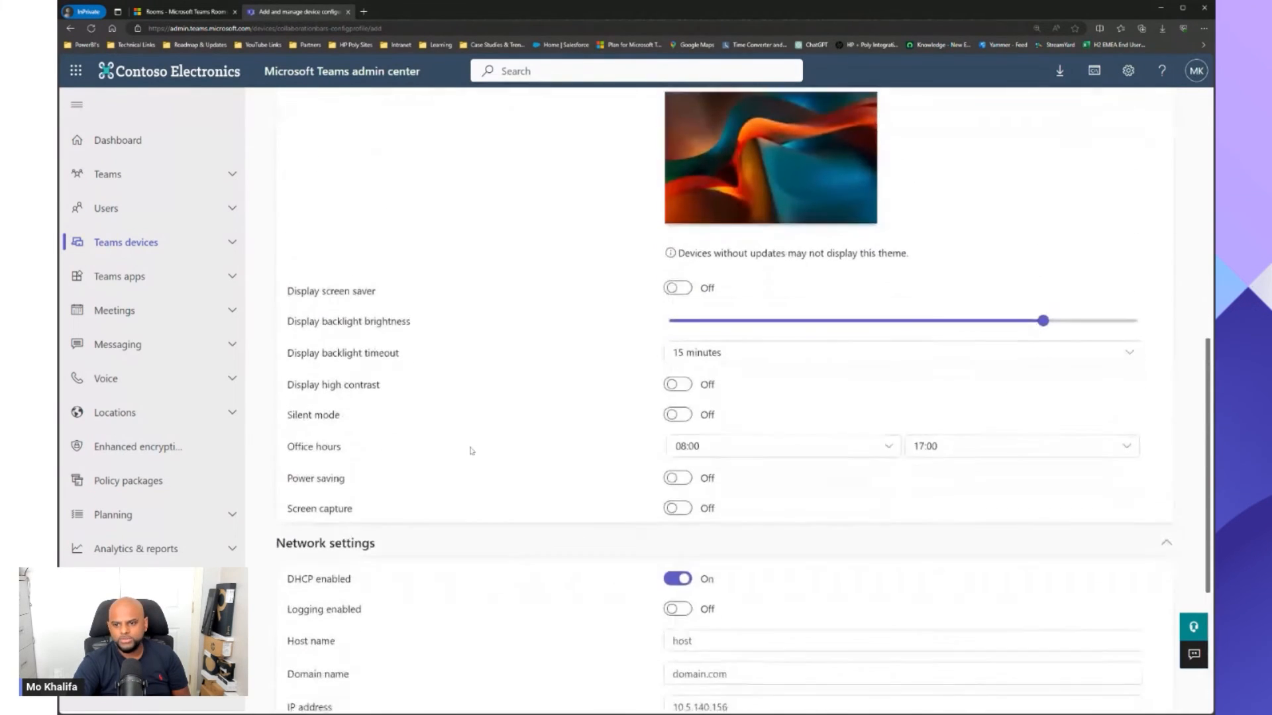
scroll("down", 3)
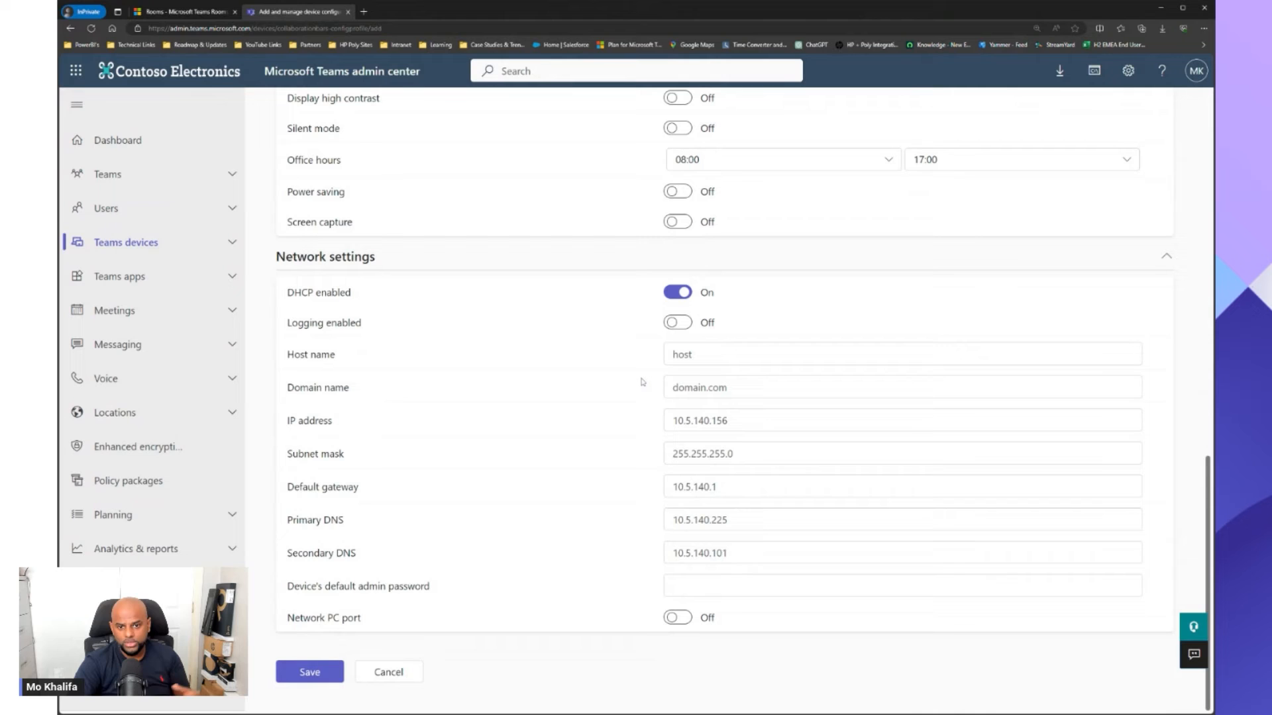
mouse_move(366, 494)
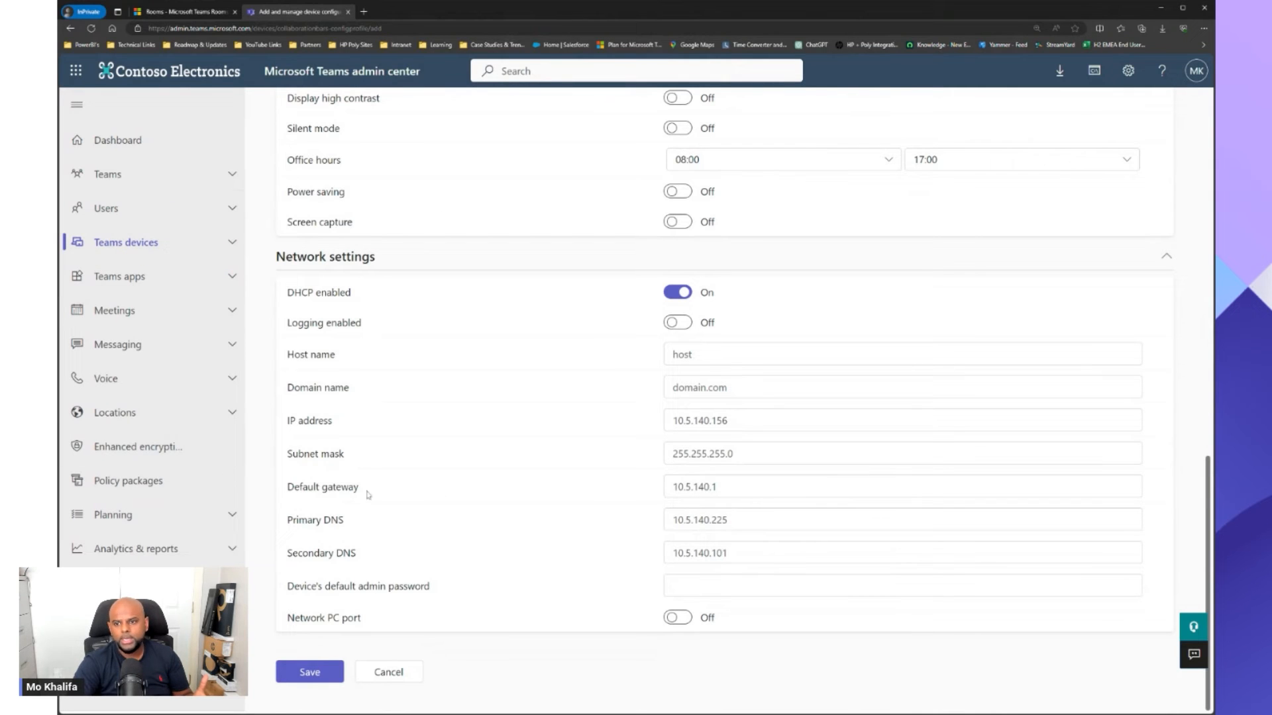
mouse_move(453, 390)
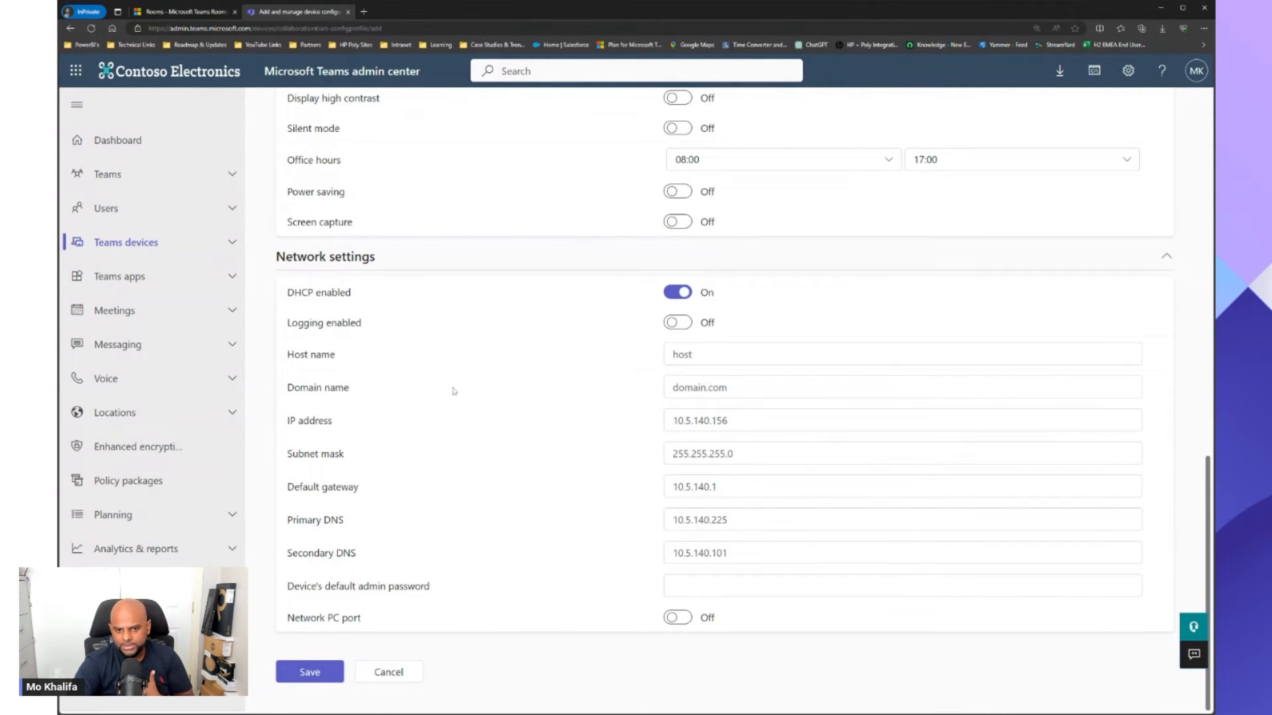
mouse_move(449, 384)
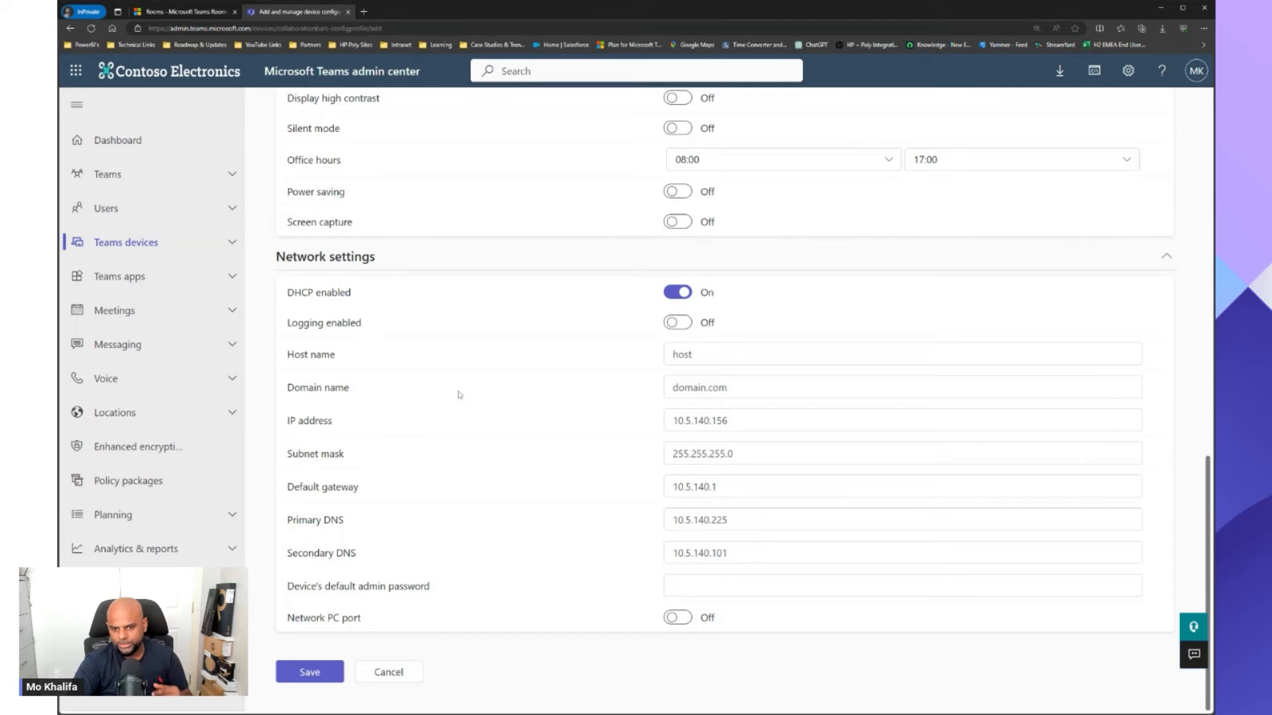
mouse_move(450, 389)
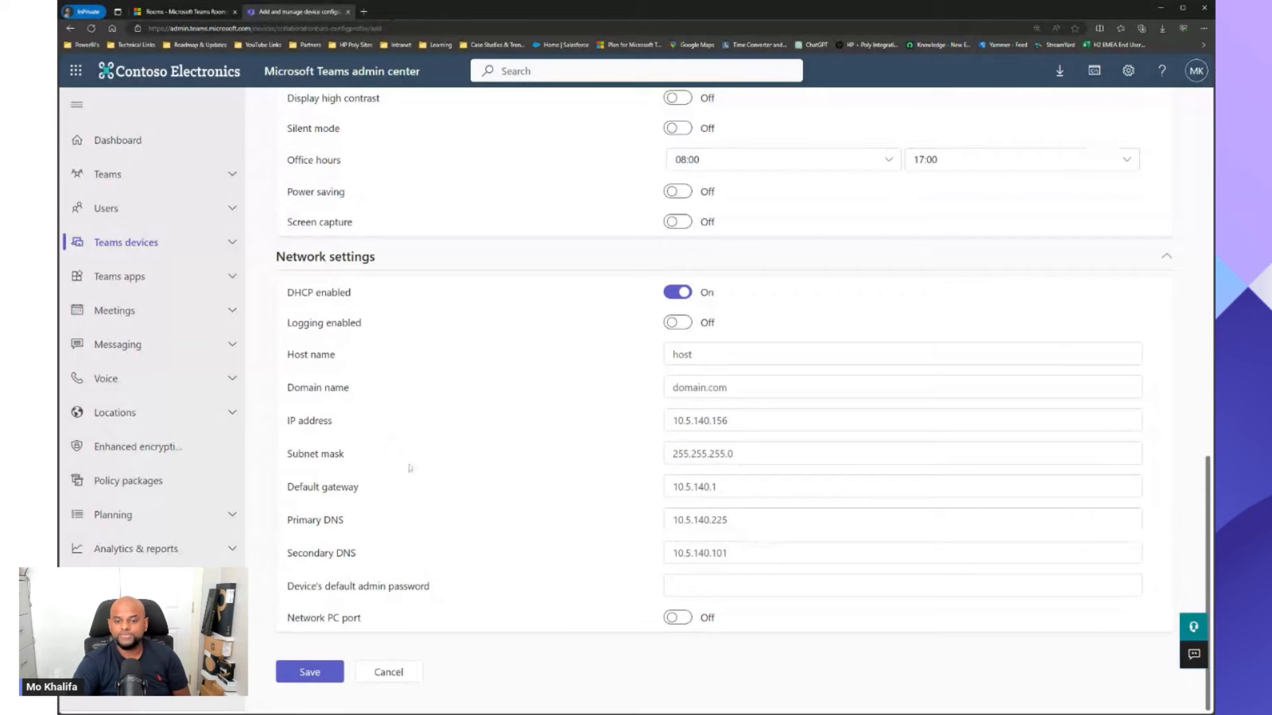
Save the new test profile with DHCP enabled in its network settings.
scroll("up", 3)
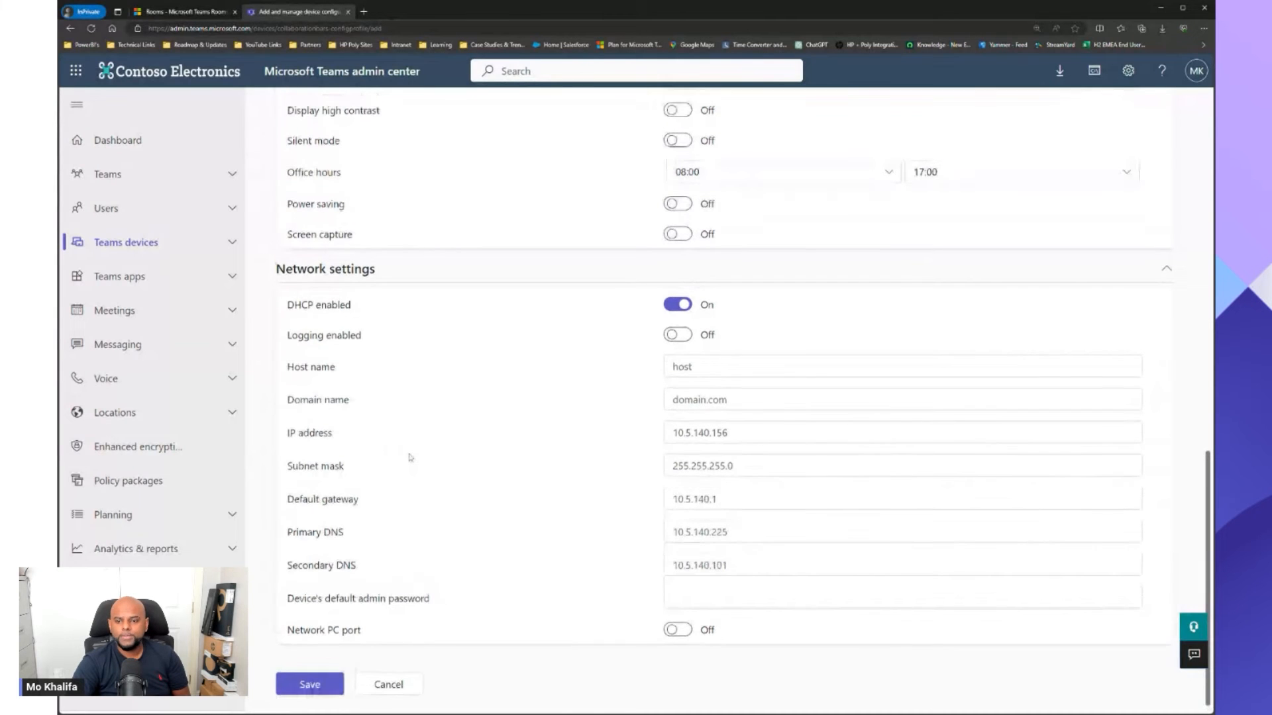
left_click(309, 683)
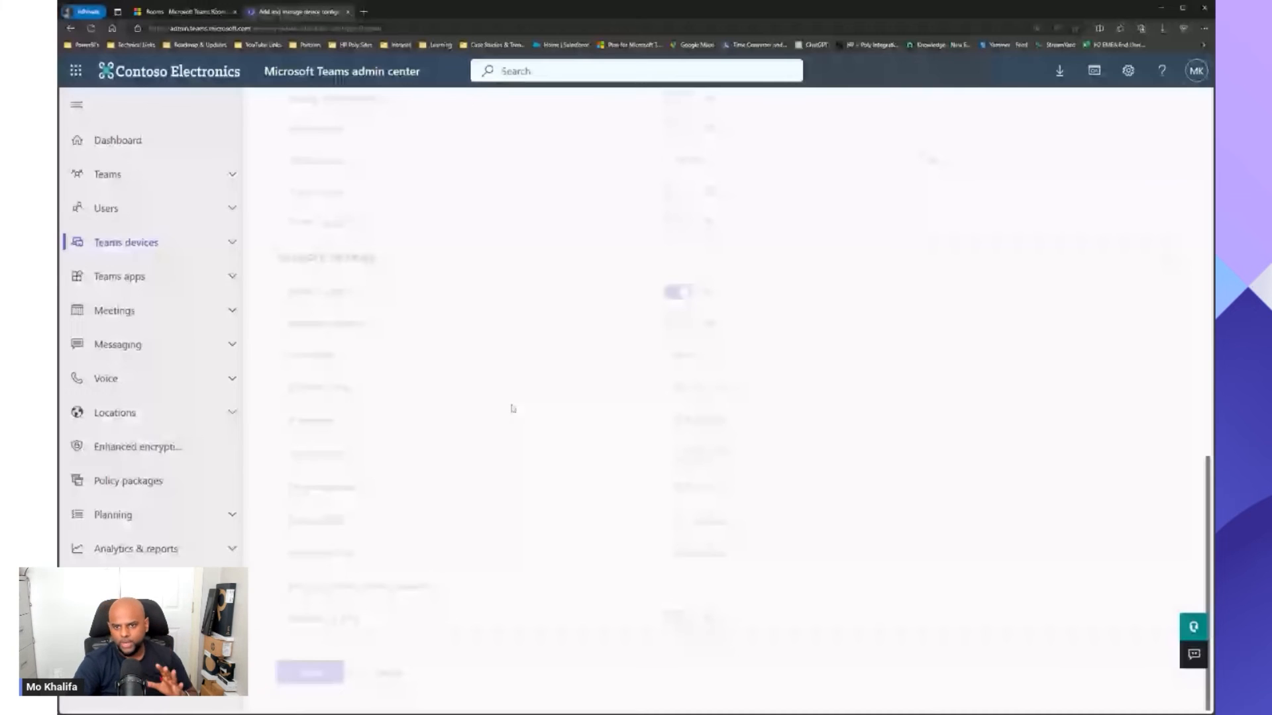
left_click(310, 671)
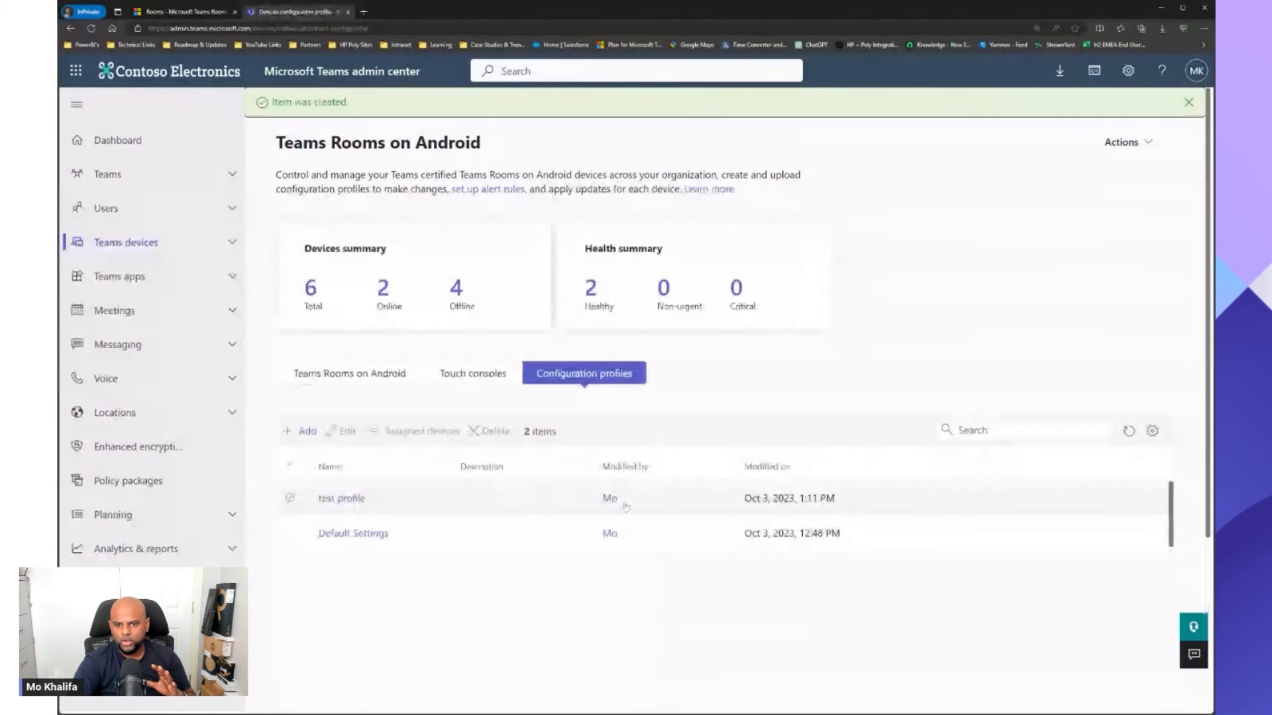
left_click(289, 498)
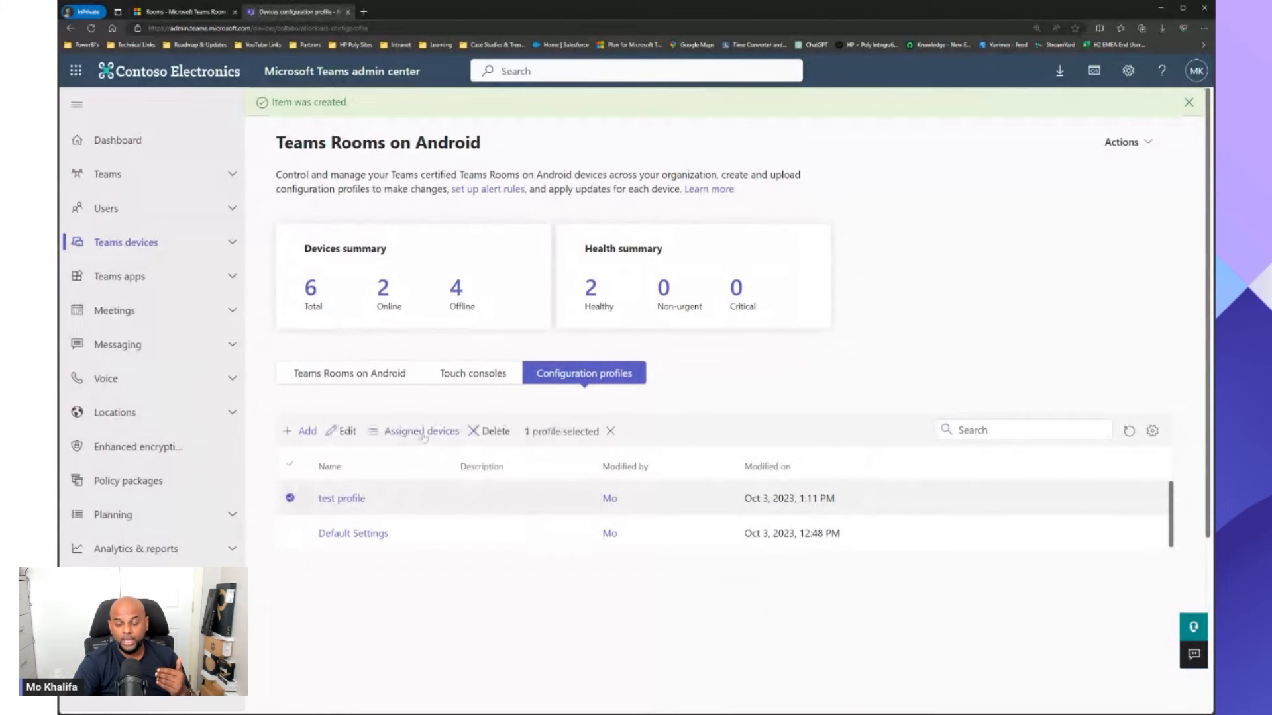
left_click(421, 431)
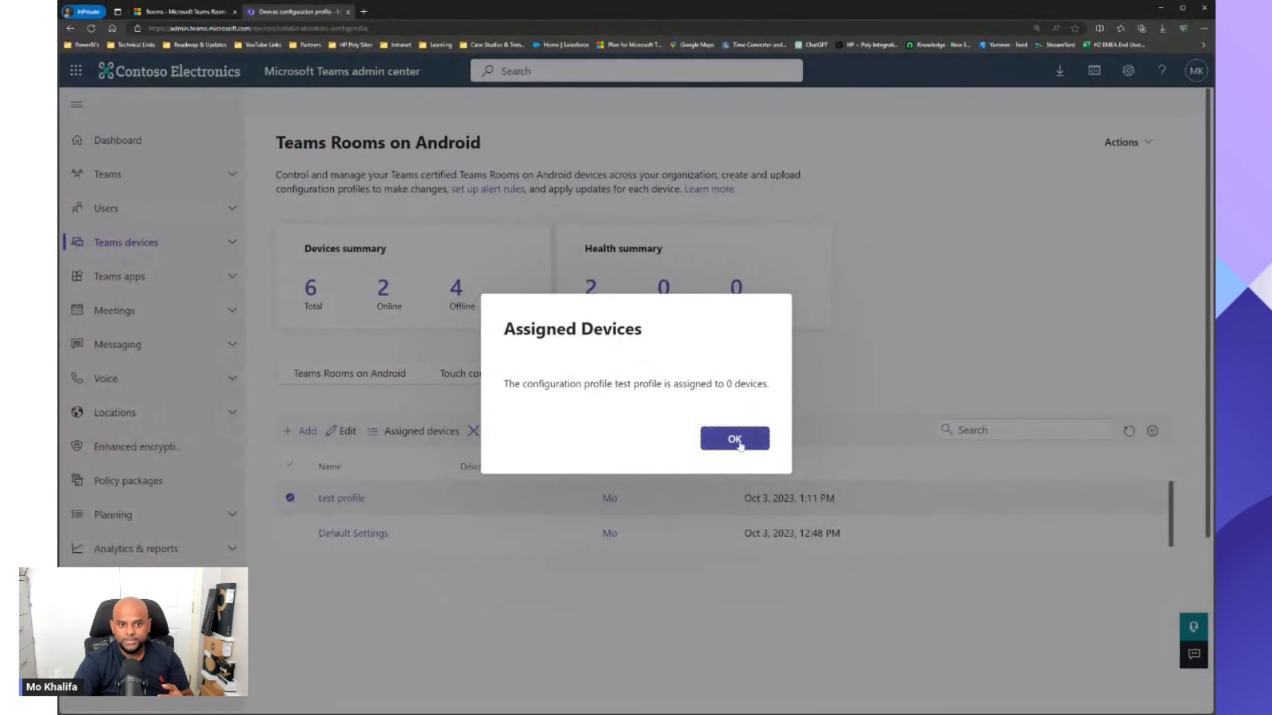
left_click(732, 439)
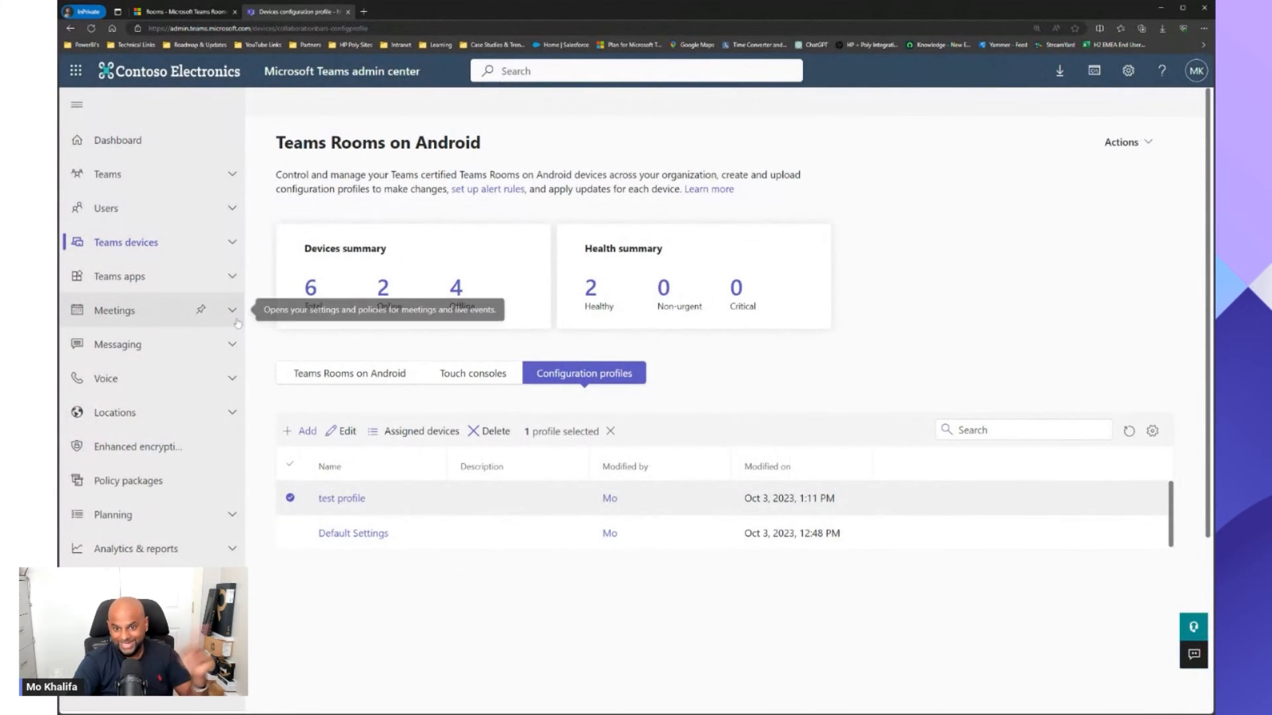
mouse_move(453, 362)
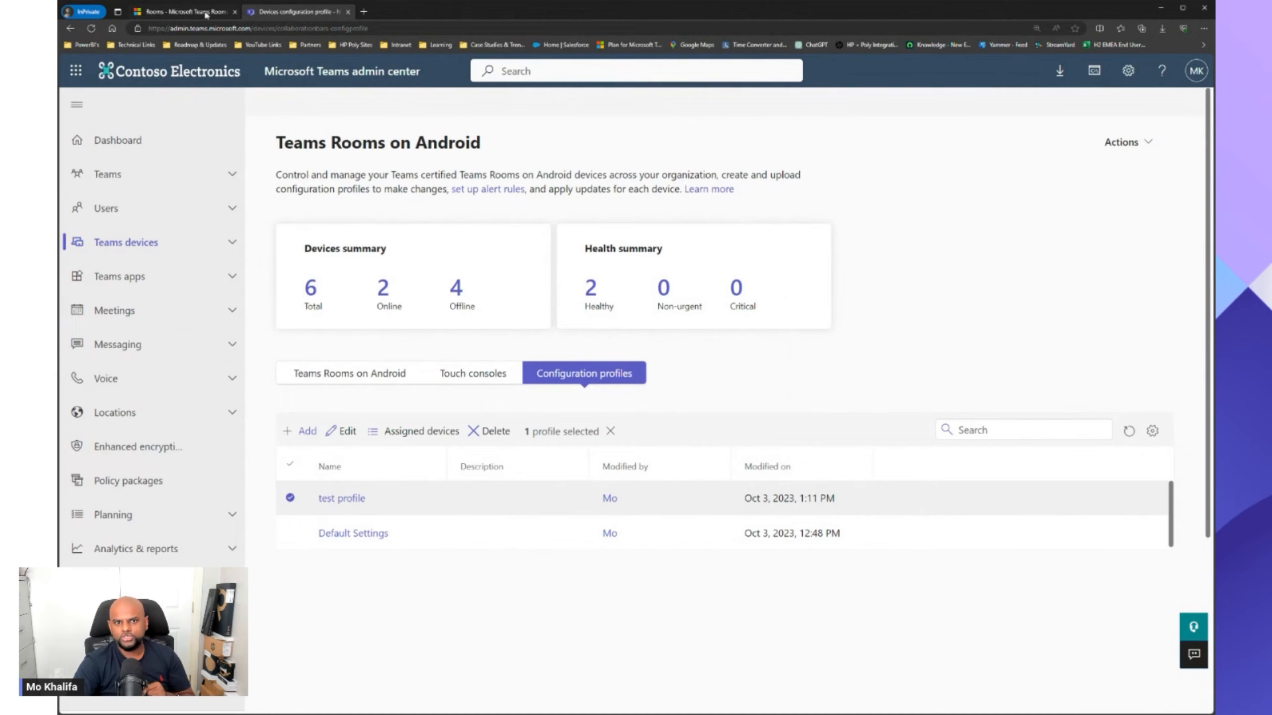
Return to the Pro Management rooms page and close the open room details panel.
left_click(183, 12)
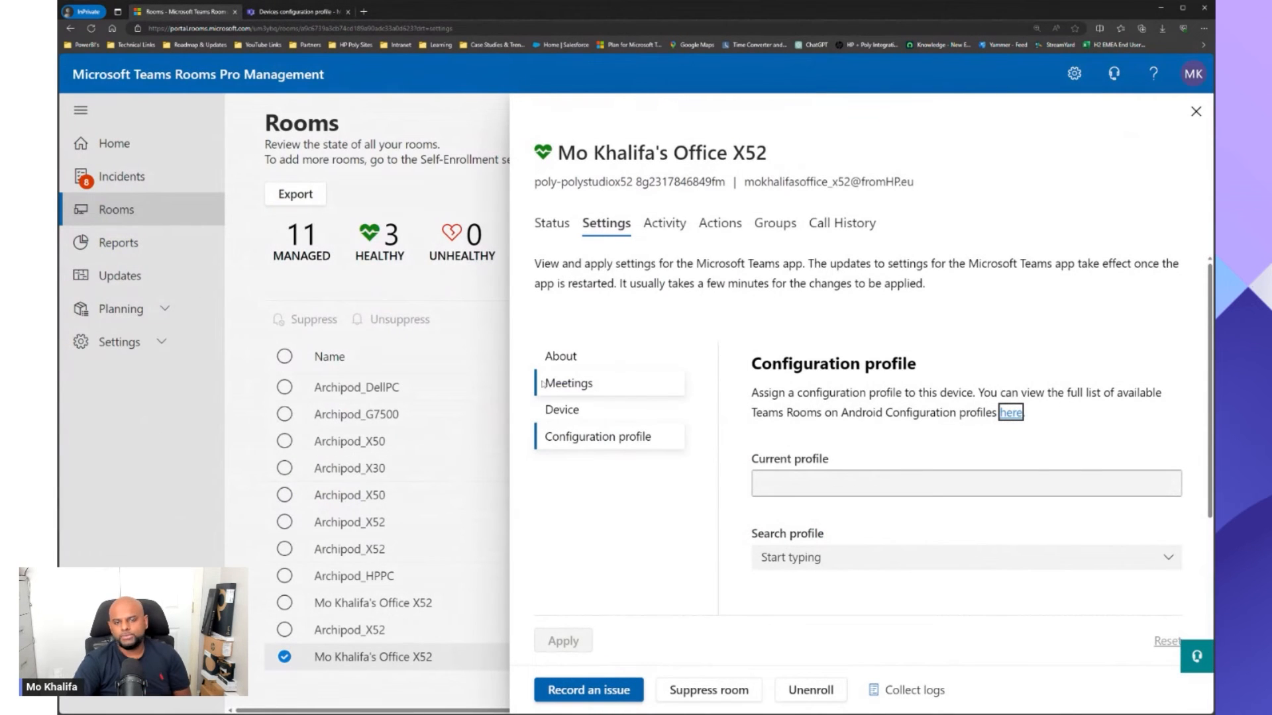
mouse_move(716, 329)
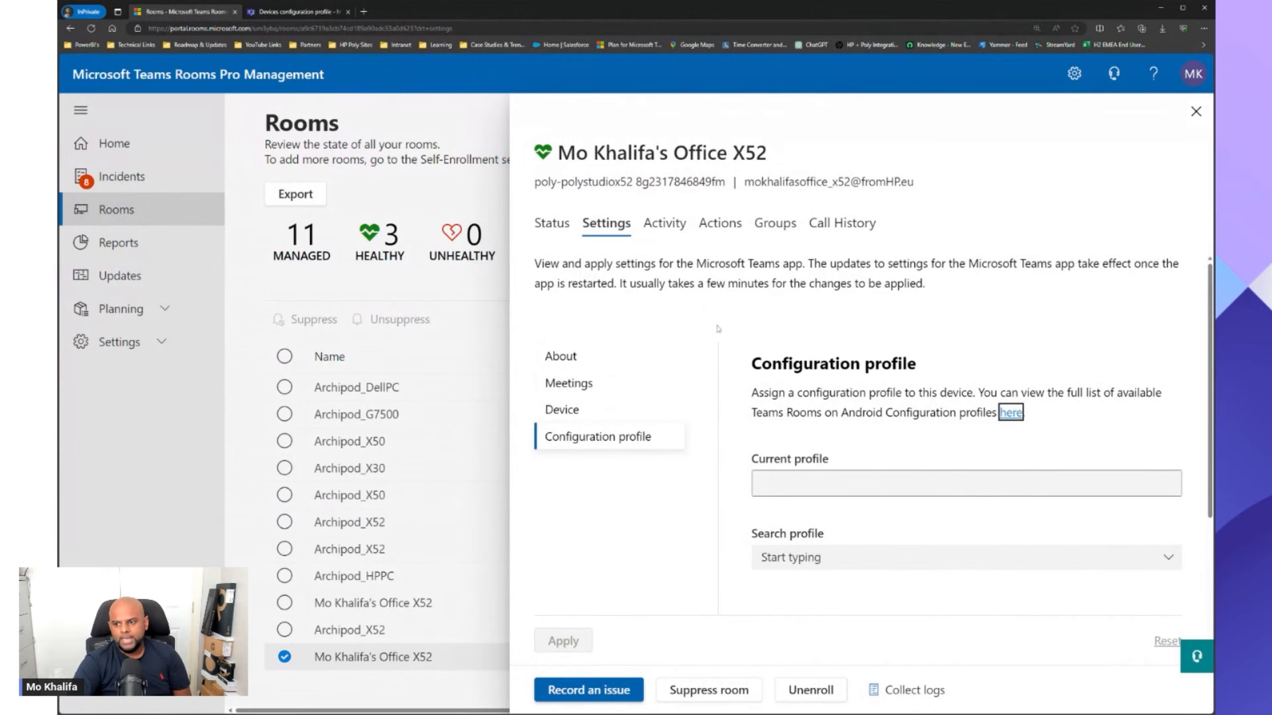
scroll("down", 3)
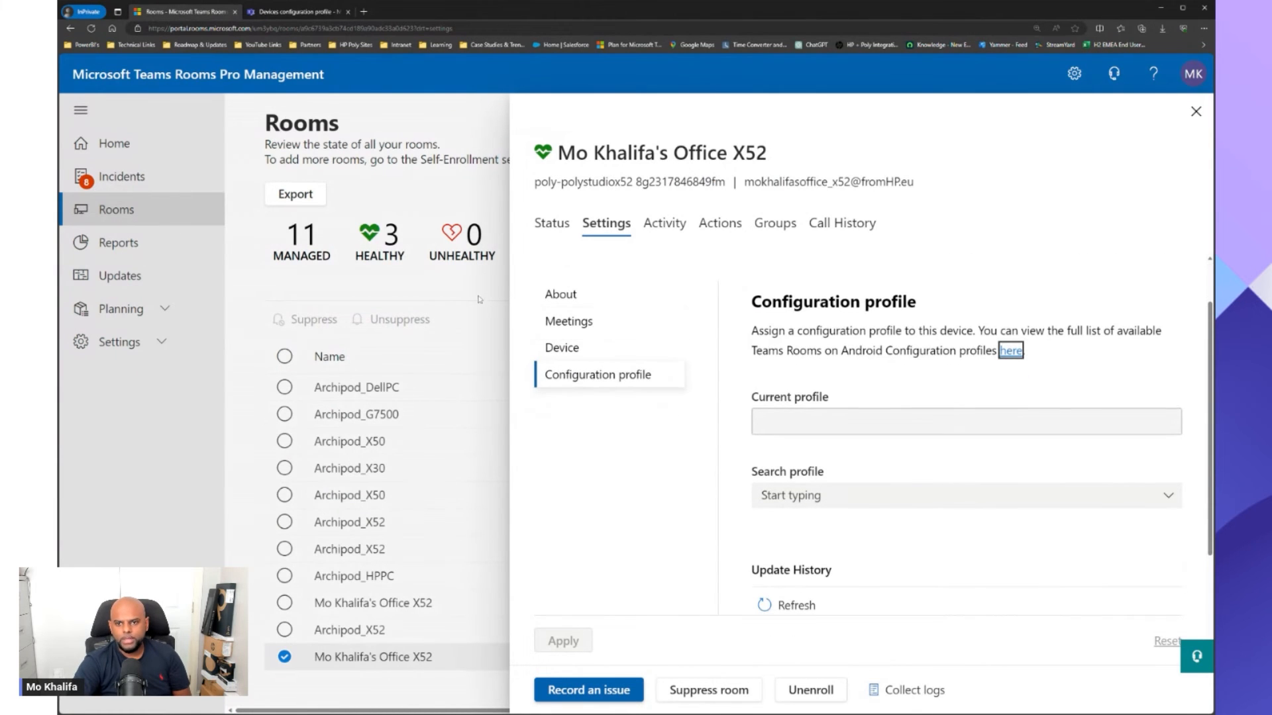
left_click(1195, 111)
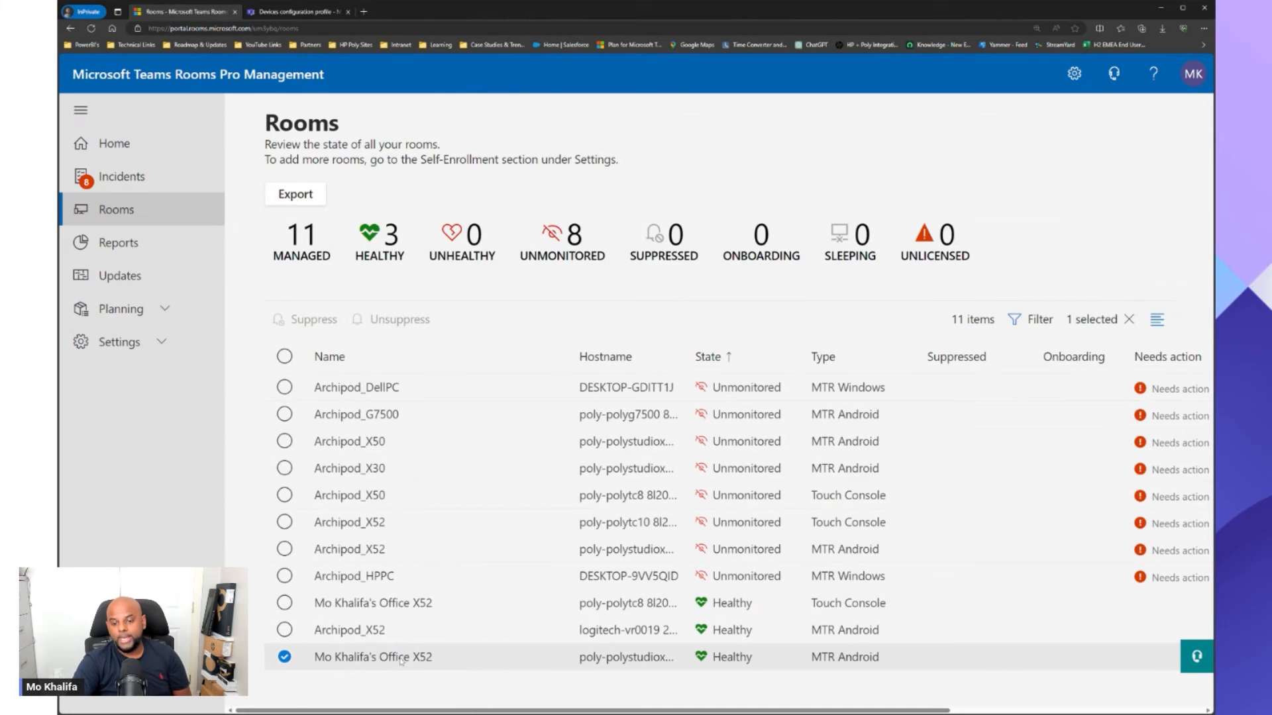
Reopen the Office X52 room and go to its Configuration profile settings.
left_click(372, 657)
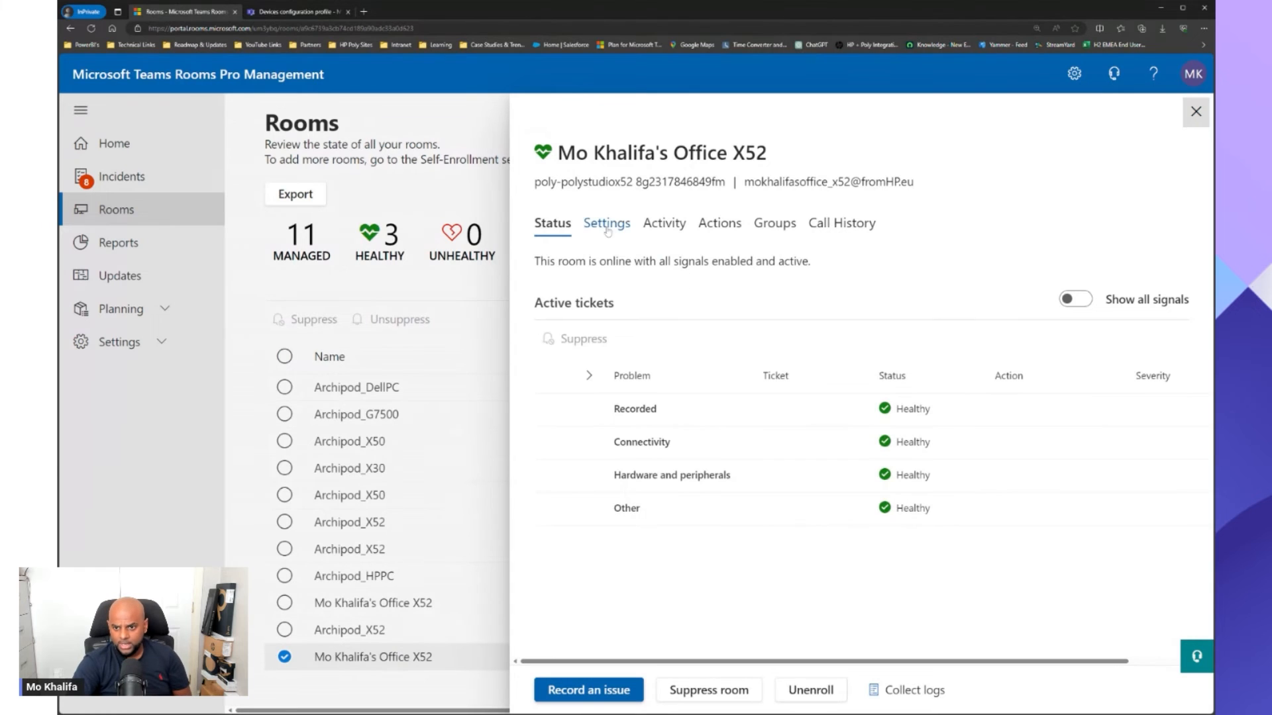
left_click(605, 222)
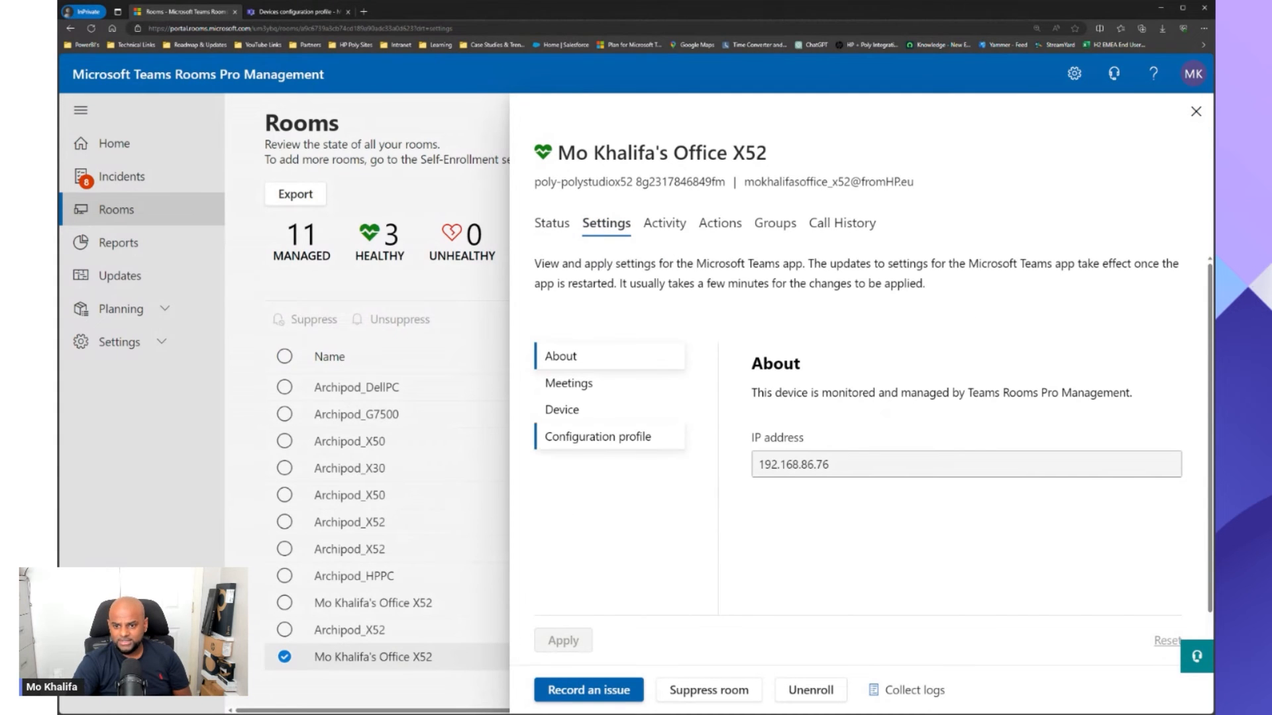
left_click(598, 435)
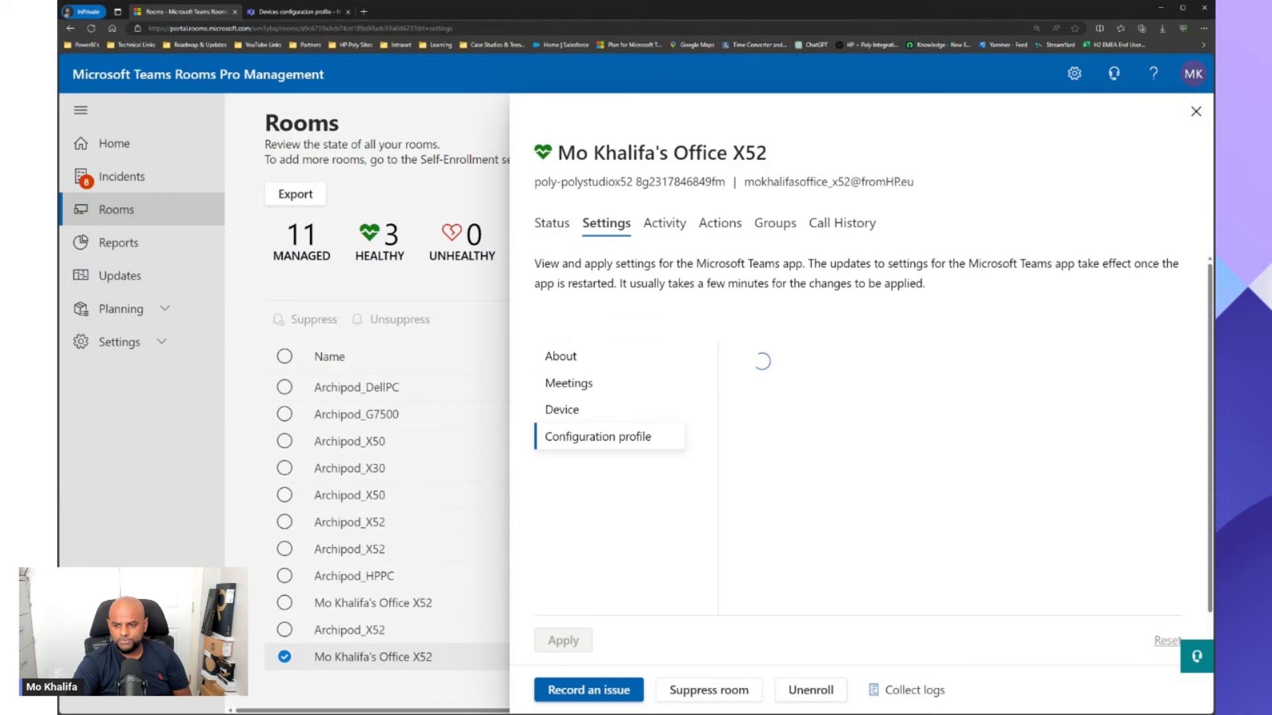
Search 'test' and pick test profile for Office X52, then return to the Rooms list.
left_click(598, 436)
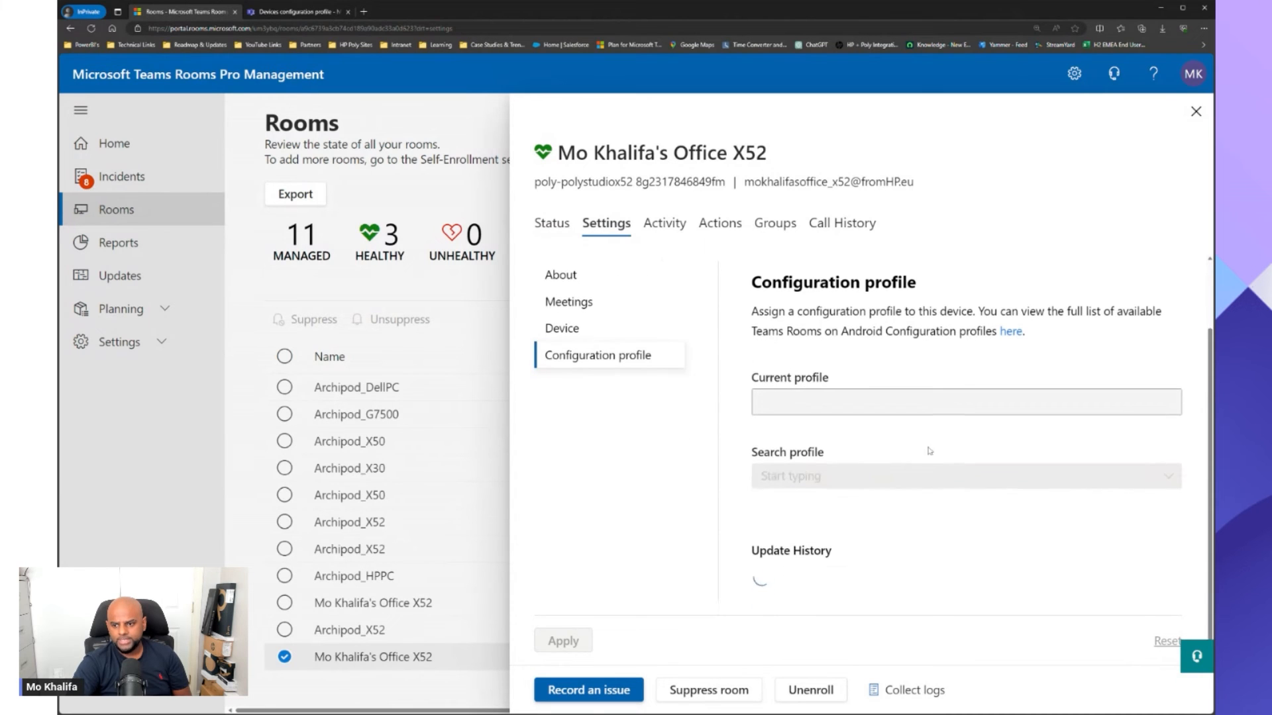
type("te")
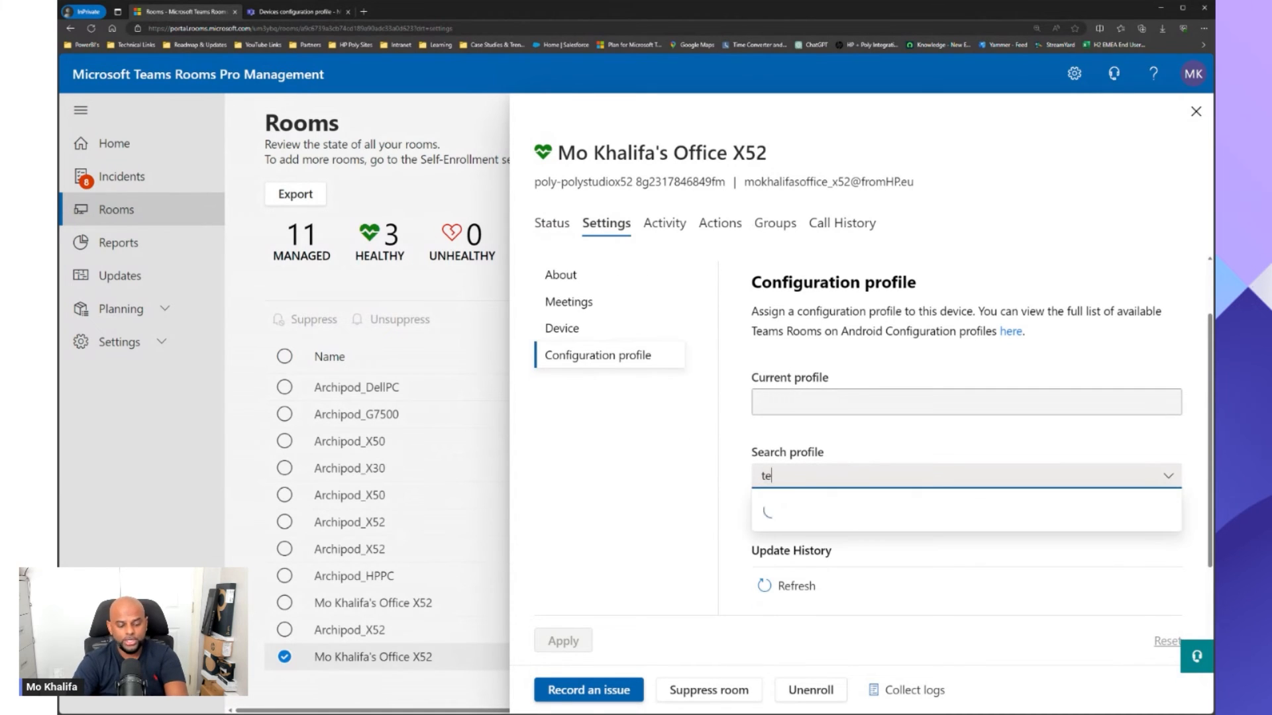
type("st")
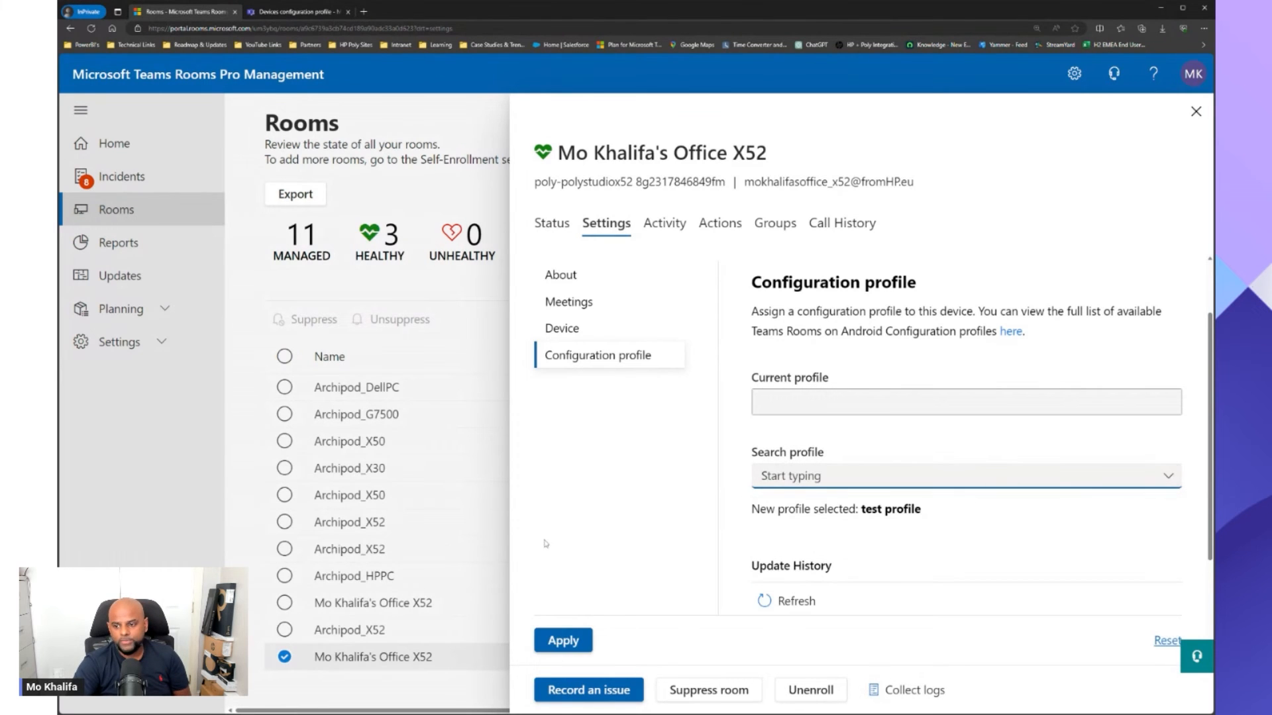
scroll("down", 3)
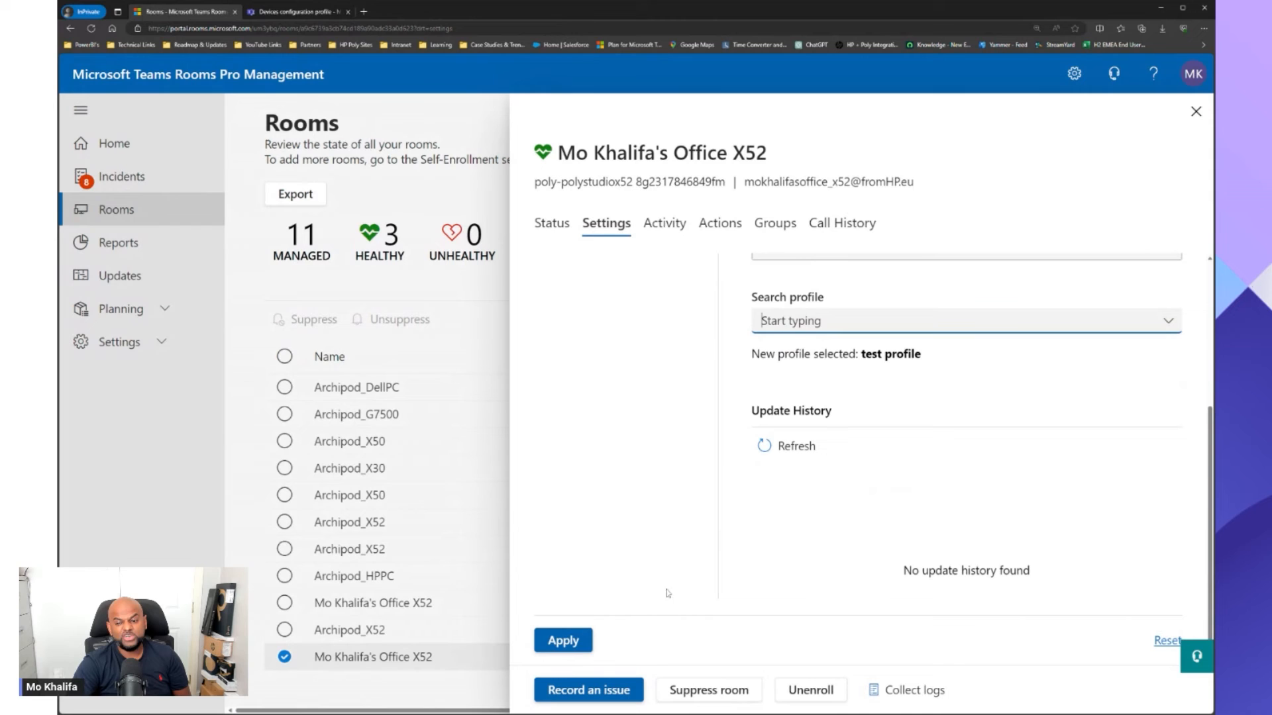
mouse_move(558, 622)
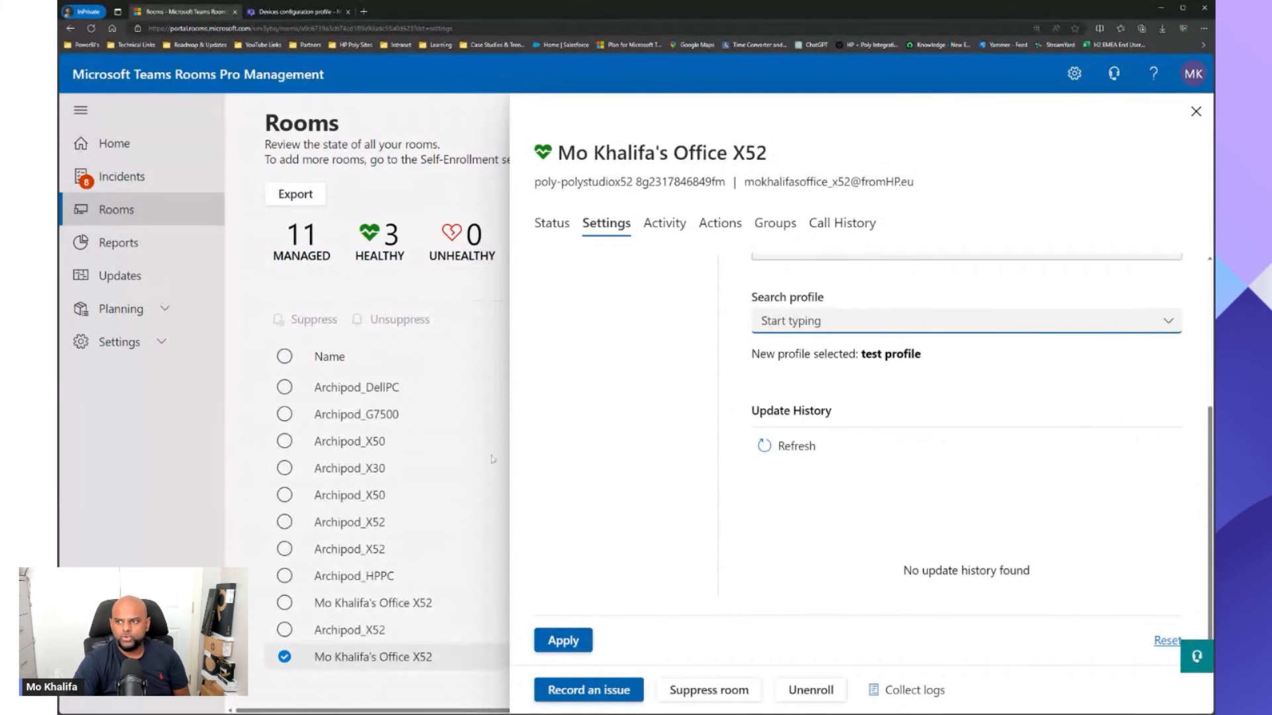
left_click(1194, 111)
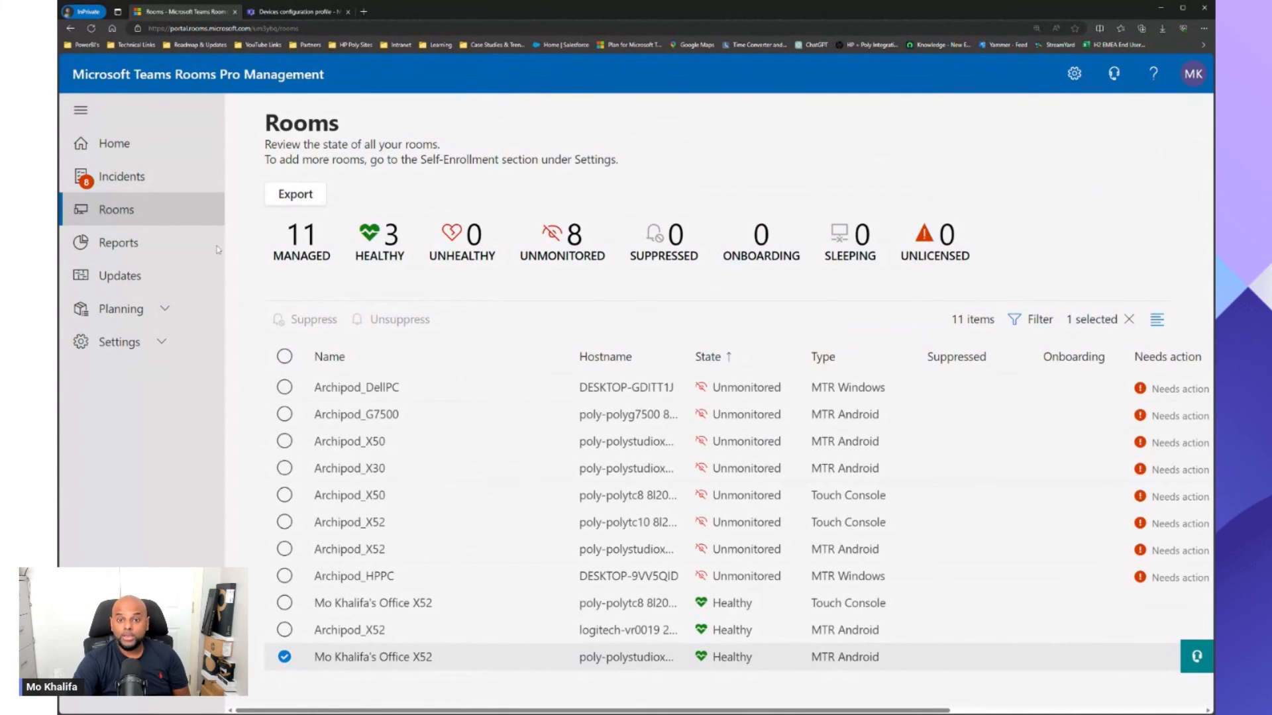